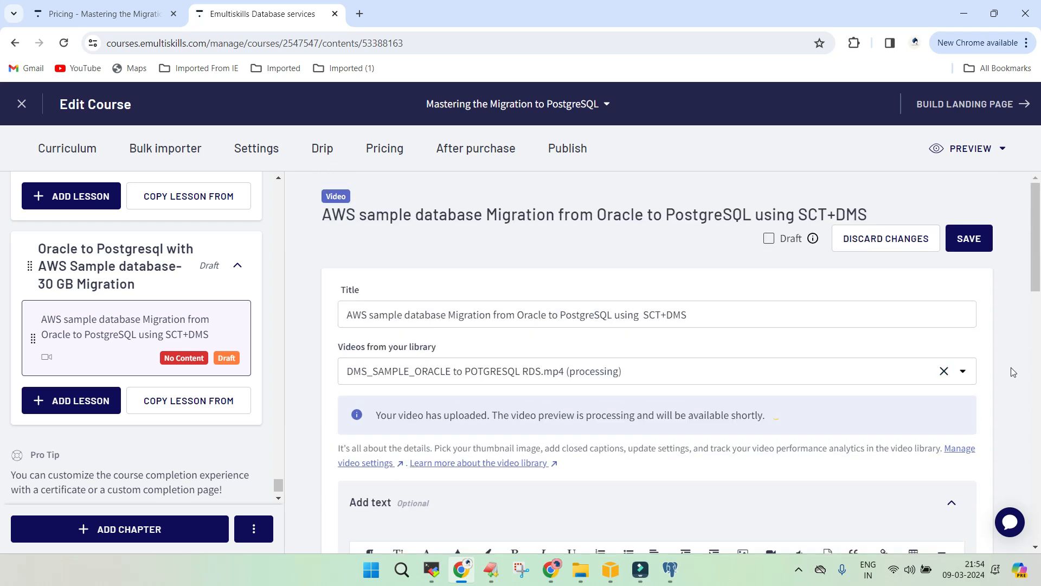
{"action": "mouse_move", "coordinate": [701, 241]}
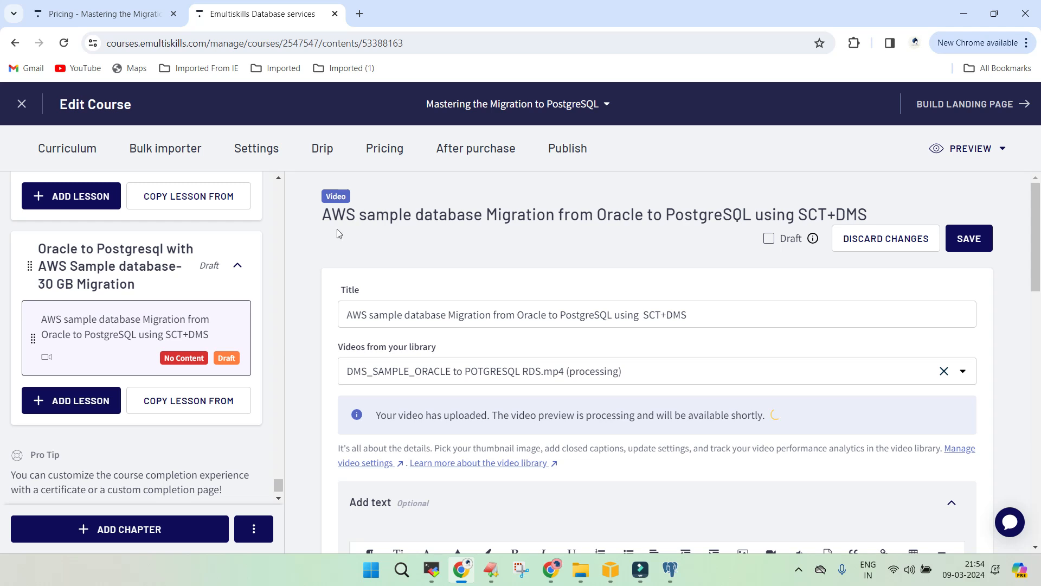
{"action": "mouse_move", "coordinate": [332, 249]}
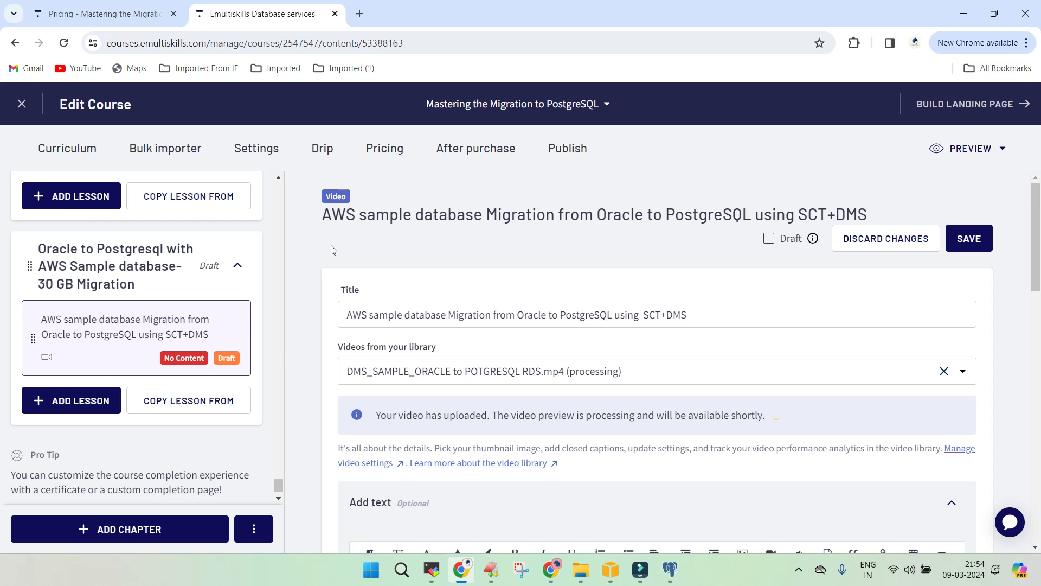
{"action": "mouse_move", "coordinate": [410, 244]}
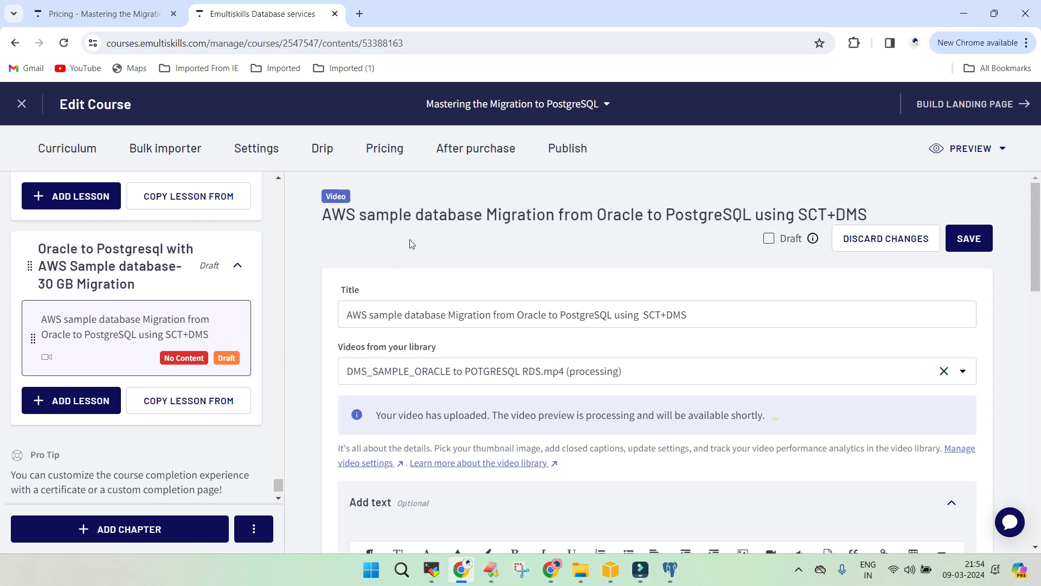
{"action": "mouse_move", "coordinate": [406, 266]}
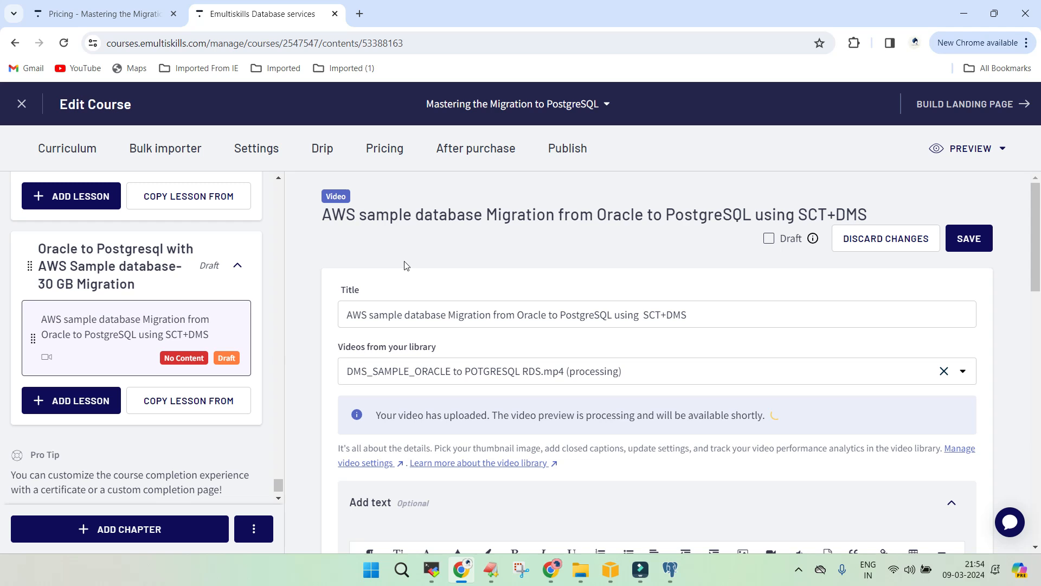
Step: Leave the Teachable course editor for the MobaXterm oracledb terminal tab
{"action": "left_click", "coordinate": [430, 569]}
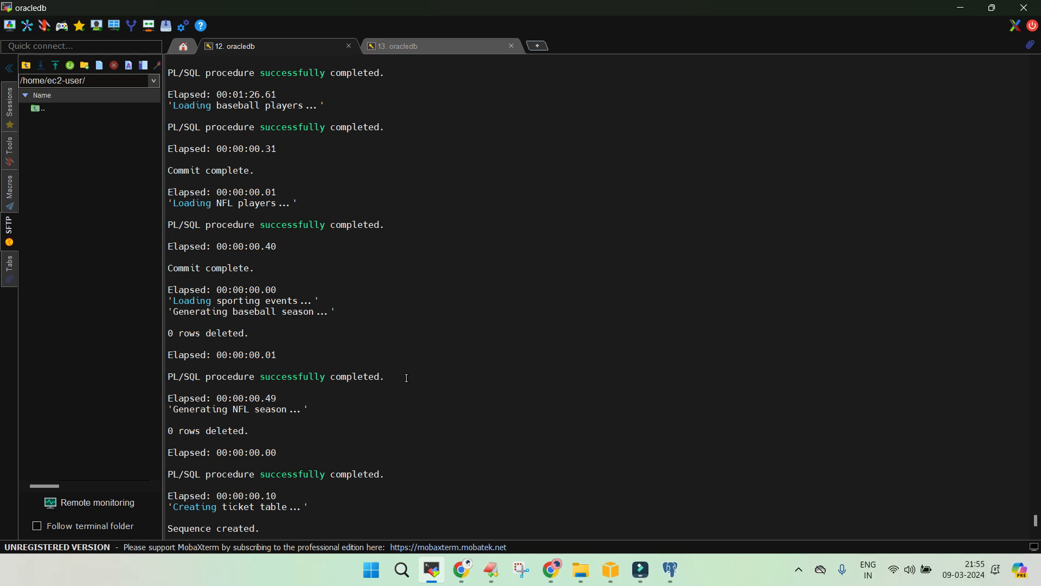
{"action": "left_click", "coordinate": [609, 569]}
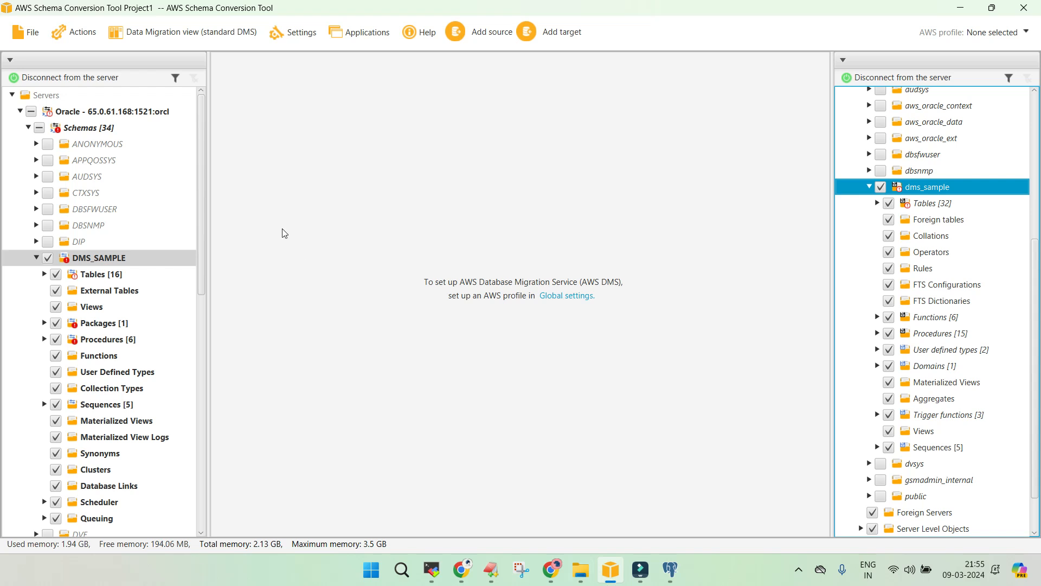
{"action": "mouse_move", "coordinate": [90, 134]}
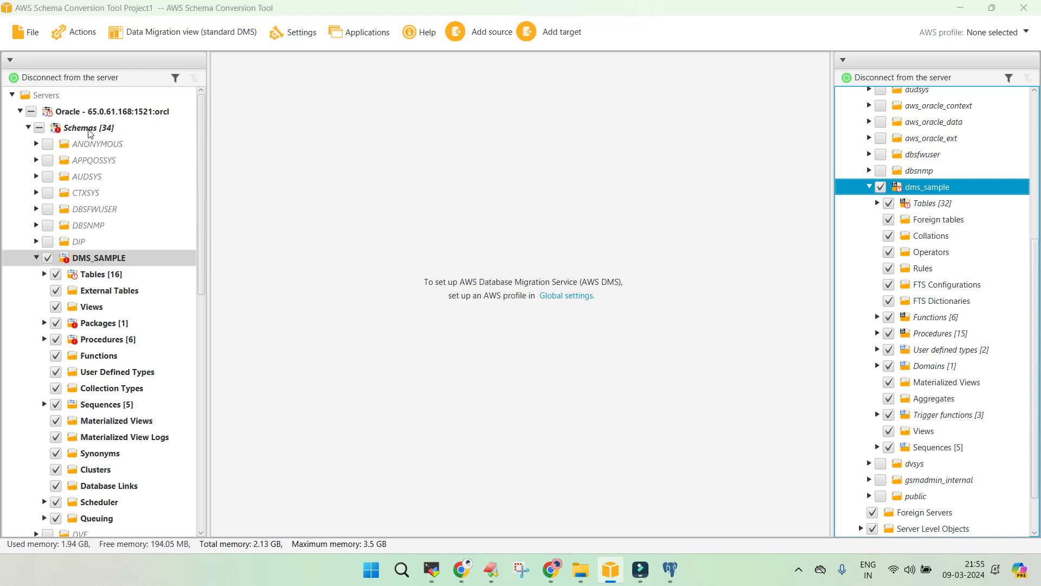
{"action": "right_click", "coordinate": [87, 128]}
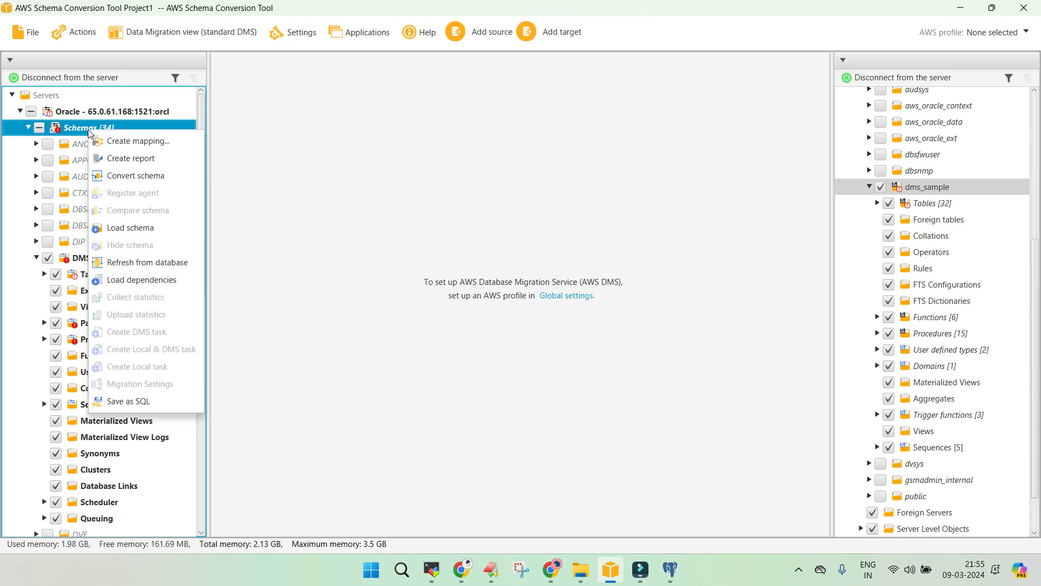
{"action": "mouse_move", "coordinate": [138, 141]}
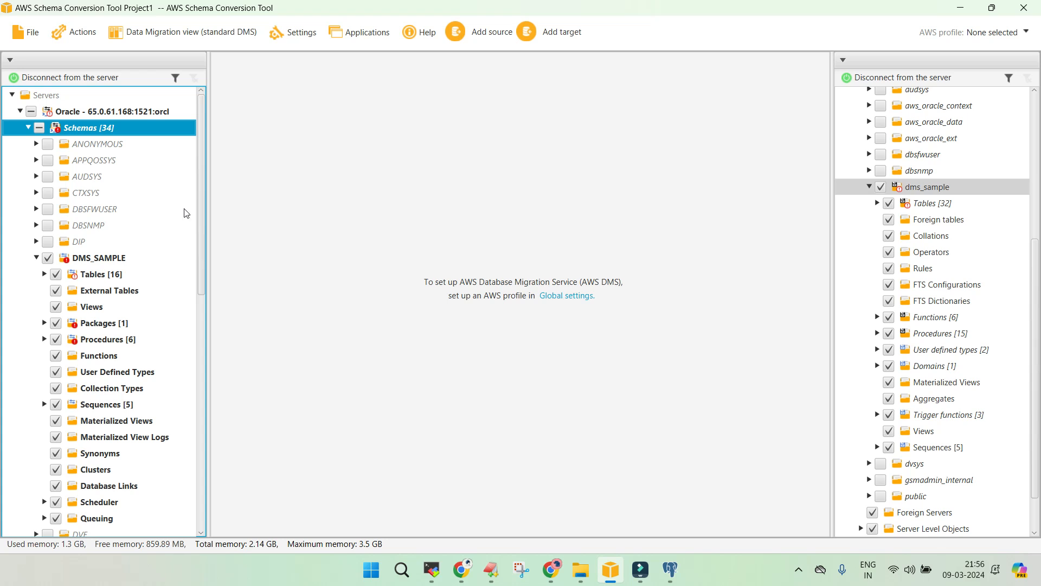
{"action": "mouse_move", "coordinate": [121, 275]}
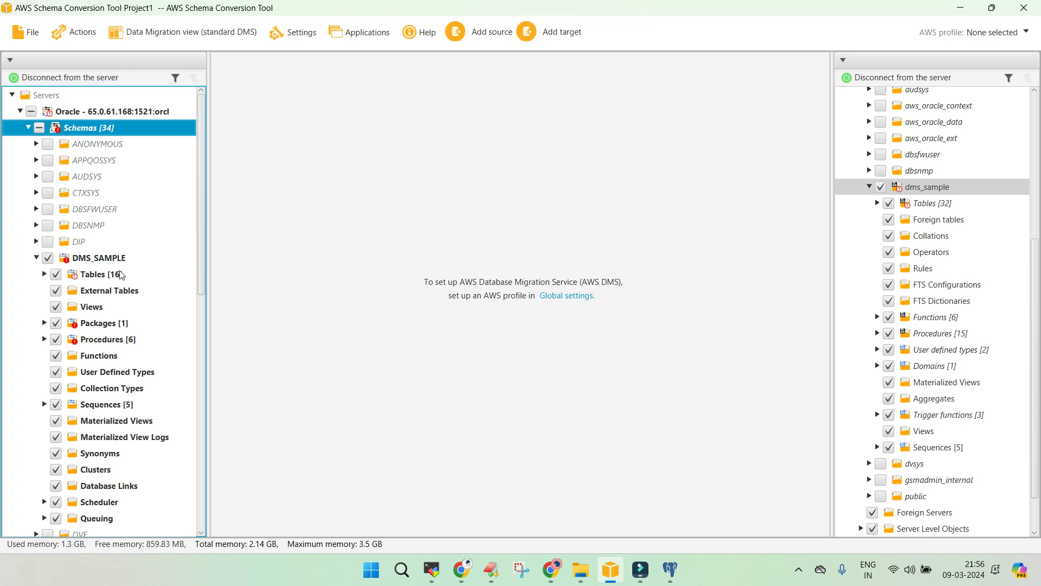
Step: Convert the DMS_SAMPLE schema for PostgreSQL, replacing existing target objects
{"action": "left_click", "coordinate": [96, 258]}
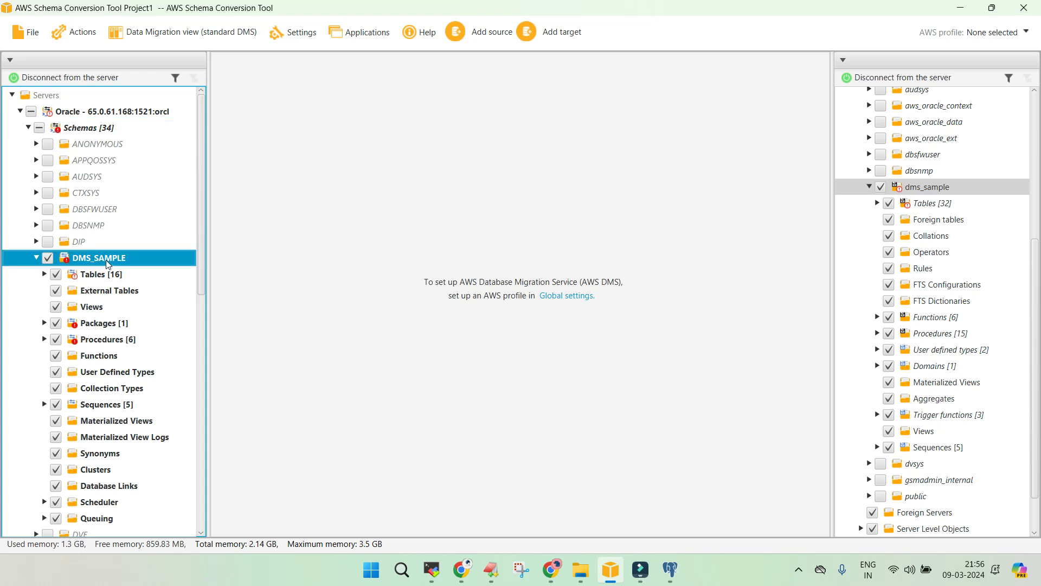
{"action": "right_click", "coordinate": [100, 257]}
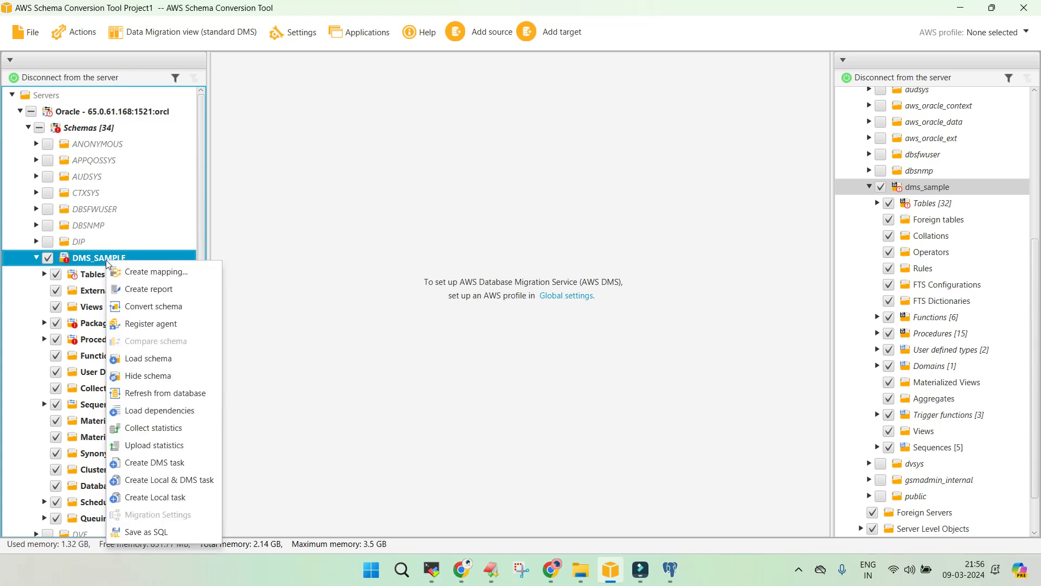
{"action": "mouse_move", "coordinate": [157, 341]}
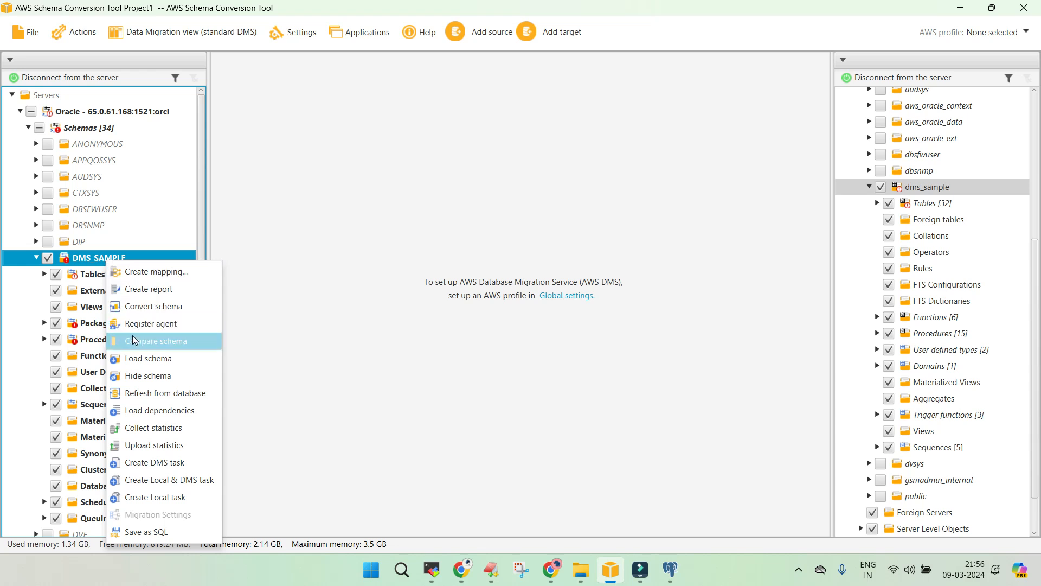
{"action": "mouse_move", "coordinate": [154, 428]}
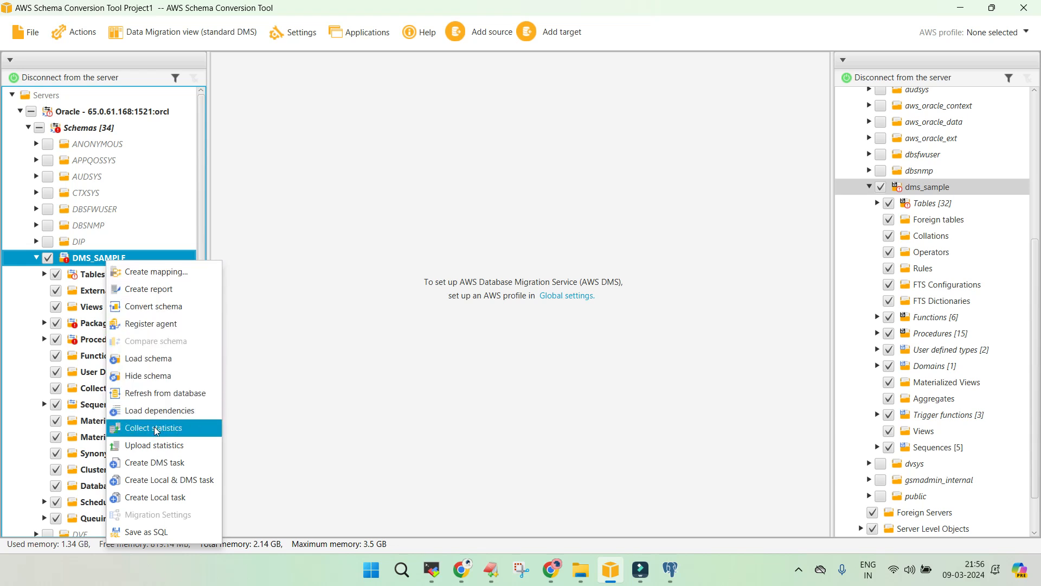
{"action": "mouse_move", "coordinate": [157, 423]}
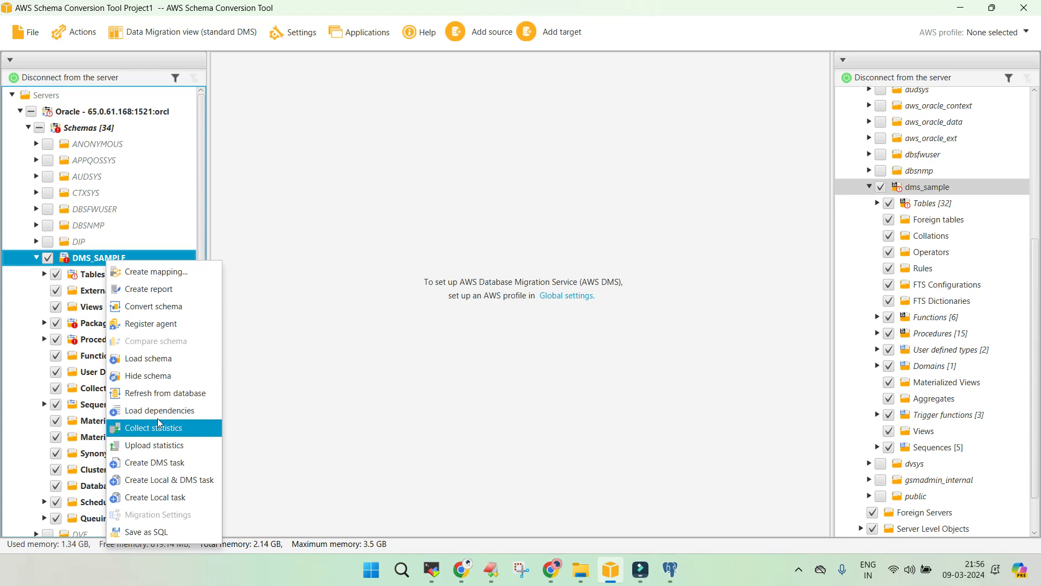
{"action": "left_click", "coordinate": [155, 306]}
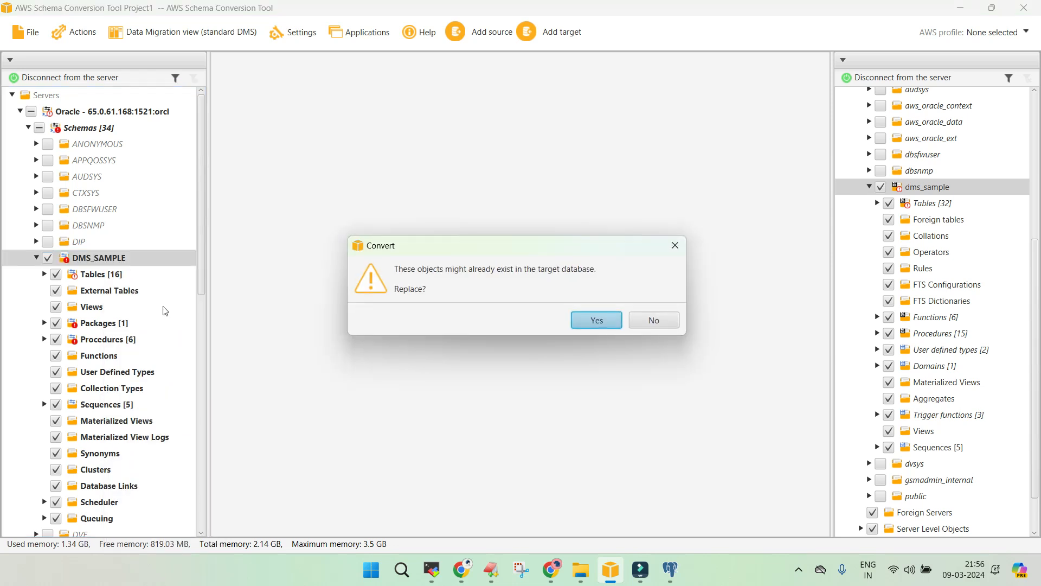
{"action": "left_click", "coordinate": [595, 320]}
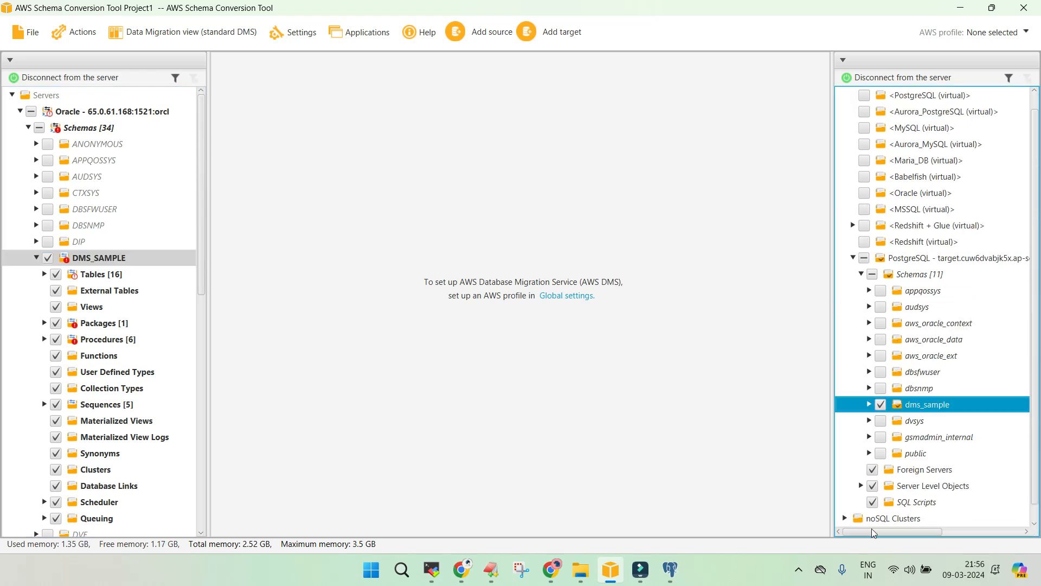
{"action": "right_click", "coordinate": [950, 258]}
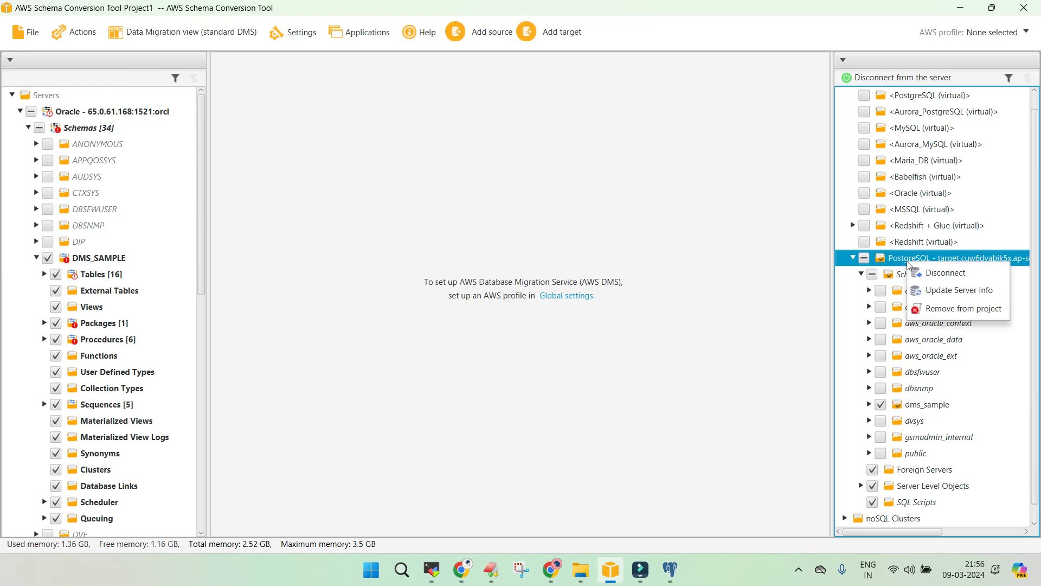
{"action": "mouse_move", "coordinate": [956, 290]}
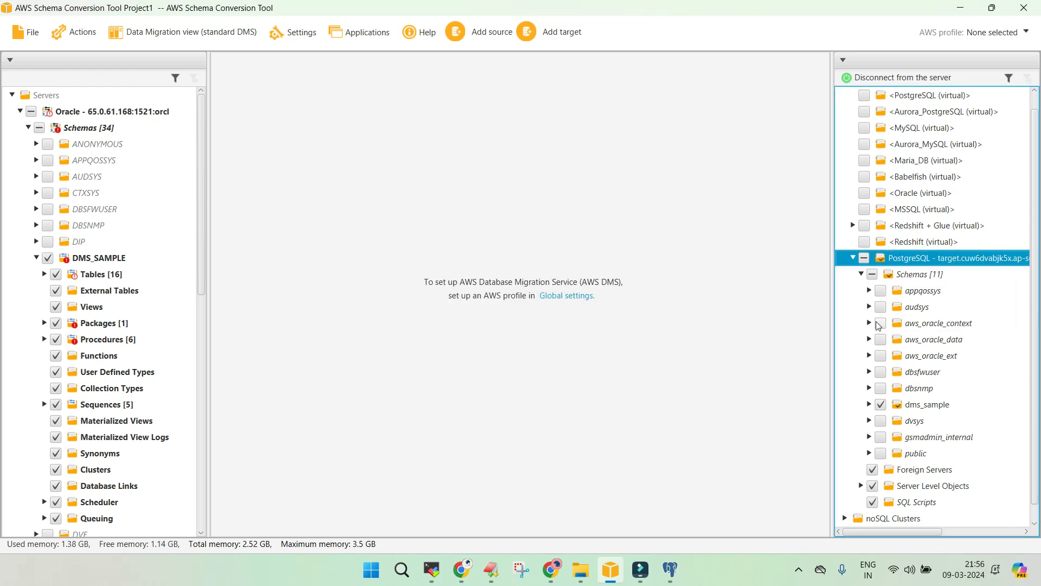
{"action": "mouse_move", "coordinate": [982, 391]}
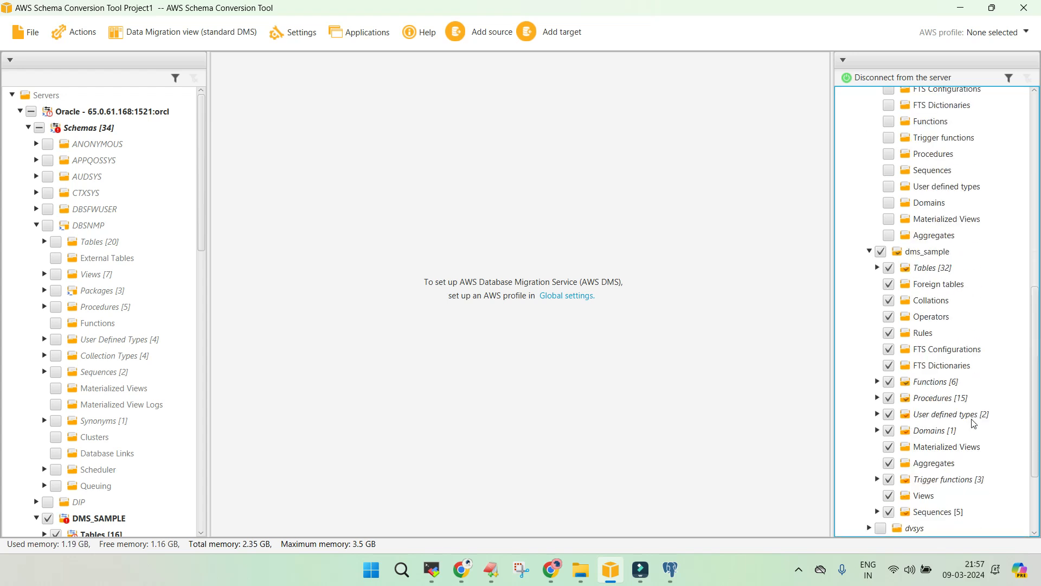
{"action": "scroll", "scroll_direction": "down", "scroll_amount": 3}
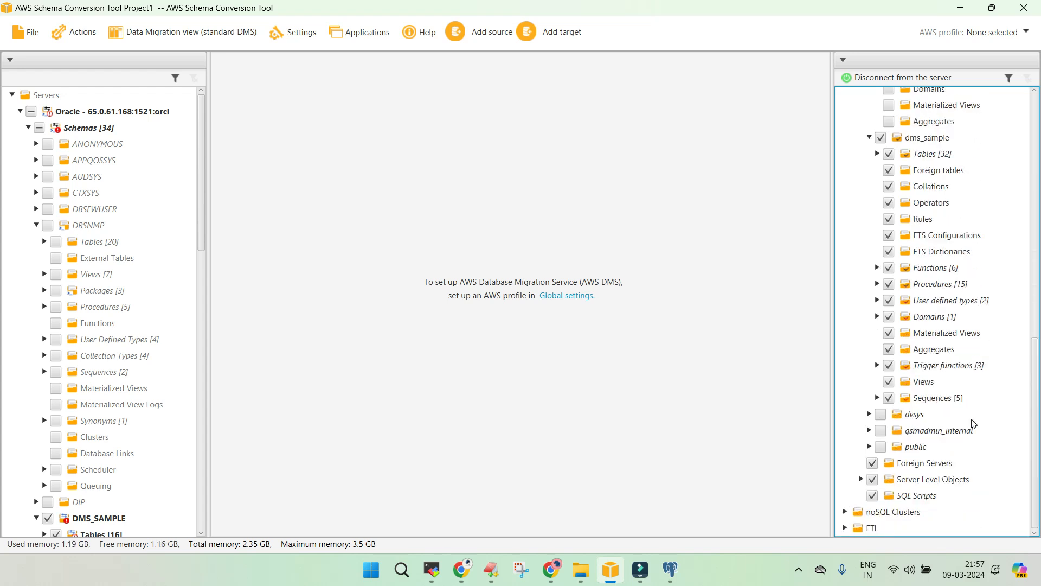
{"action": "scroll", "scroll_direction": "down", "scroll_amount": 3}
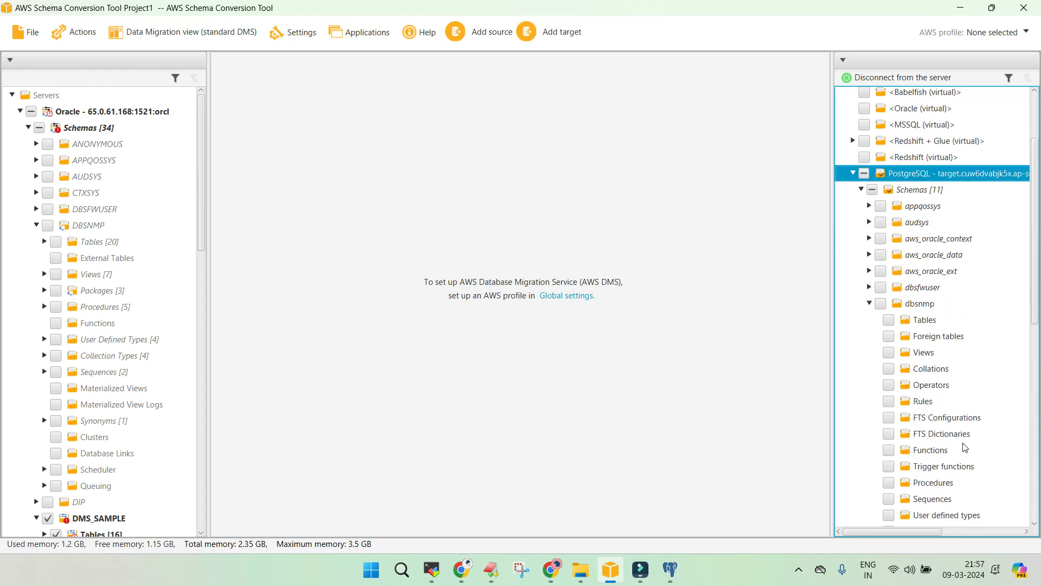
{"action": "mouse_move", "coordinate": [913, 237]}
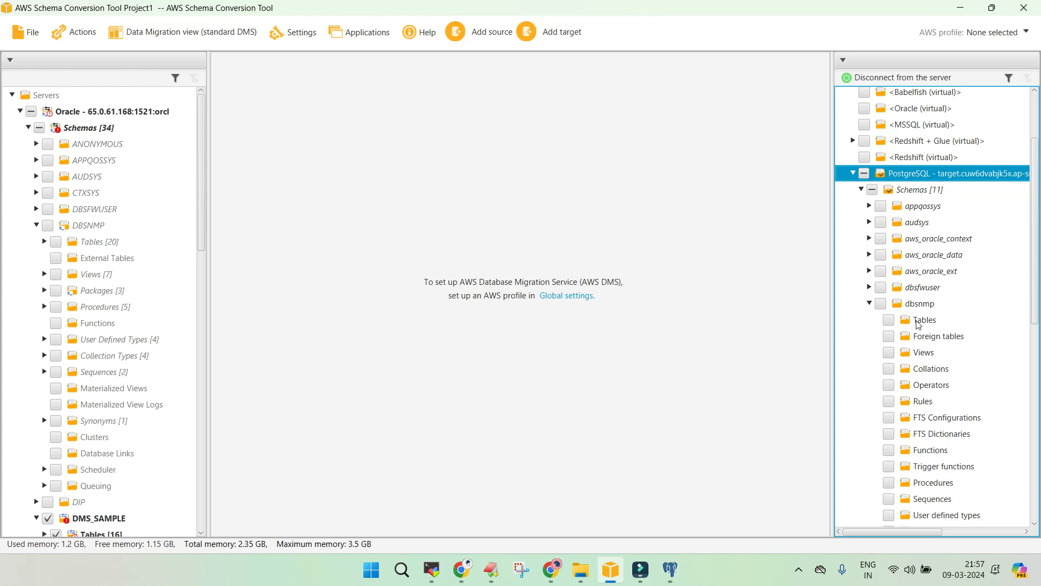
{"action": "mouse_move", "coordinate": [908, 258]}
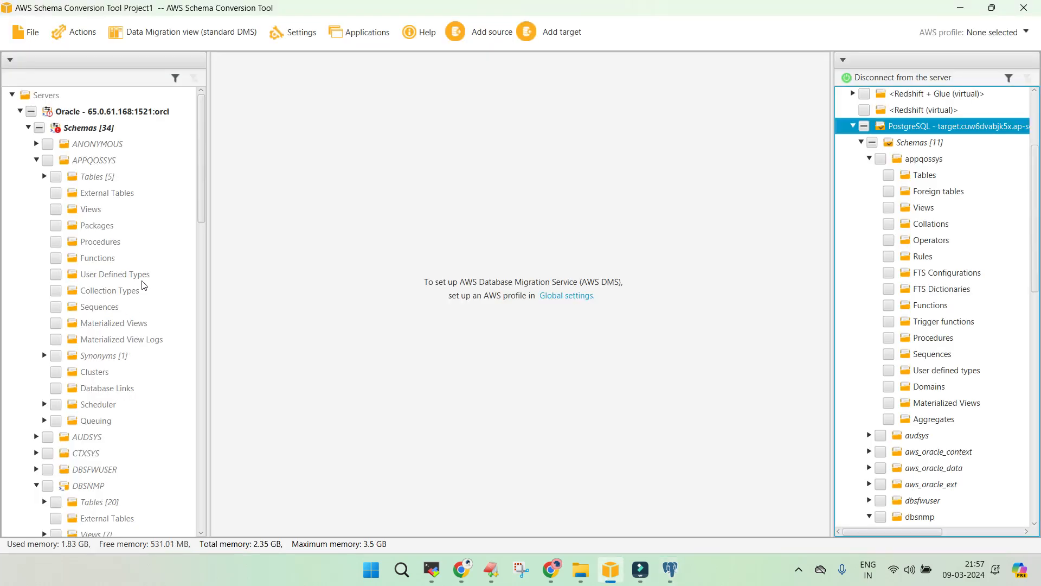
Step: Convert the Oracle source schemas for the PostgreSQL target
{"action": "right_click", "coordinate": [922, 125]}
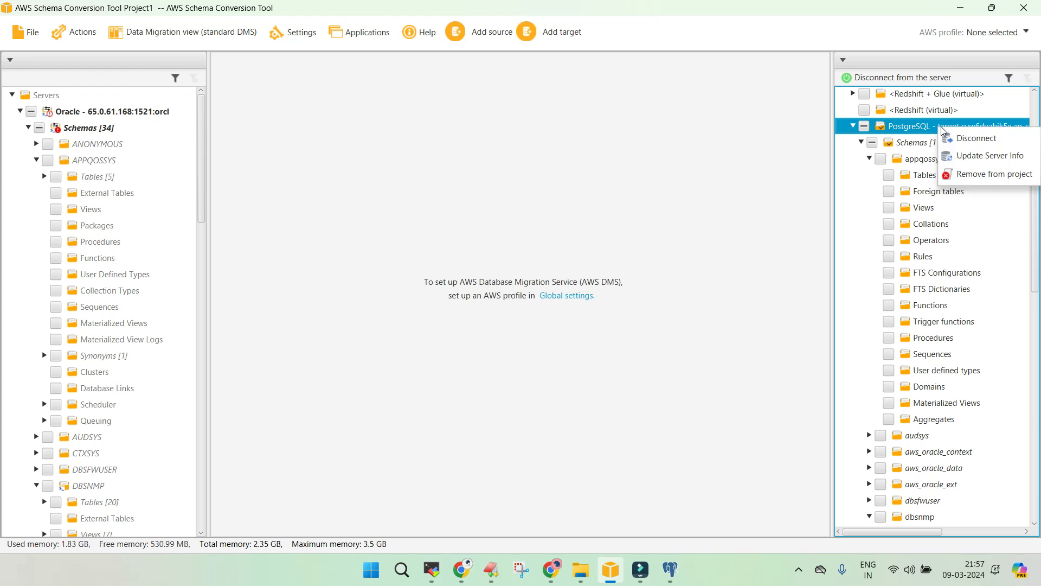
{"action": "mouse_move", "coordinate": [989, 155]}
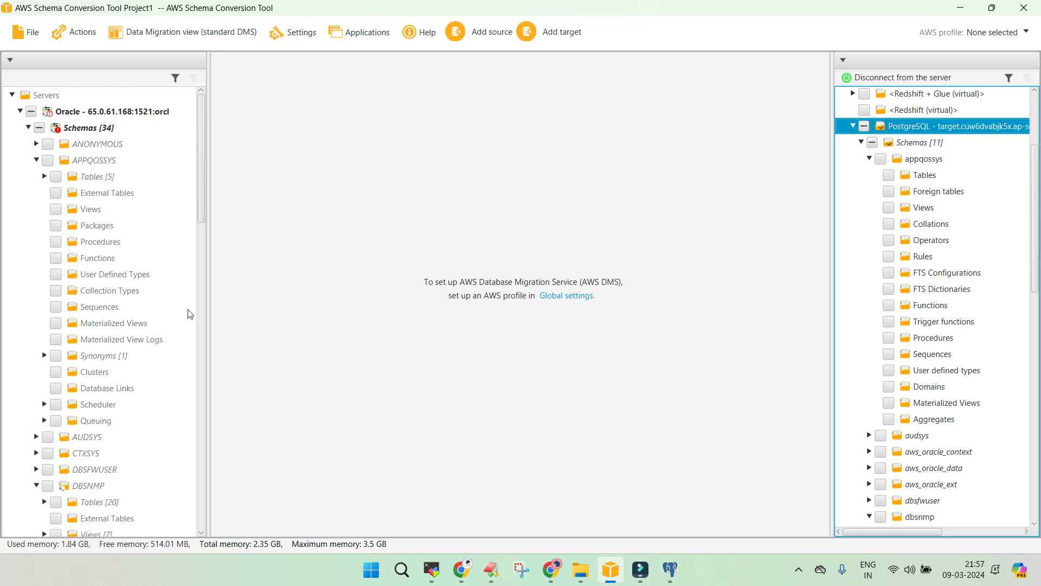
{"action": "right_click", "coordinate": [89, 127]}
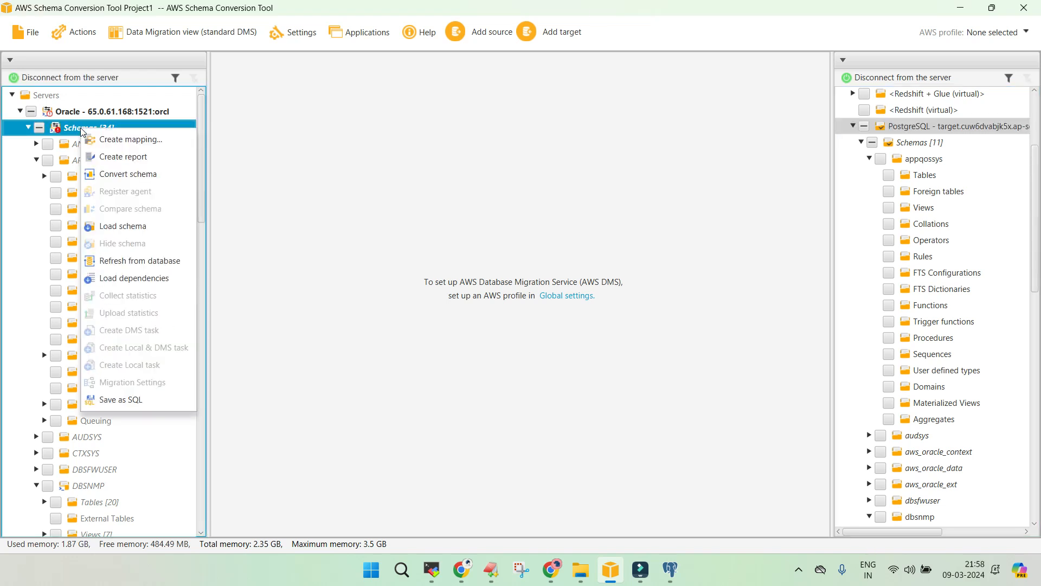
{"action": "mouse_move", "coordinate": [144, 174]}
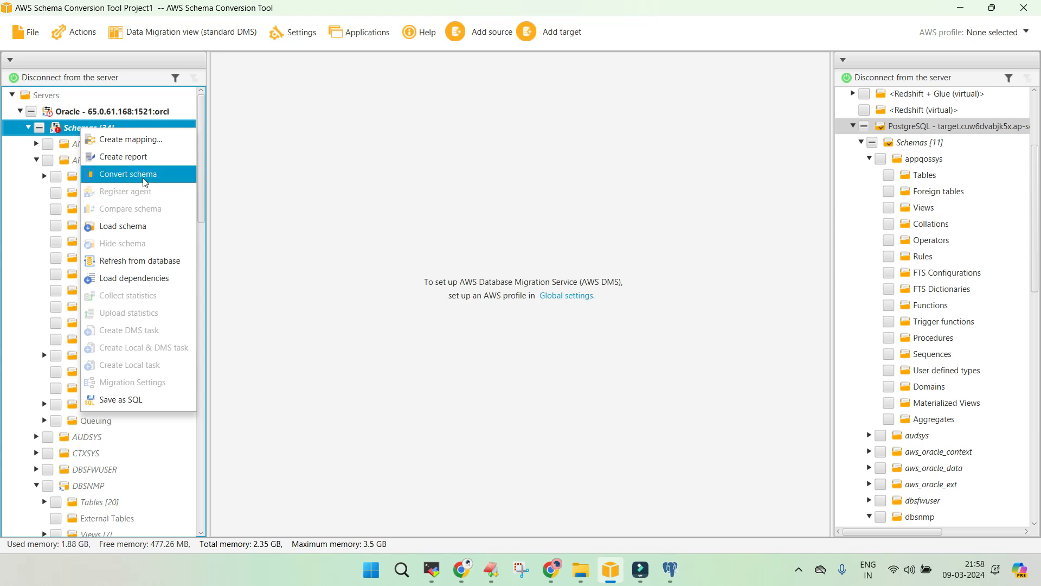
{"action": "left_click", "coordinate": [127, 174]}
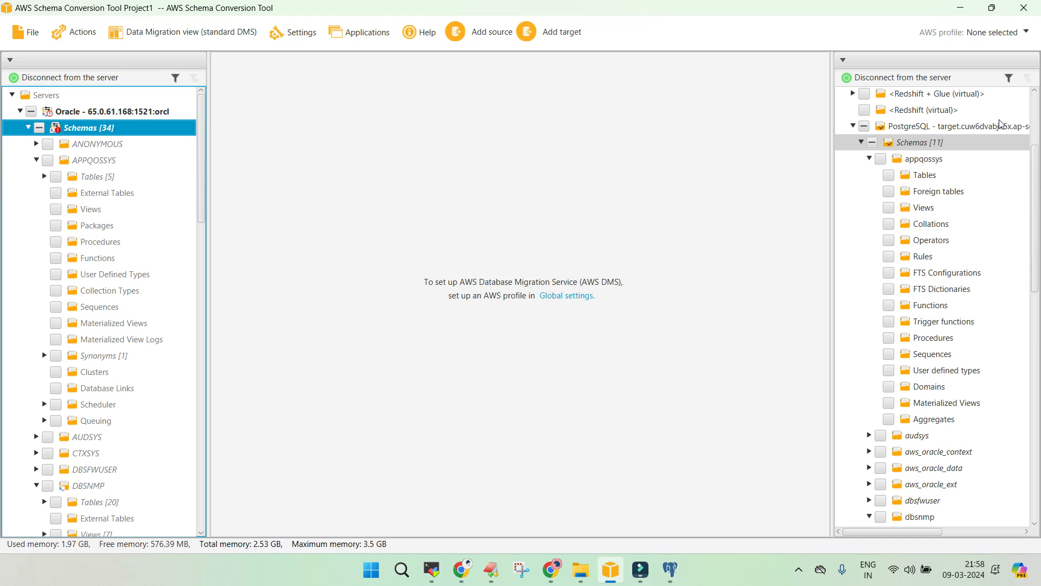
Step: Refresh the target Schemas node from the database, confirming the warning
{"action": "right_click", "coordinate": [919, 142]}
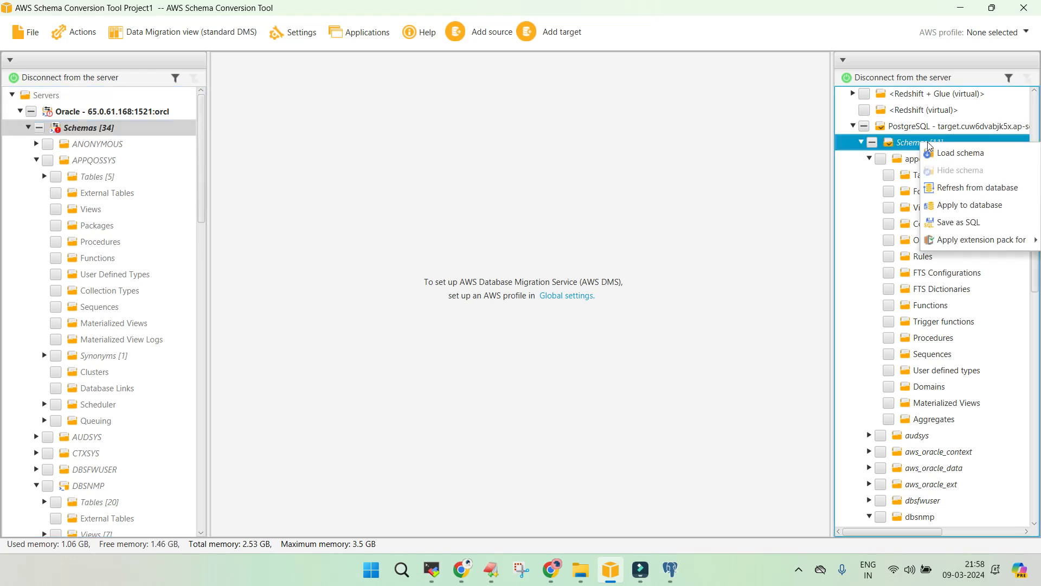
{"action": "left_click", "coordinate": [981, 187]}
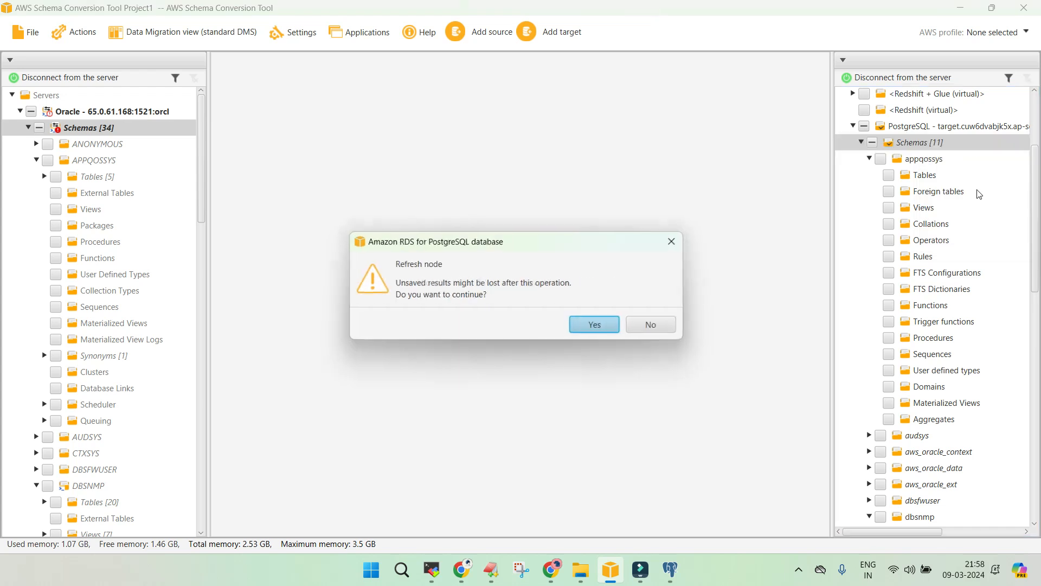
{"action": "left_click", "coordinate": [593, 325]}
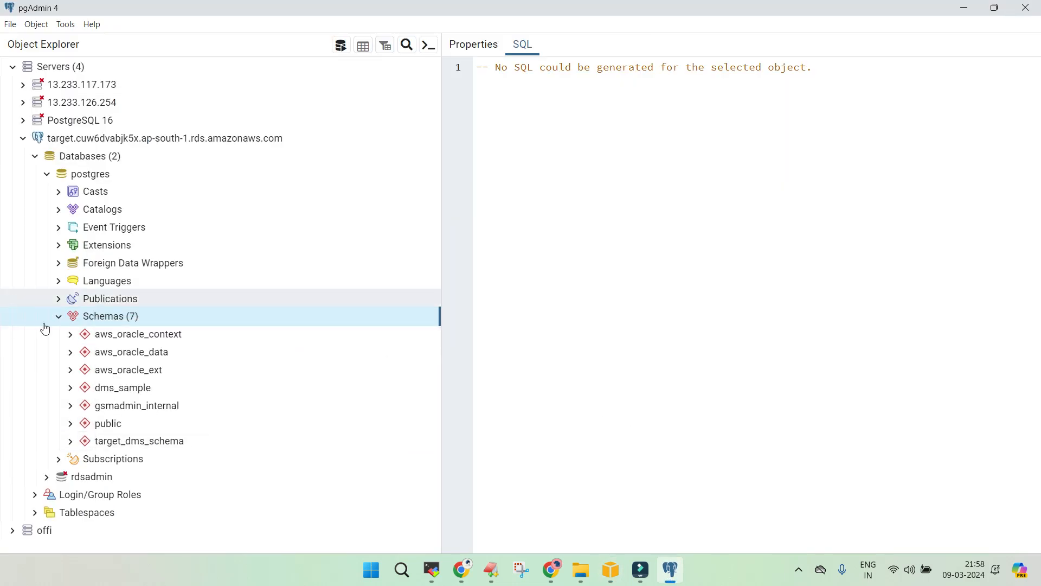
Step: Inspect the aws_oracle_context and target_dms_schema schema properties without changes
{"action": "left_click", "coordinate": [138, 334]}
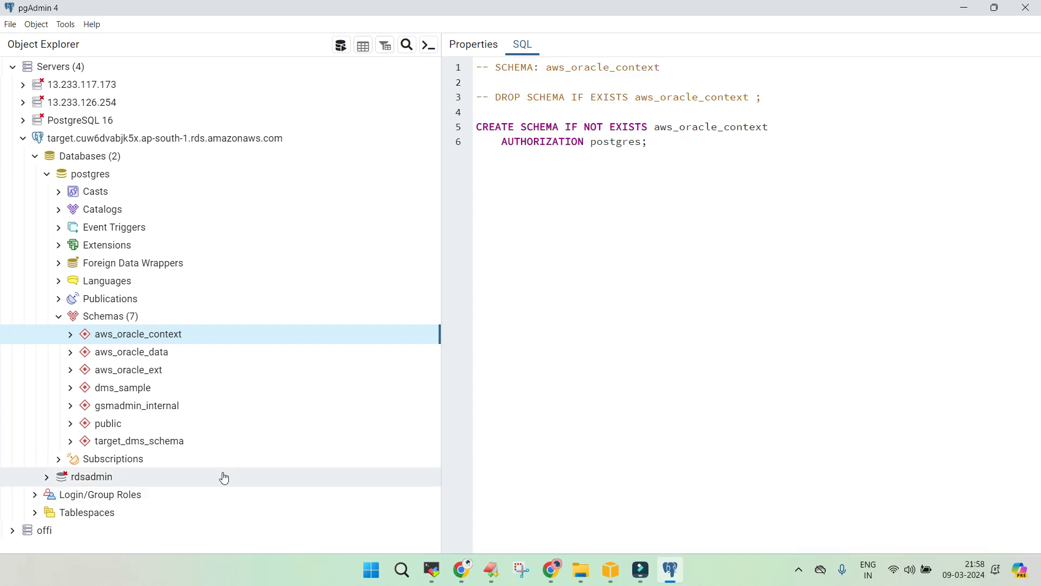
{"action": "right_click", "coordinate": [139, 440]}
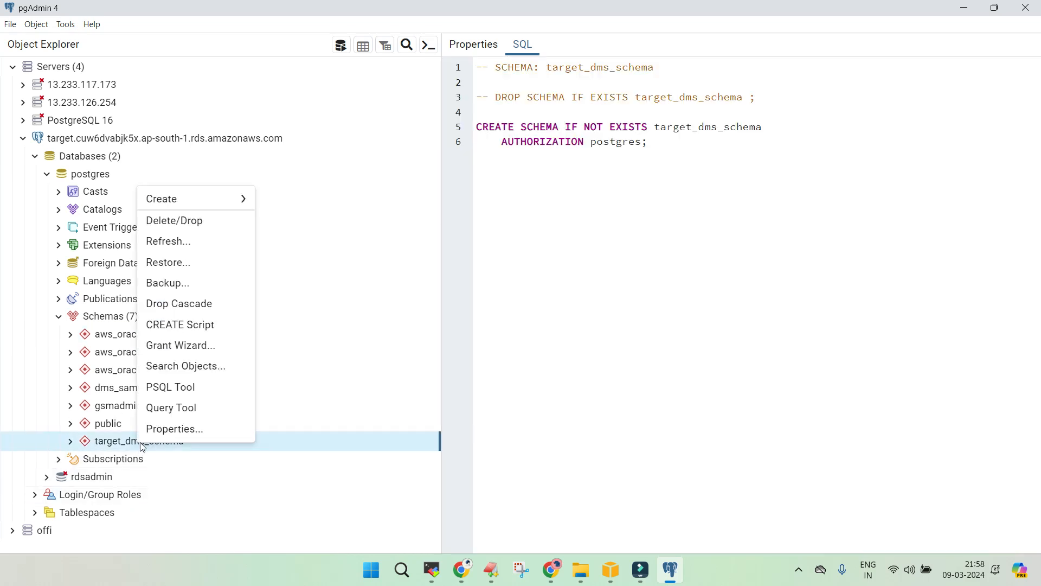
{"action": "left_click", "coordinate": [174, 428]}
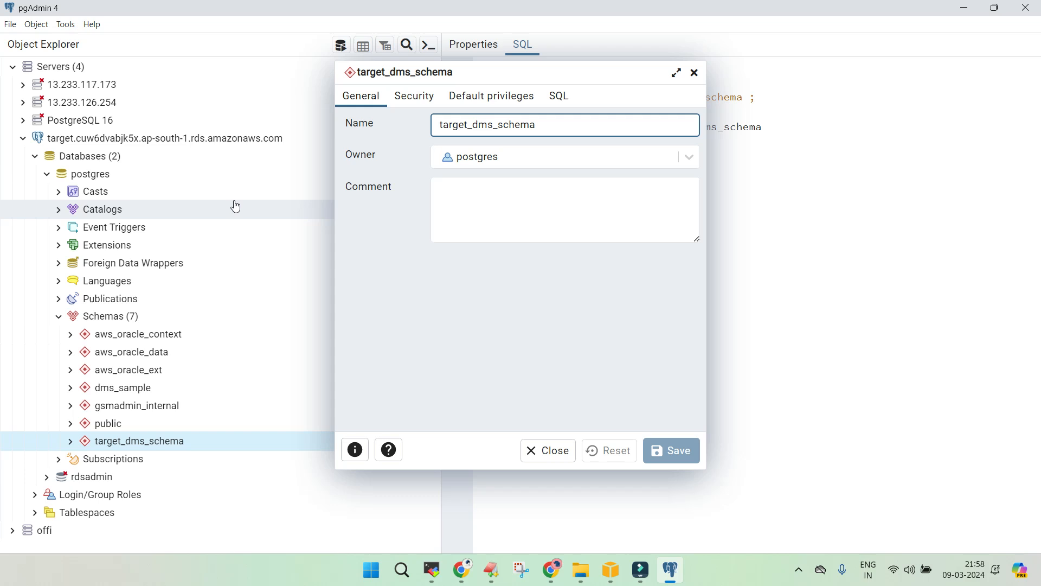
{"action": "left_click", "coordinate": [547, 451]}
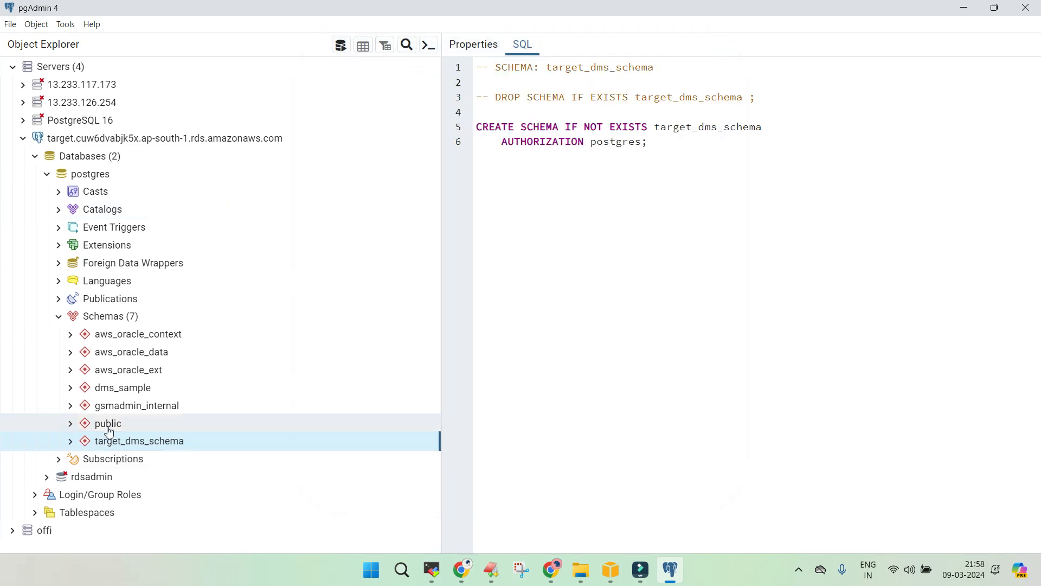
Step: Drop Cascade the dms_sample and target_dms_schema schemas
{"action": "right_click", "coordinate": [122, 387]}
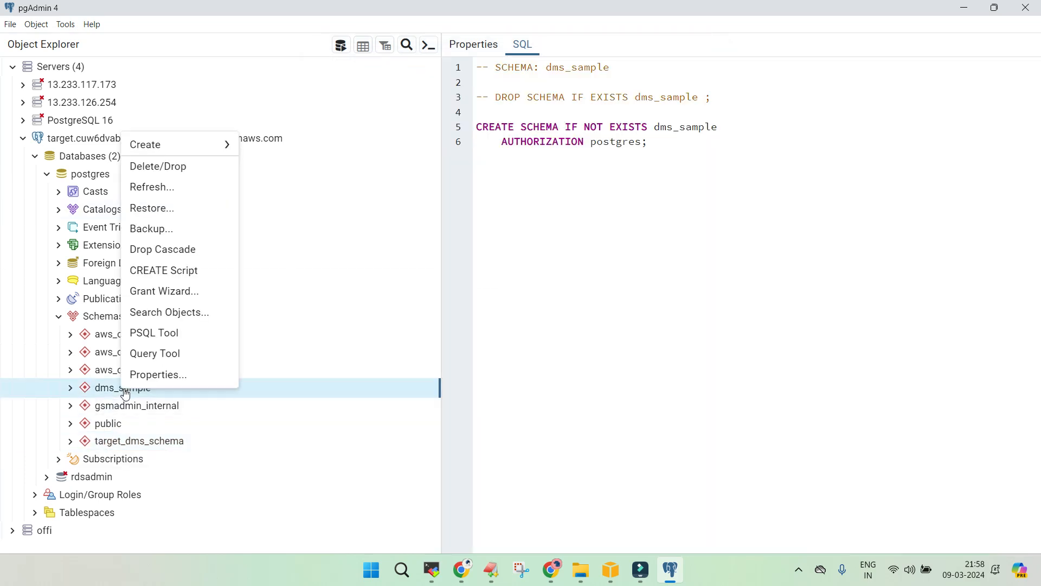
{"action": "left_click", "coordinate": [162, 249]}
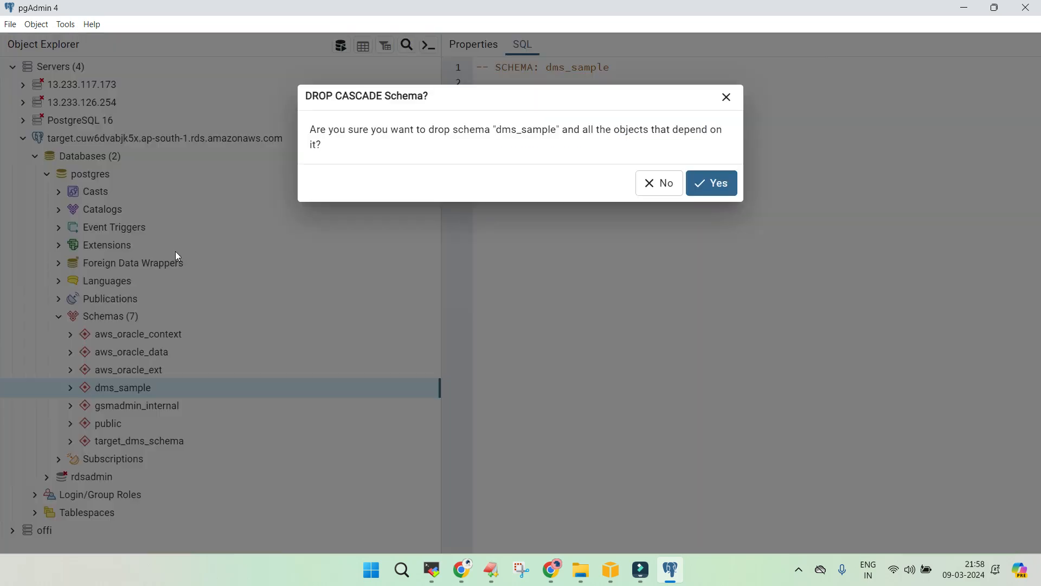
{"action": "left_click", "coordinate": [710, 183]}
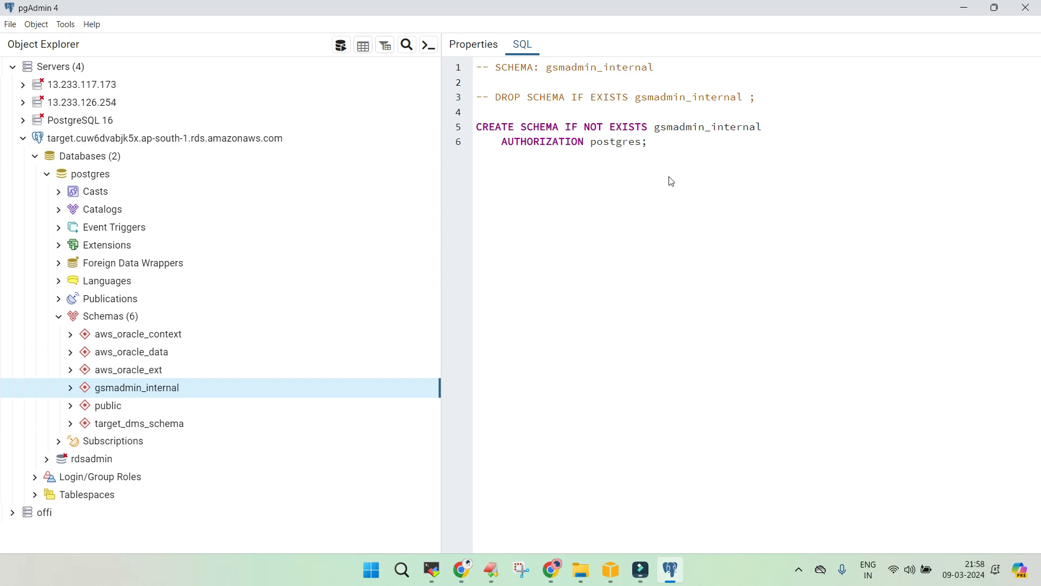
{"action": "right_click", "coordinate": [138, 423]}
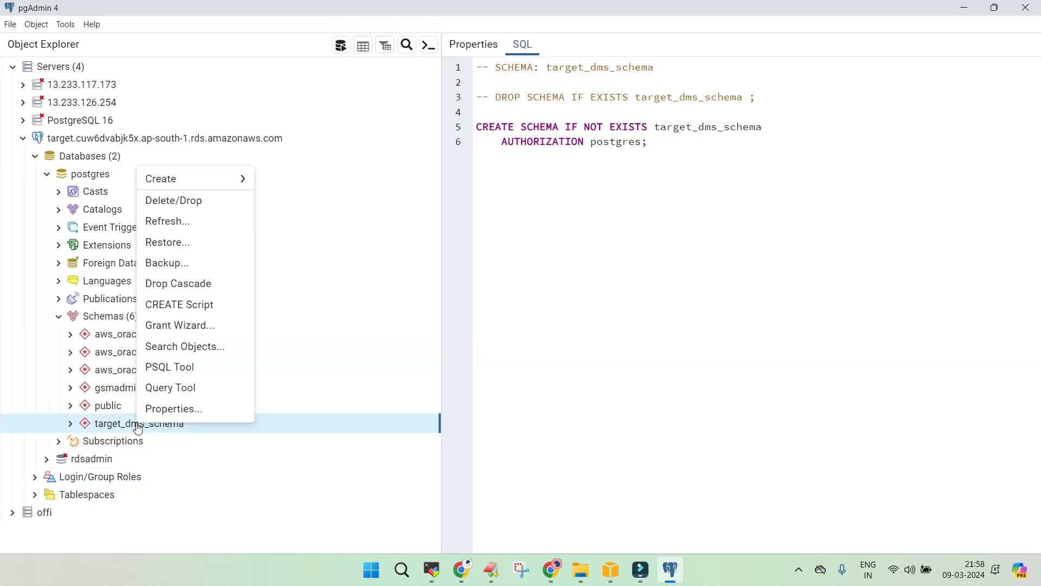
{"action": "left_click", "coordinate": [177, 284]}
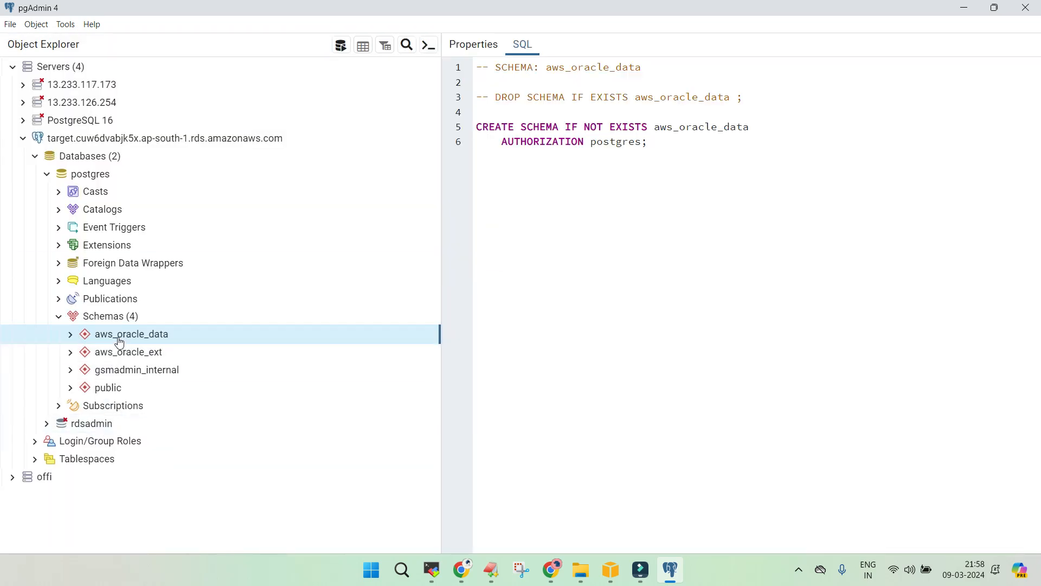
Step: Work through the aws_oracle_data, aws_oracle_ext and gsmadmin_internal schemas, then check the DMS task
{"action": "right_click", "coordinate": [131, 334]}
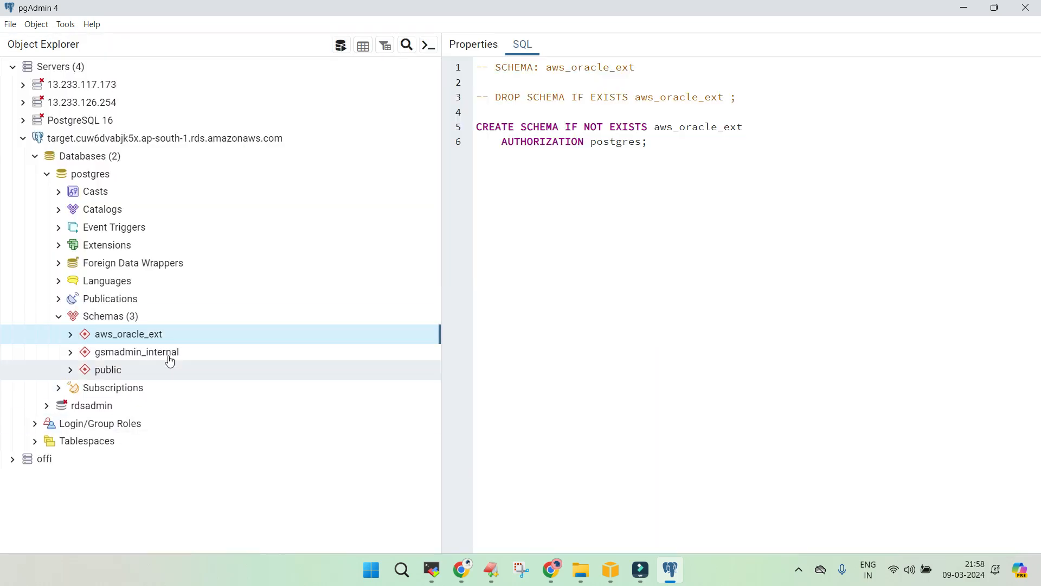
{"action": "right_click", "coordinate": [128, 334]}
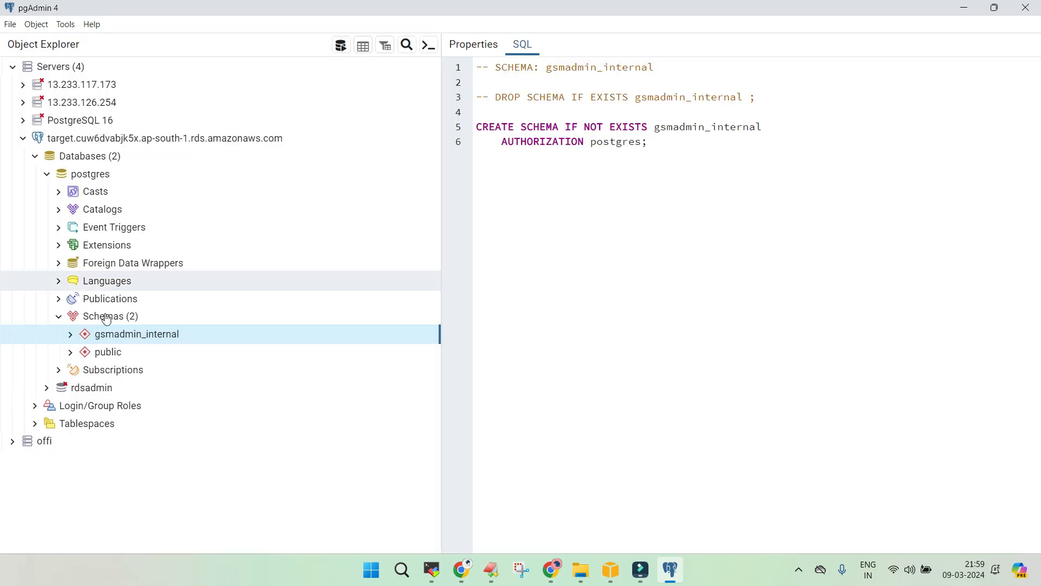
{"action": "right_click", "coordinate": [136, 334]}
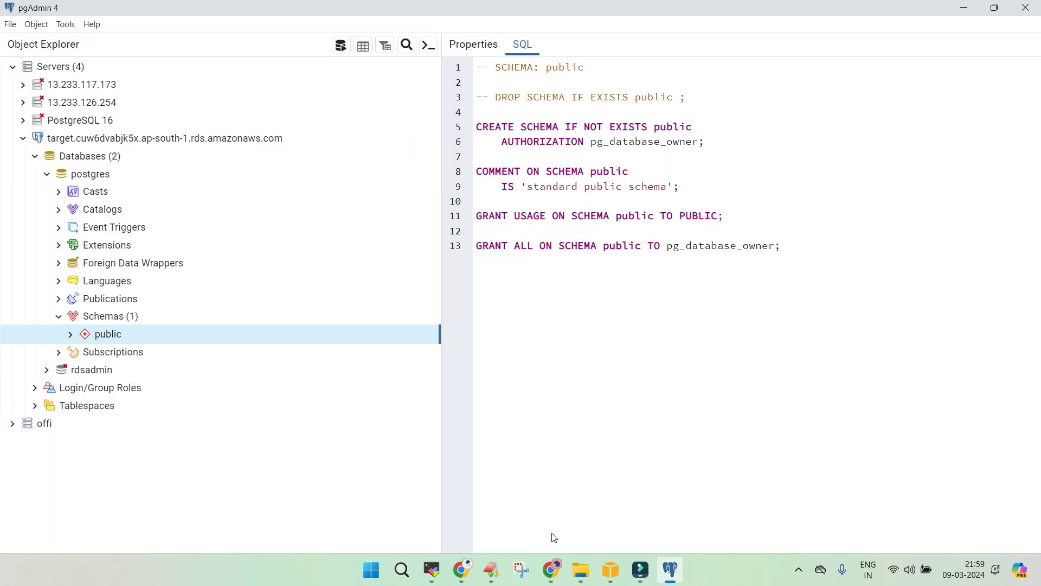
{"action": "mouse_move", "coordinate": [556, 546]}
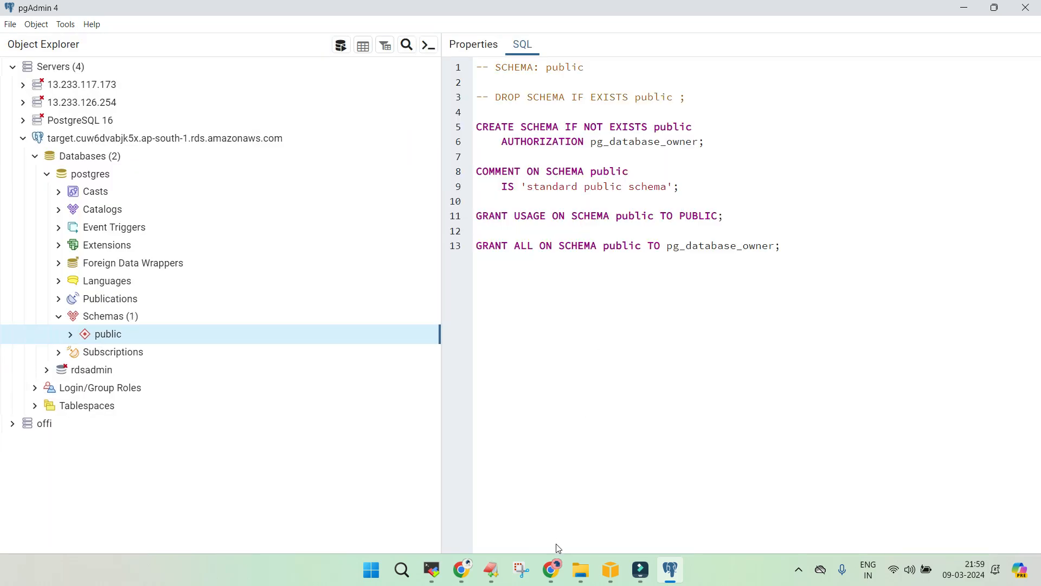
{"action": "left_click", "coordinate": [550, 569]}
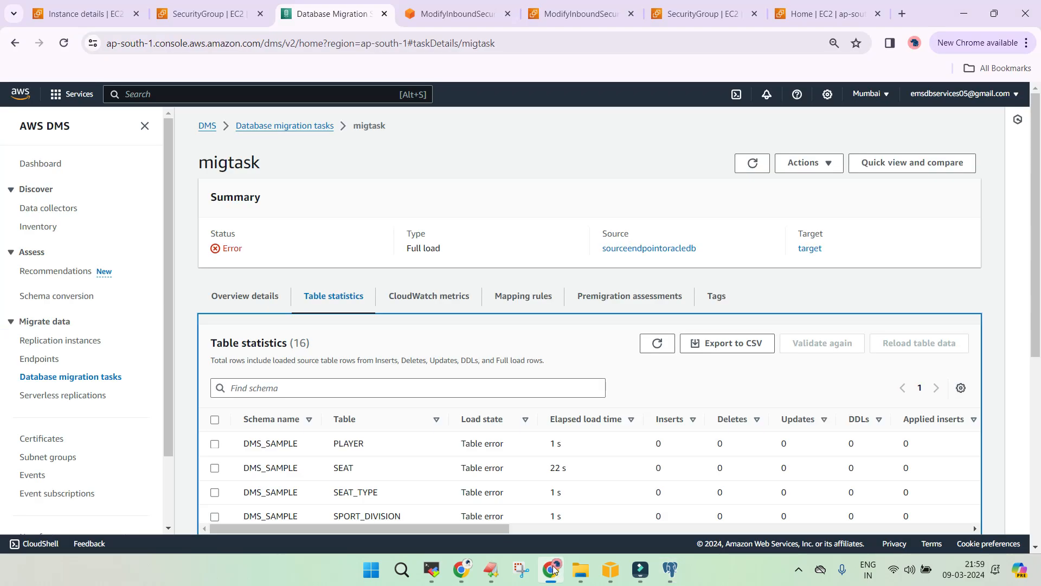
{"action": "mouse_move", "coordinate": [461, 569]}
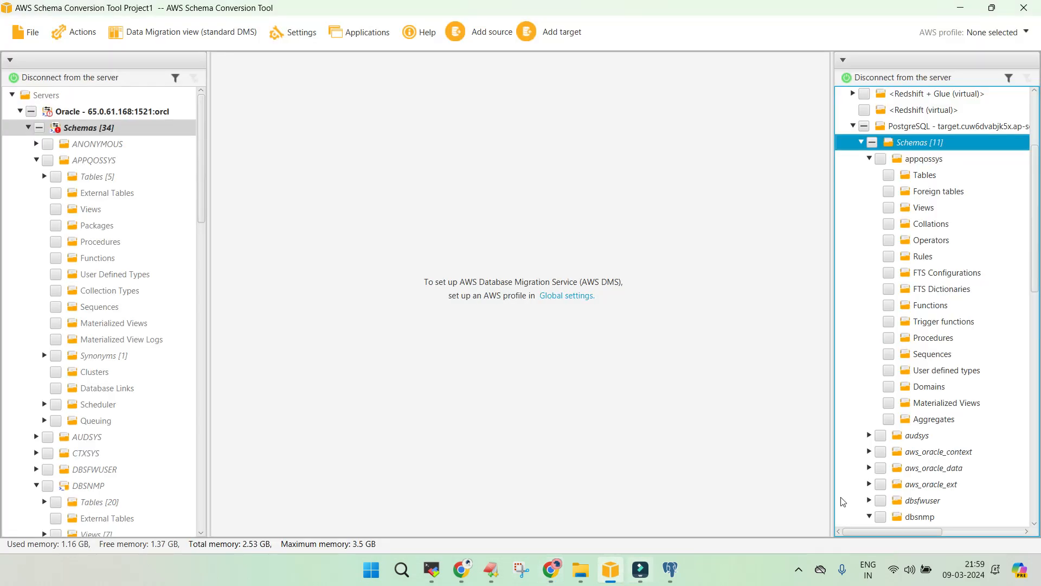
Step: Disconnect and reconnect the PostgreSQL target server
{"action": "right_click", "coordinate": [929, 274]}
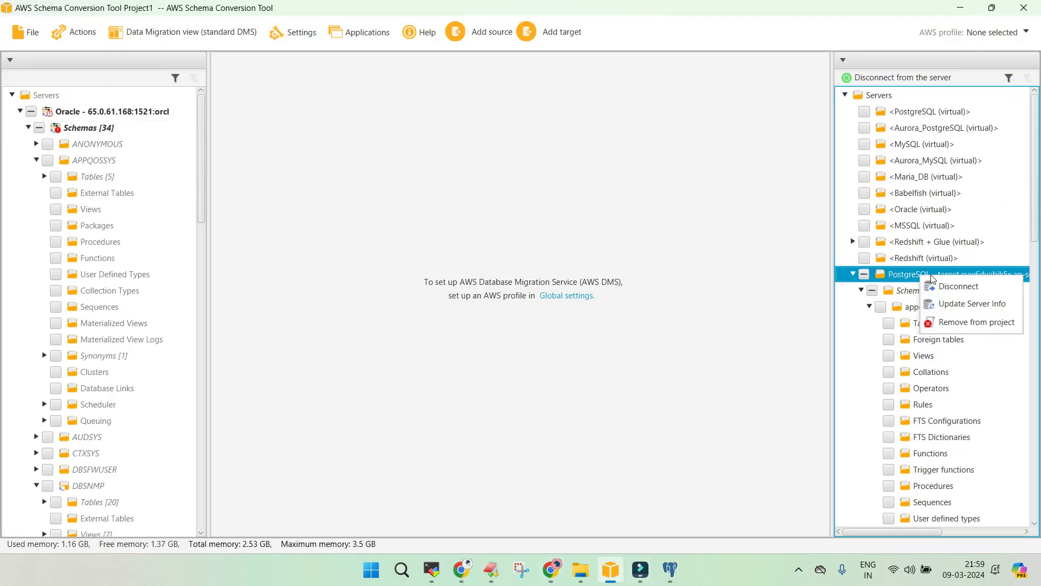
{"action": "left_click", "coordinate": [961, 286]}
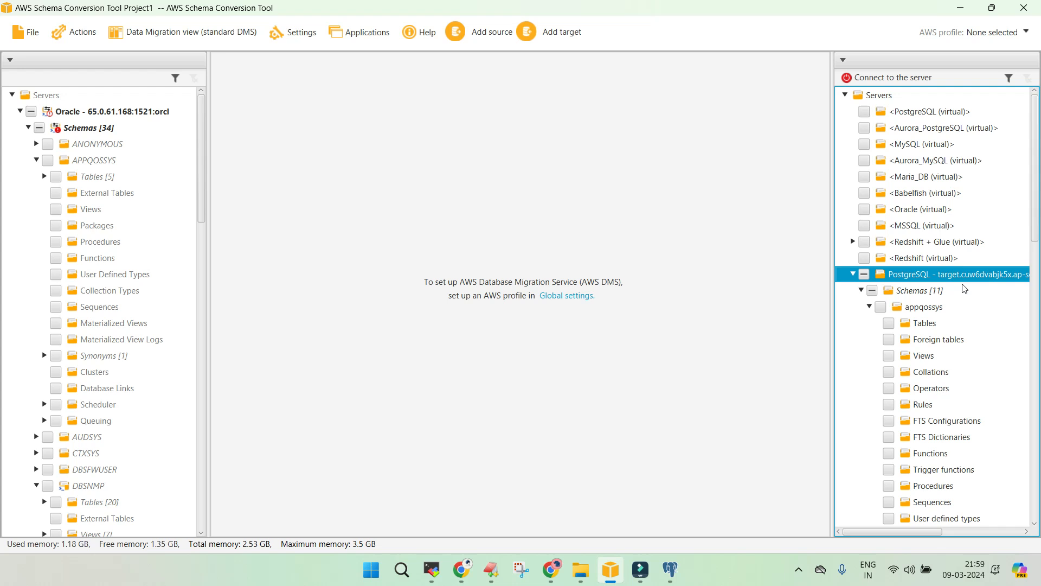
{"action": "right_click", "coordinate": [956, 273]}
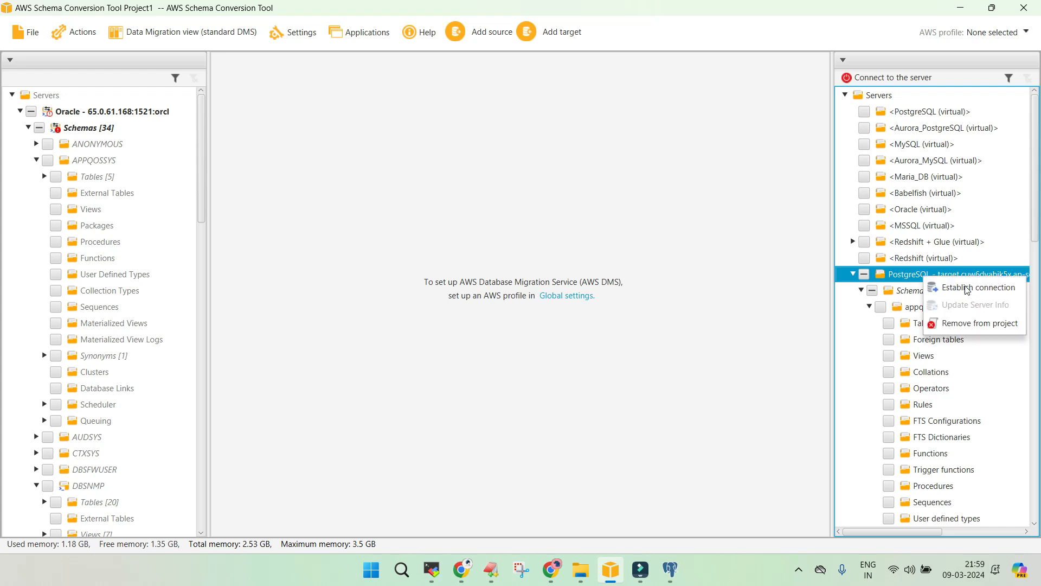
{"action": "left_click", "coordinate": [979, 287]}
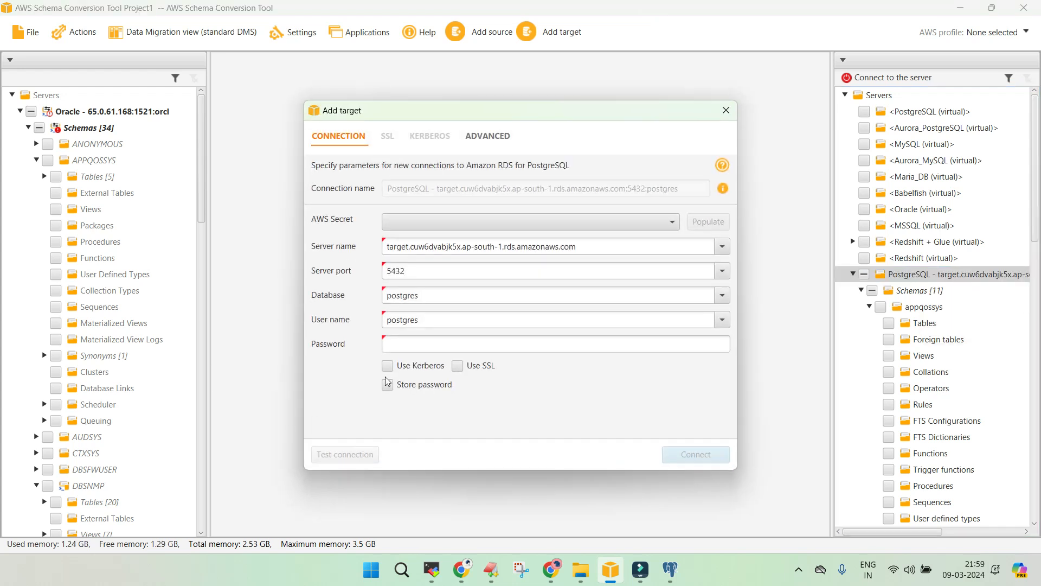
{"action": "left_click", "coordinate": [554, 343]}
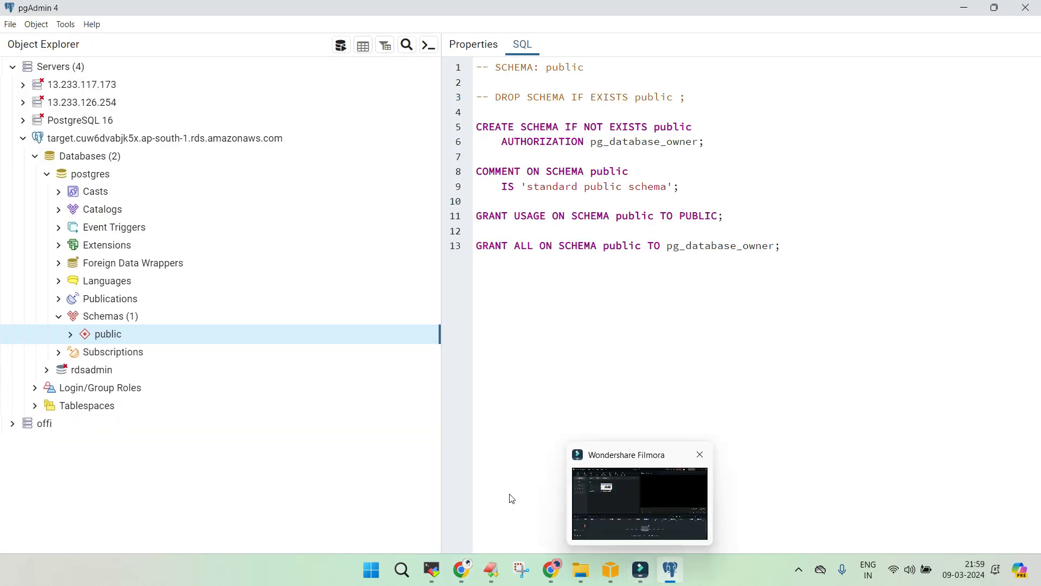
Step: Get the PostgreSQL password from the course notes and accept the SSL security risk
{"action": "left_click", "coordinate": [461, 569]}
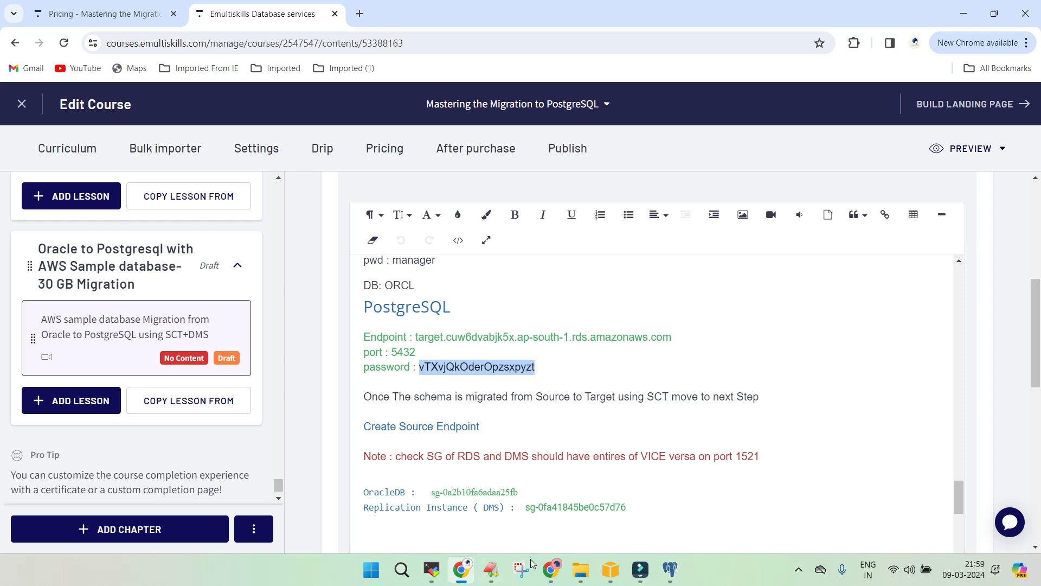
{"action": "left_click", "coordinate": [608, 569]}
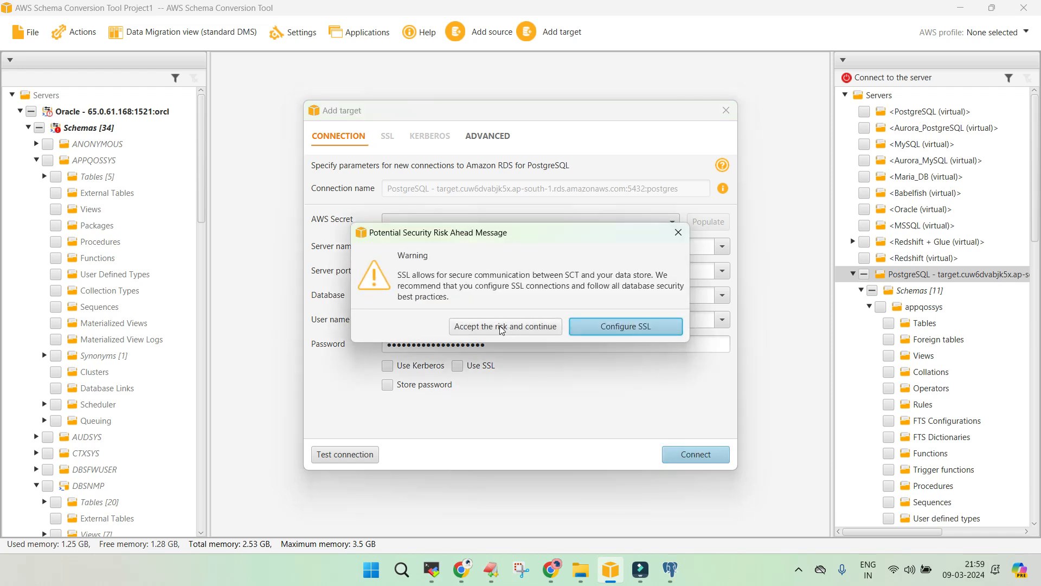
{"action": "left_click", "coordinate": [505, 326]}
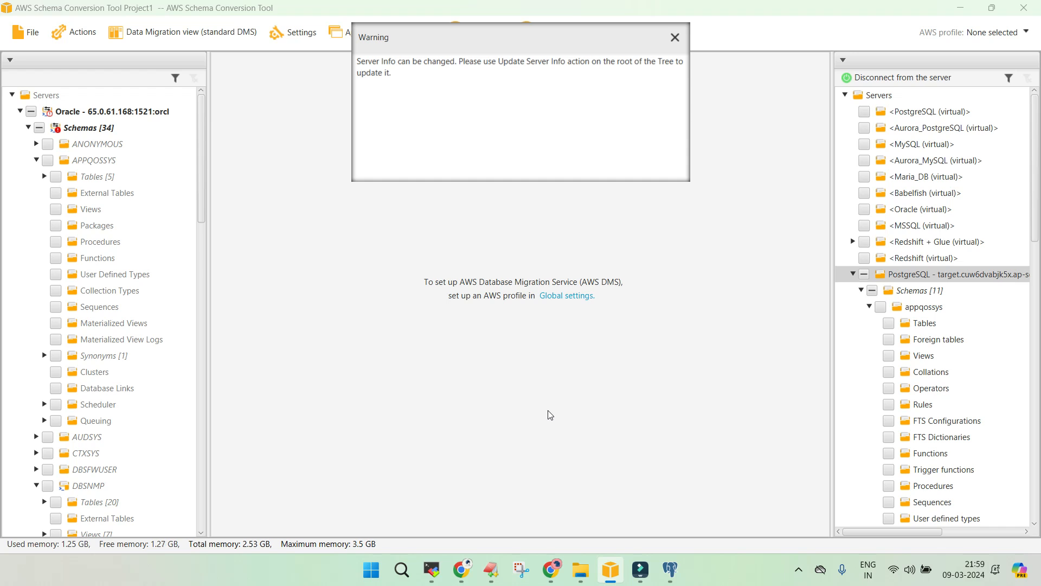
{"action": "mouse_move", "coordinate": [674, 41]}
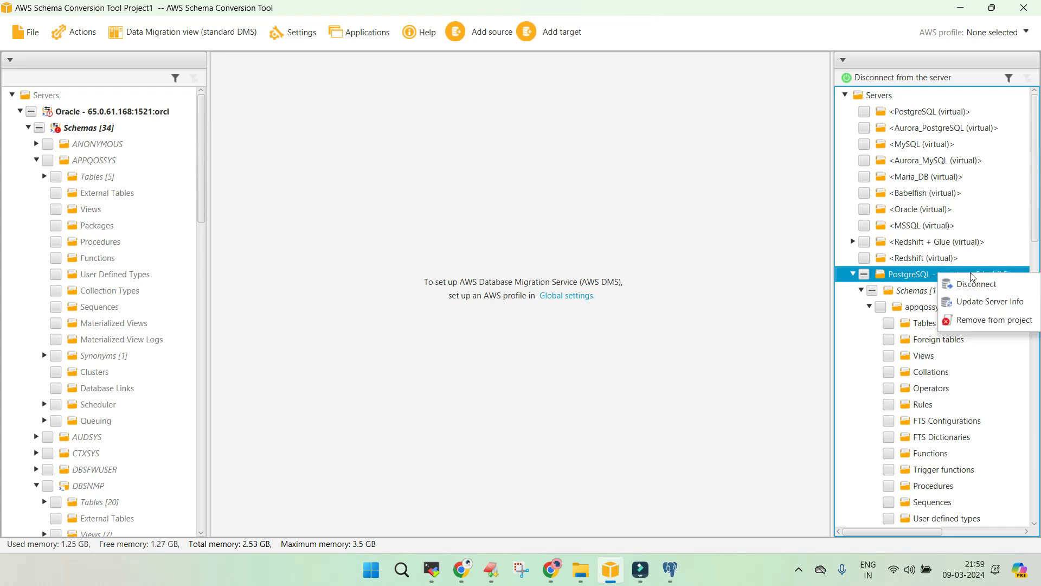
Step: Remove the PostgreSQL target and start adding an Amazon RDS for PostgreSQL target
{"action": "left_click", "coordinate": [993, 319]}
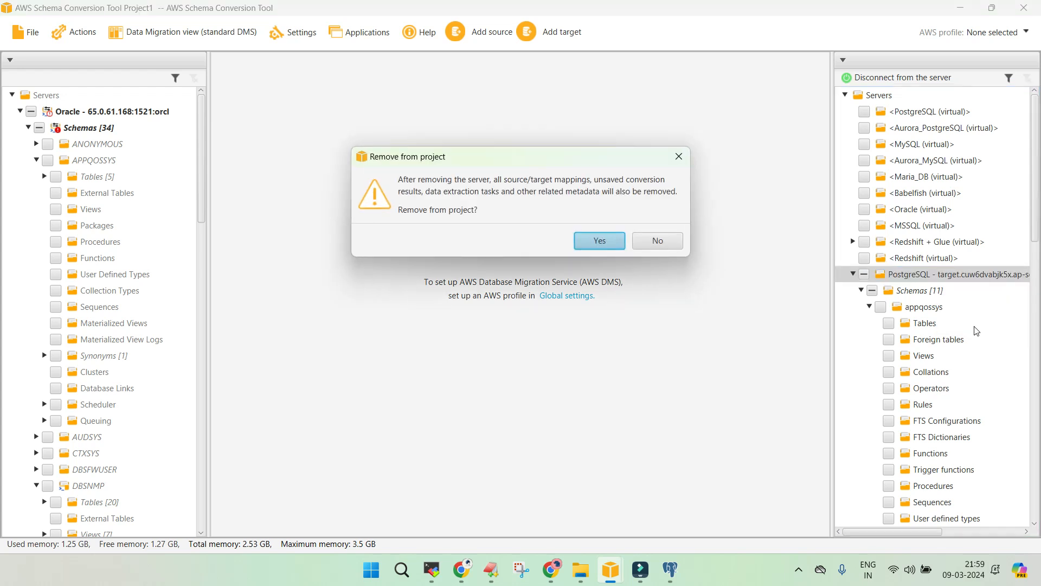
{"action": "left_click", "coordinate": [597, 240]}
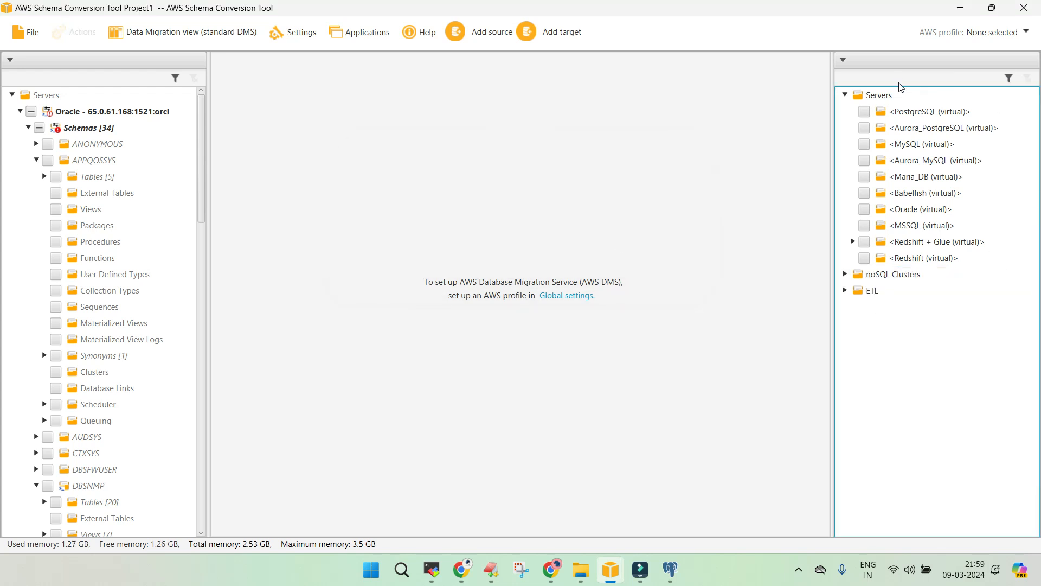
{"action": "left_click", "coordinate": [561, 32]}
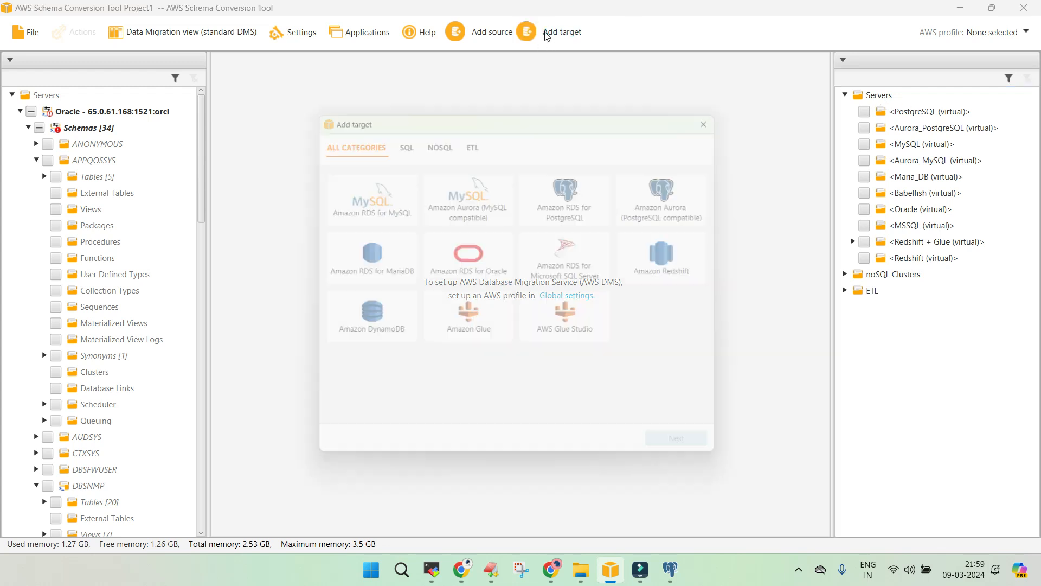
{"action": "left_click", "coordinate": [573, 192]}
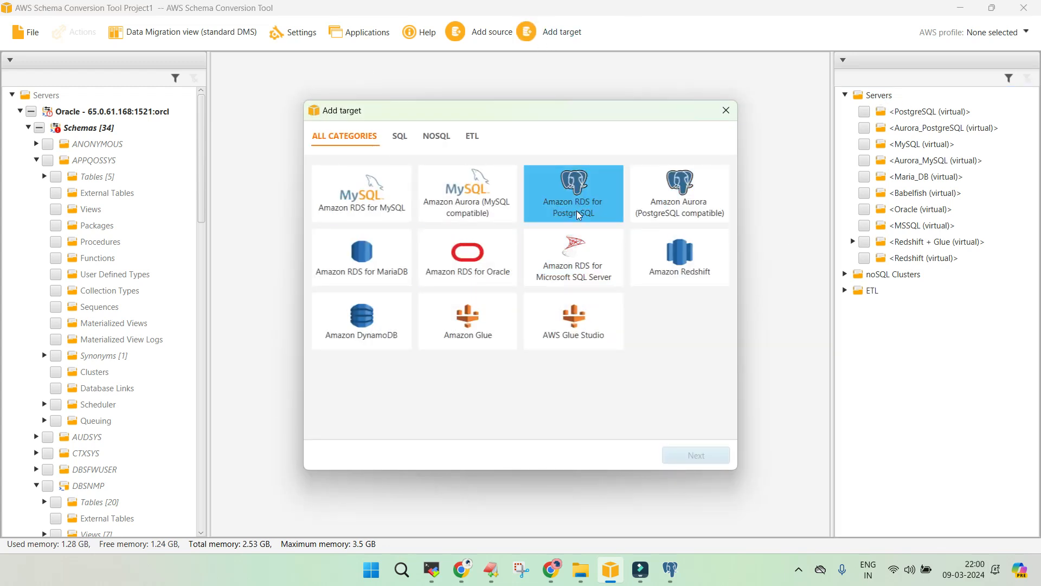
{"action": "left_click", "coordinate": [695, 455]}
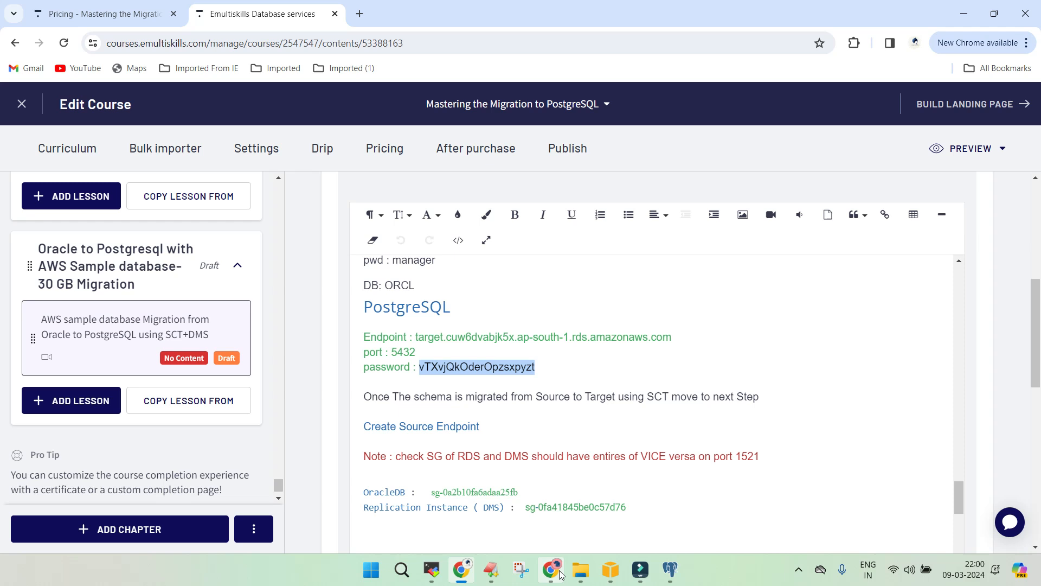
Step: Paste the password, connect, and expand the target to show its public schema
{"action": "left_click", "coordinate": [608, 569]}
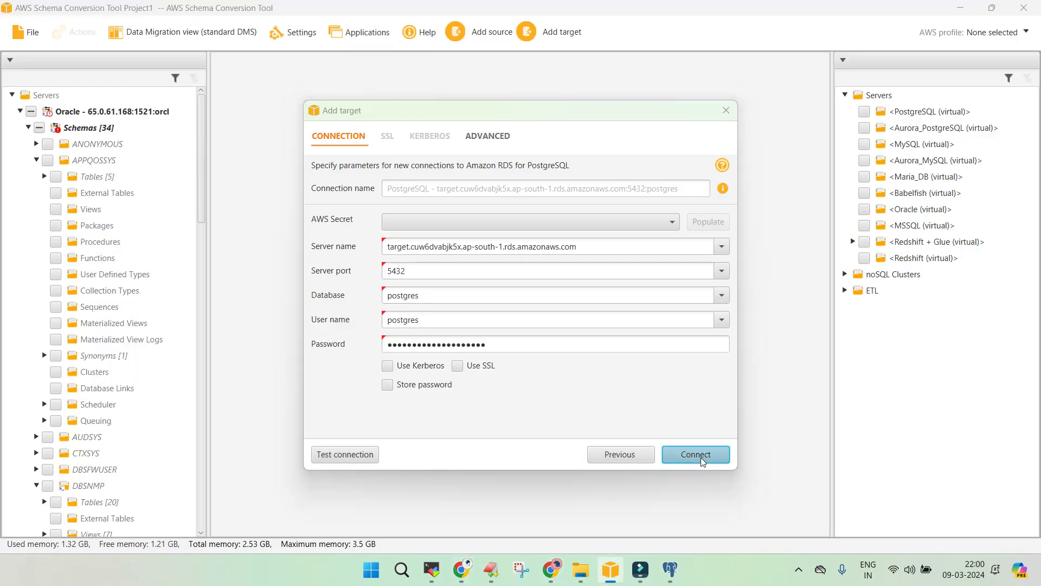
{"action": "left_click", "coordinate": [695, 454]}
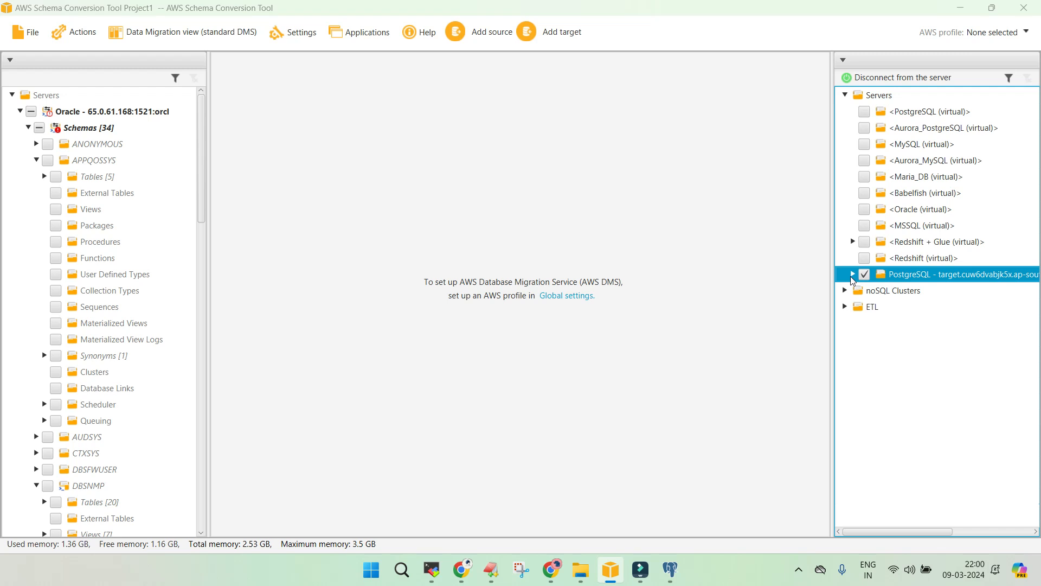
{"action": "left_click", "coordinate": [853, 274]}
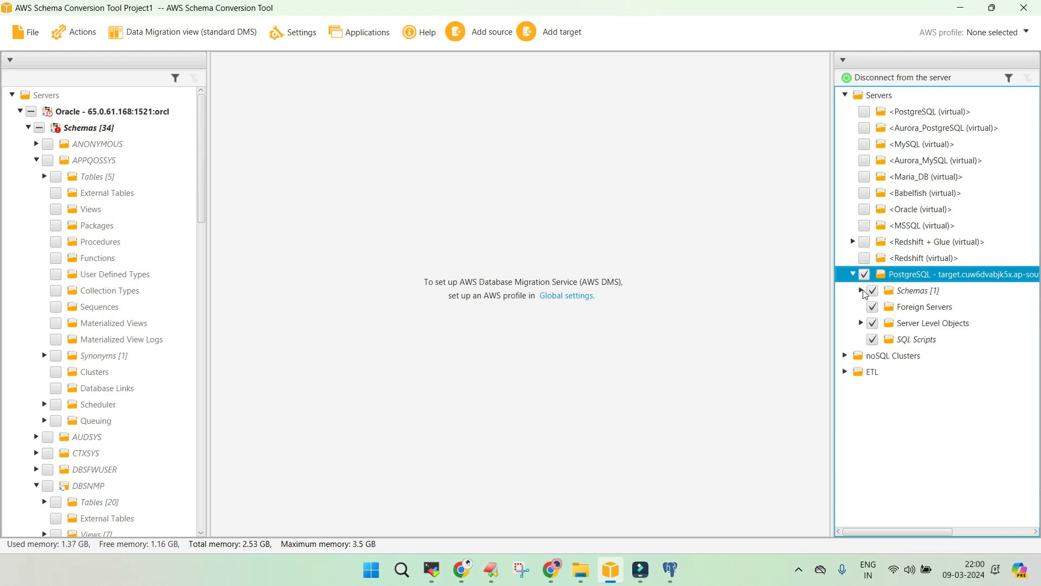
{"action": "left_click", "coordinate": [862, 290]}
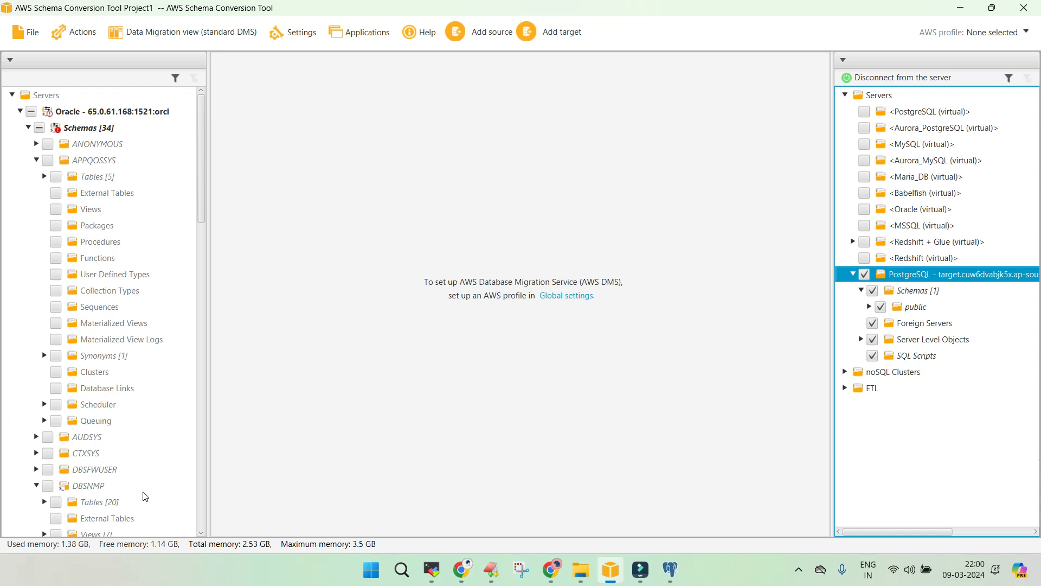
Step: Scroll to DMS_SAMPLE in the source tree and run Collect statistics on it
{"action": "scroll", "scroll_direction": "down", "scroll_amount": 3}
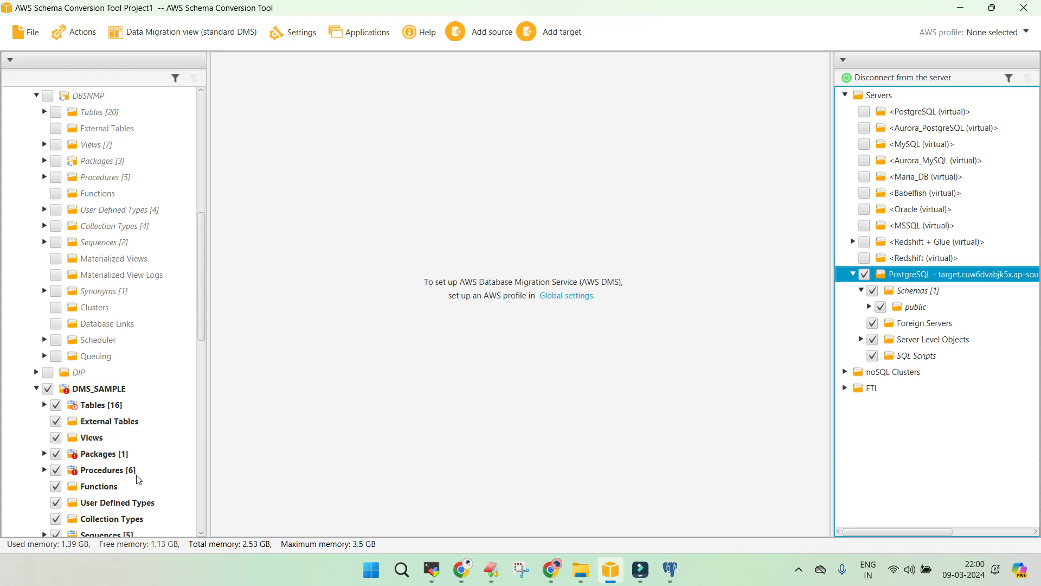
{"action": "right_click", "coordinate": [93, 388]}
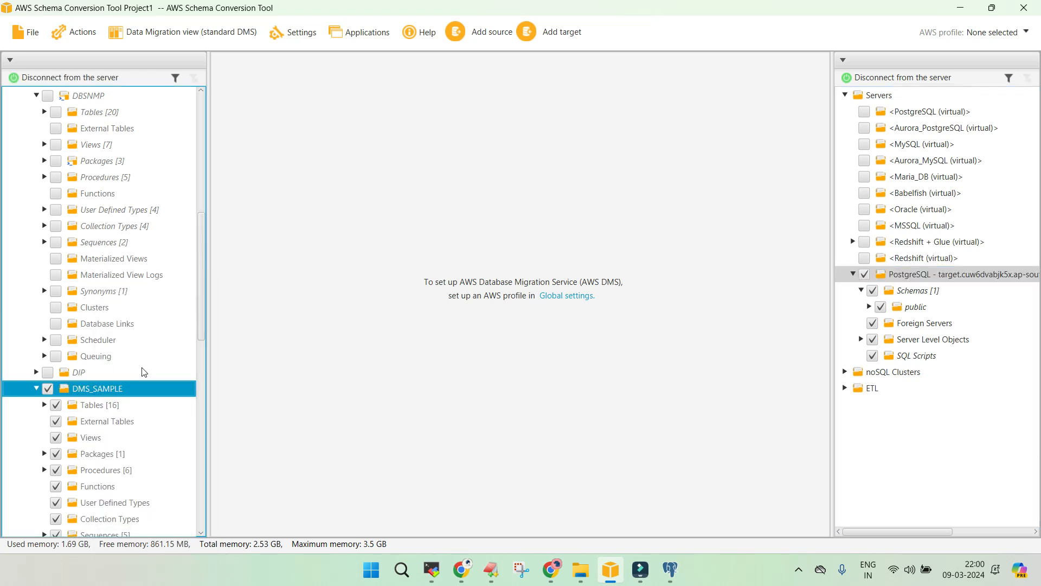
{"action": "right_click", "coordinate": [94, 388]}
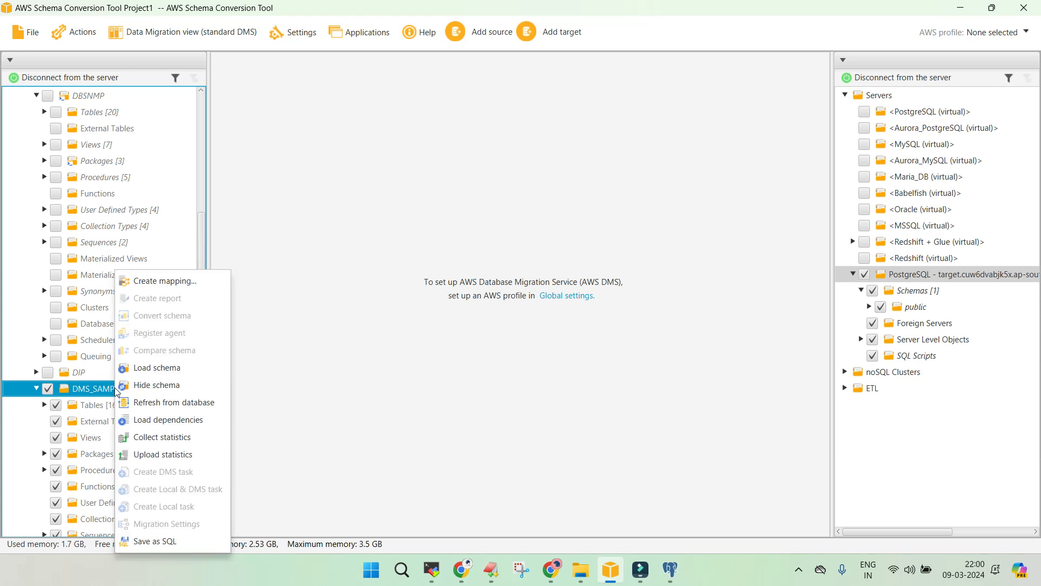
{"action": "left_click", "coordinate": [168, 420]}
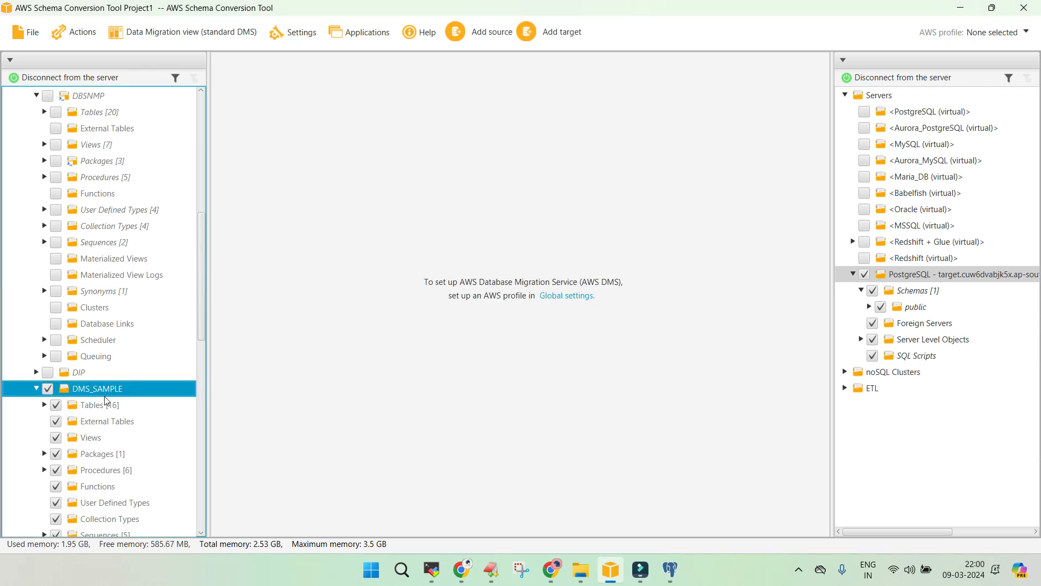
{"action": "right_click", "coordinate": [100, 388]}
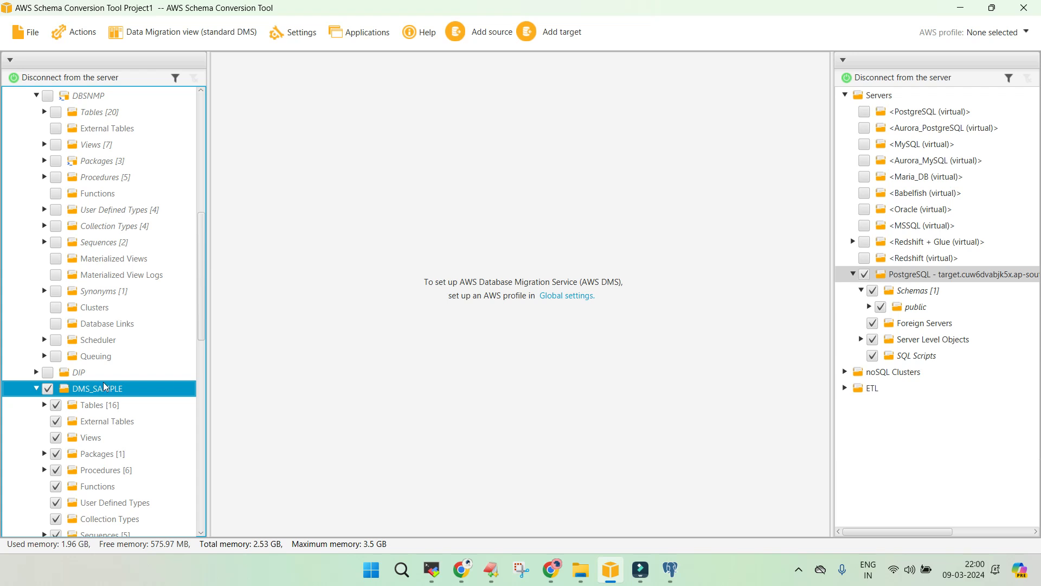
{"action": "right_click", "coordinate": [97, 388]}
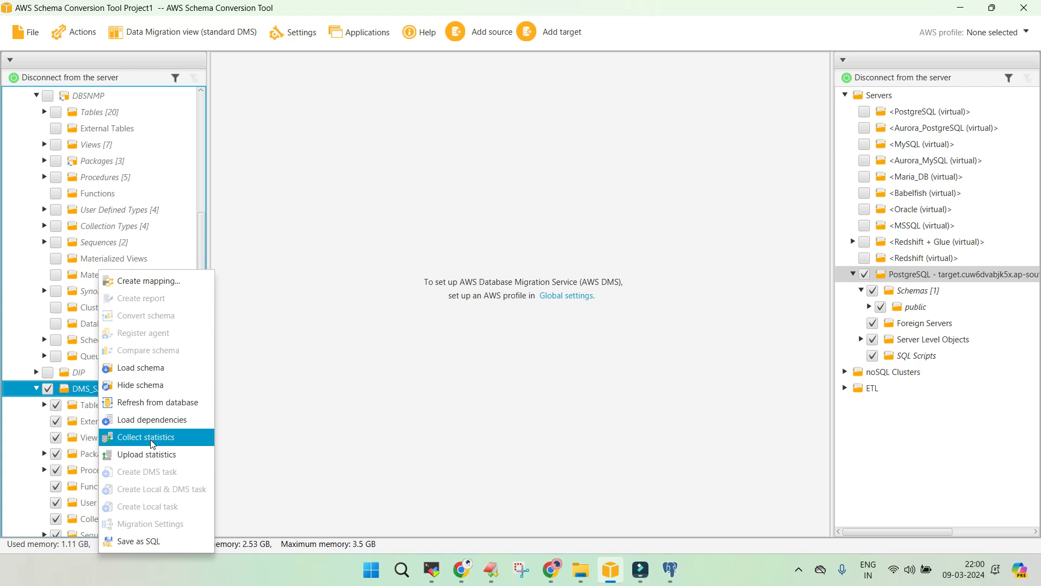
{"action": "mouse_move", "coordinate": [152, 371]}
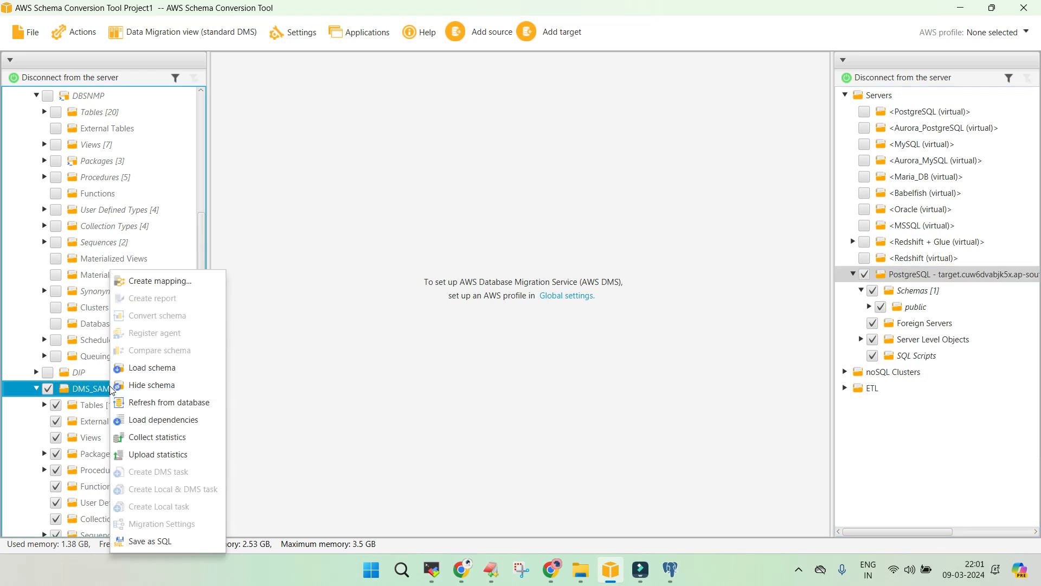
{"action": "mouse_move", "coordinate": [168, 403]}
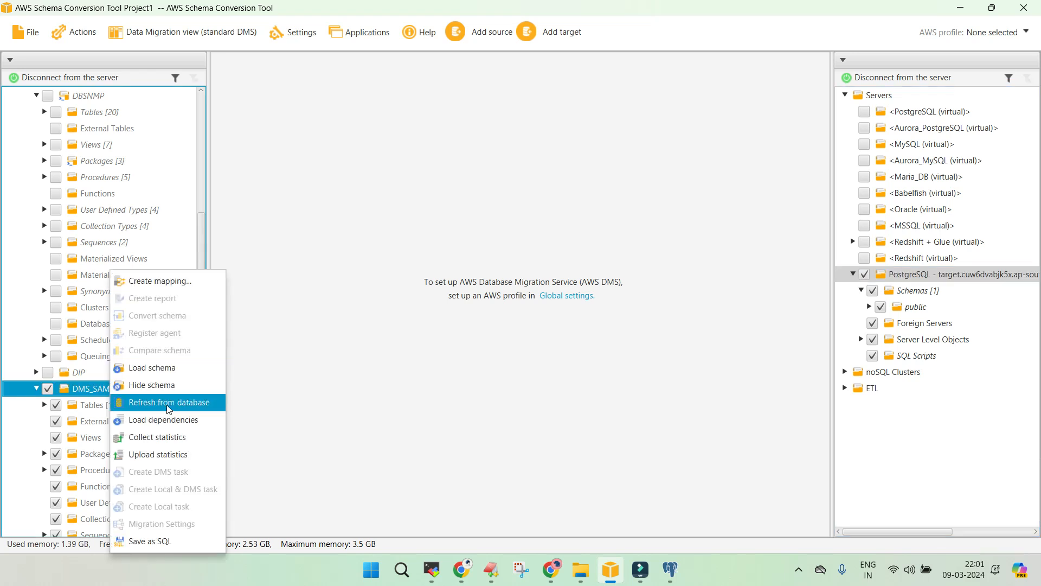
{"action": "mouse_move", "coordinate": [189, 423]}
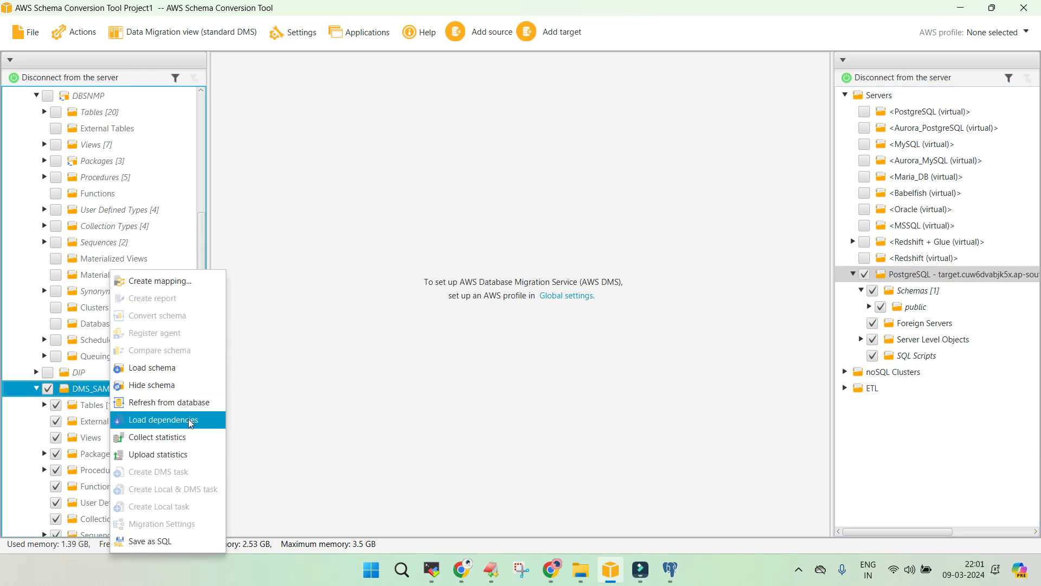
{"action": "left_click", "coordinate": [162, 419]}
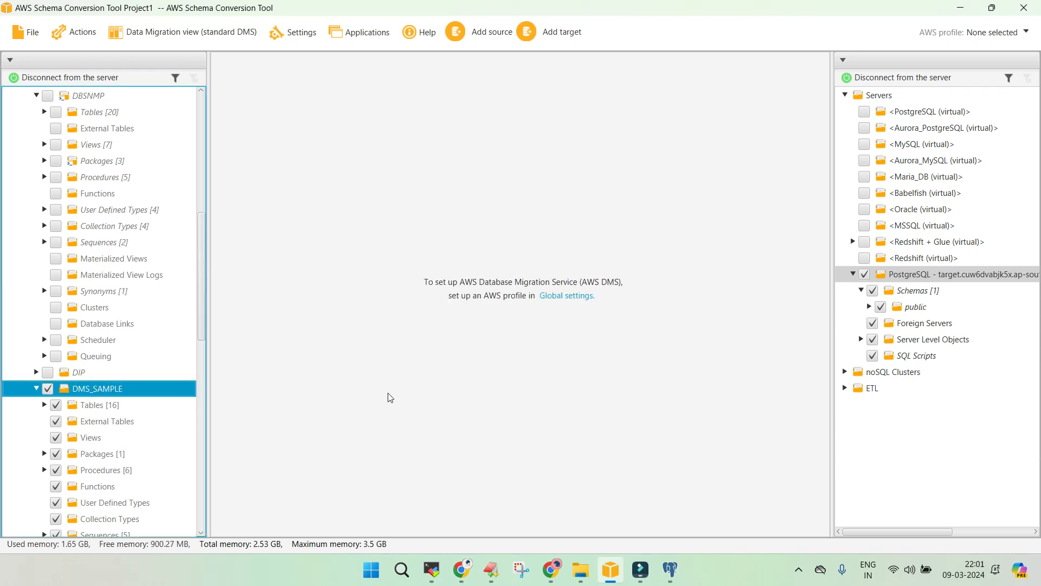
{"action": "right_click", "coordinate": [98, 388]}
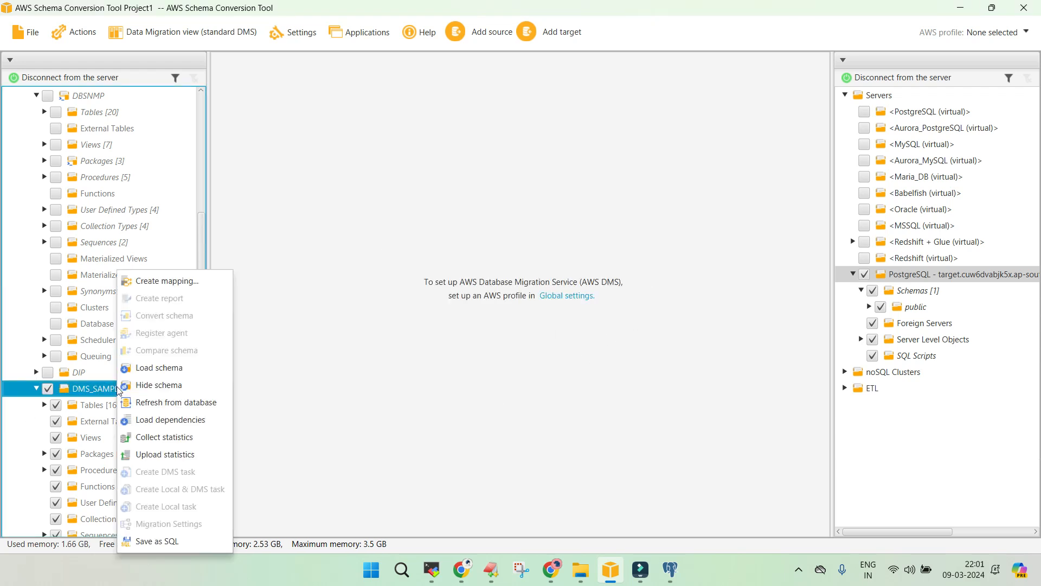
{"action": "left_click", "coordinate": [162, 436]}
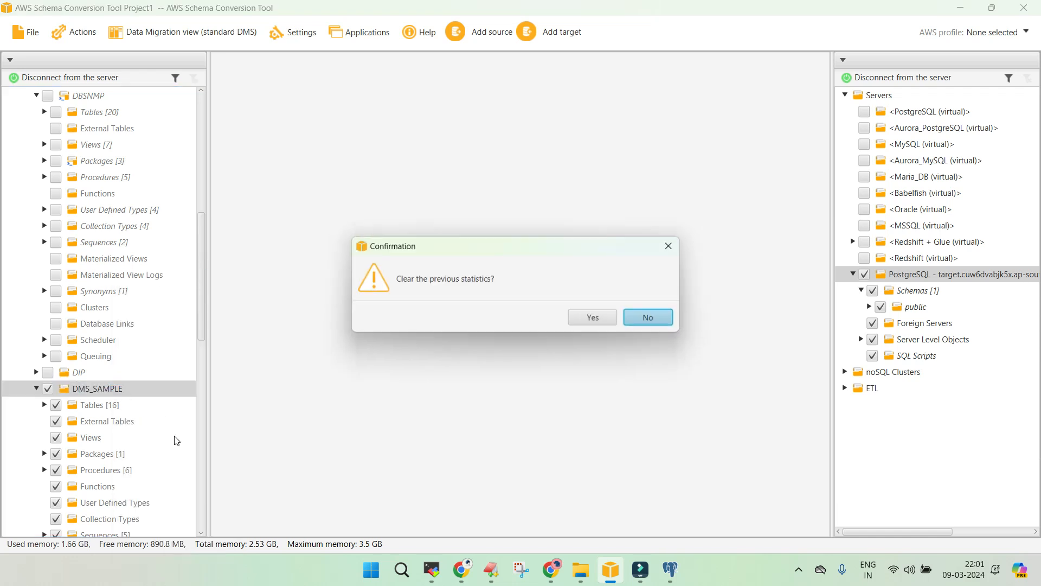
Step: Answer the 'Clear the previous statistics?' prompt and let DMS_SAMPLE collection finish
{"action": "left_click", "coordinate": [591, 317]}
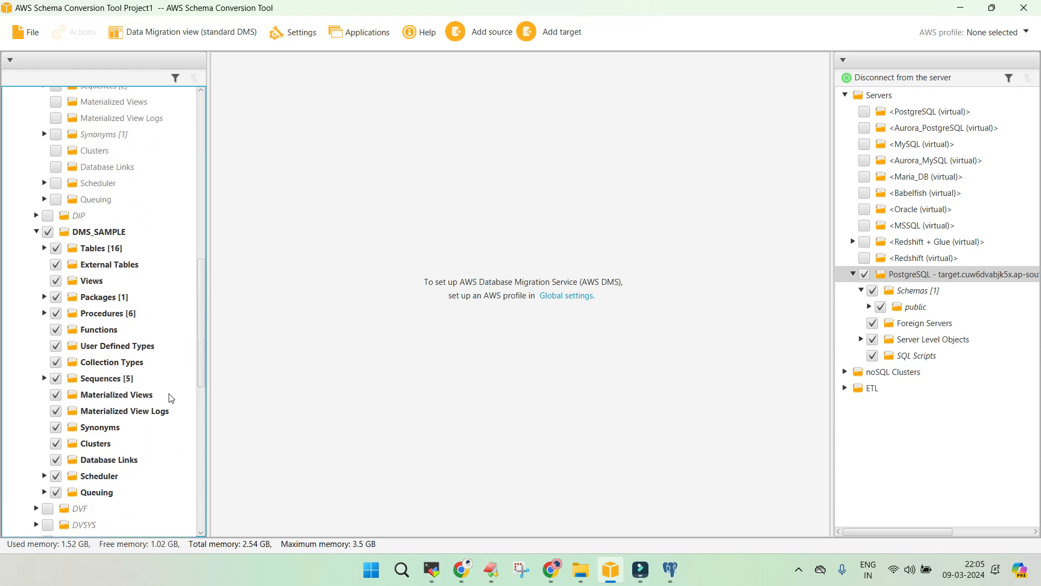
Step: Reconvert DMS_SAMPLE replacing existing objects, then bring up the target dms_sample schema's actions
{"action": "right_click", "coordinate": [100, 231]}
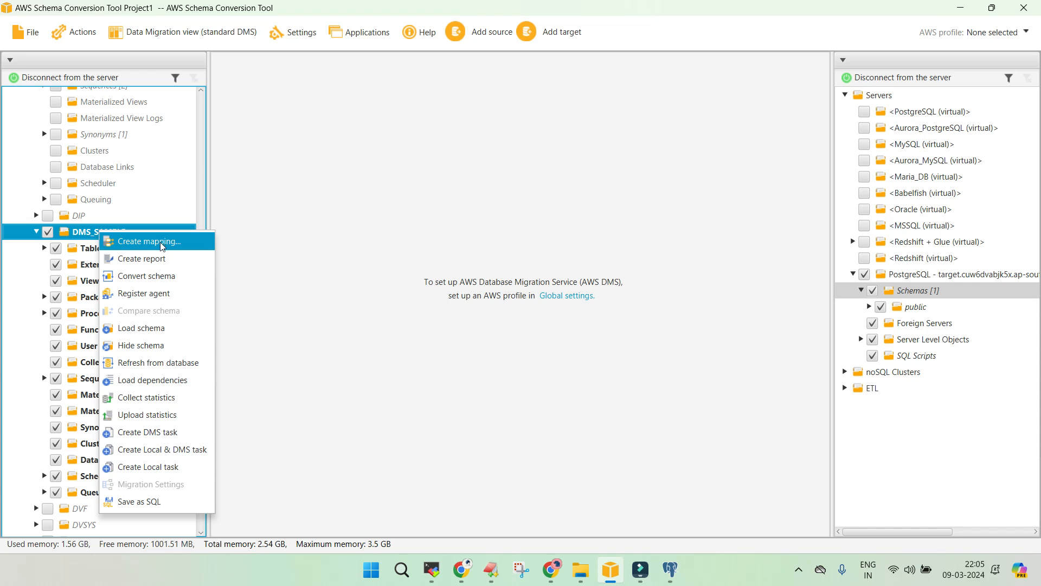
{"action": "mouse_move", "coordinate": [143, 259]}
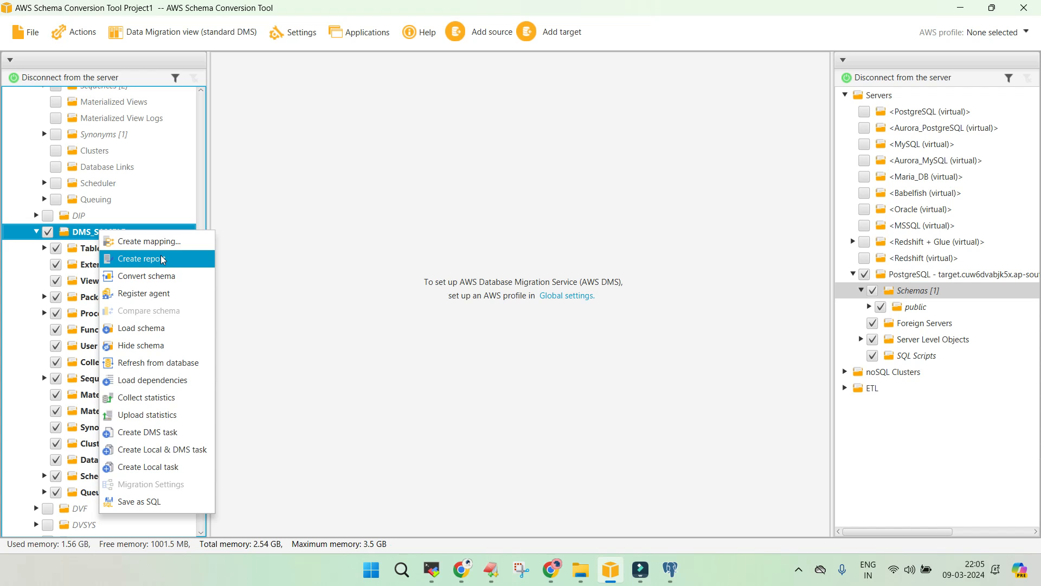
{"action": "left_click", "coordinate": [145, 275]}
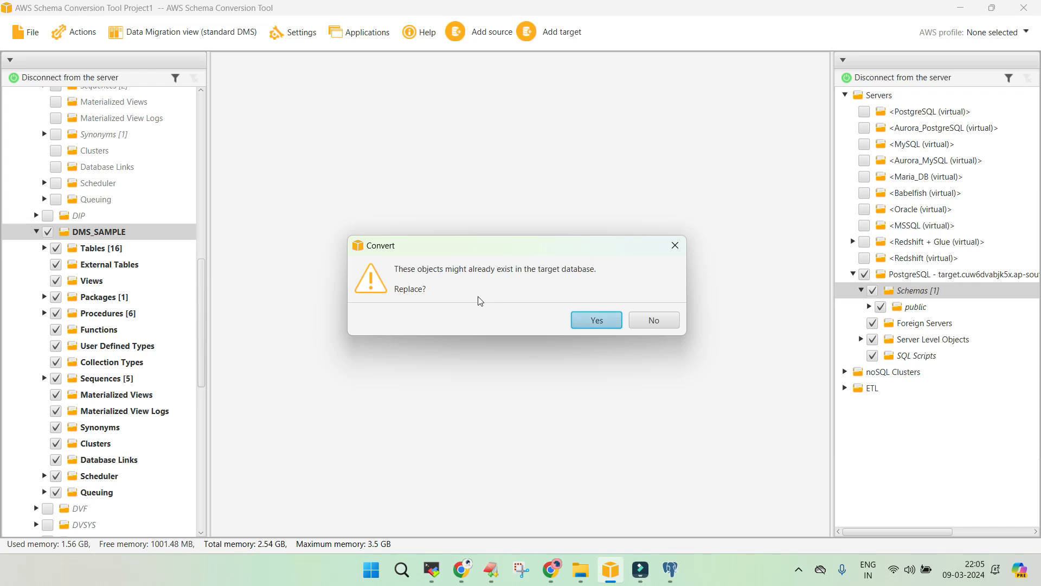
{"action": "mouse_move", "coordinate": [444, 283]}
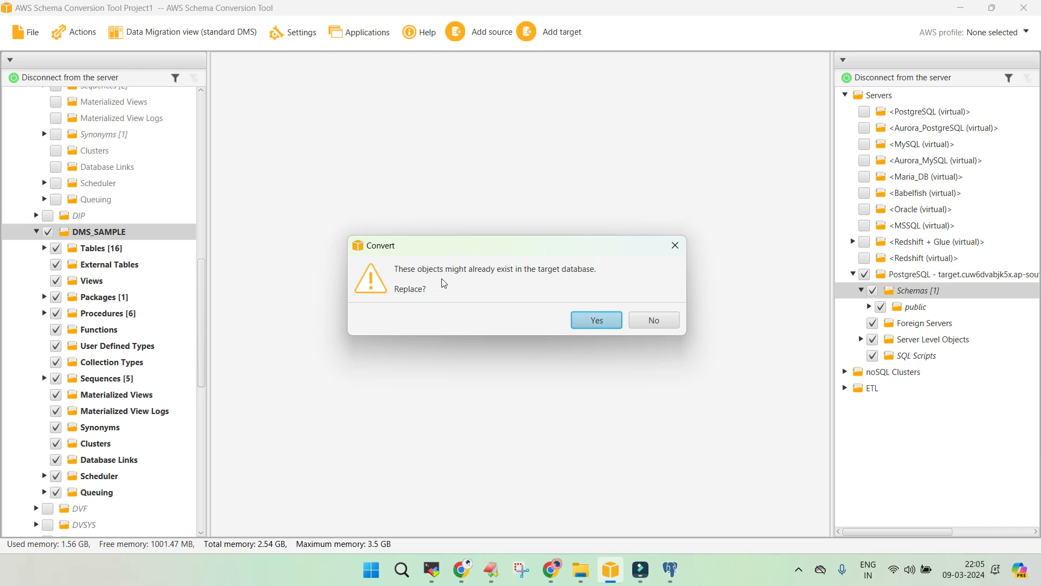
{"action": "left_click", "coordinate": [594, 320]}
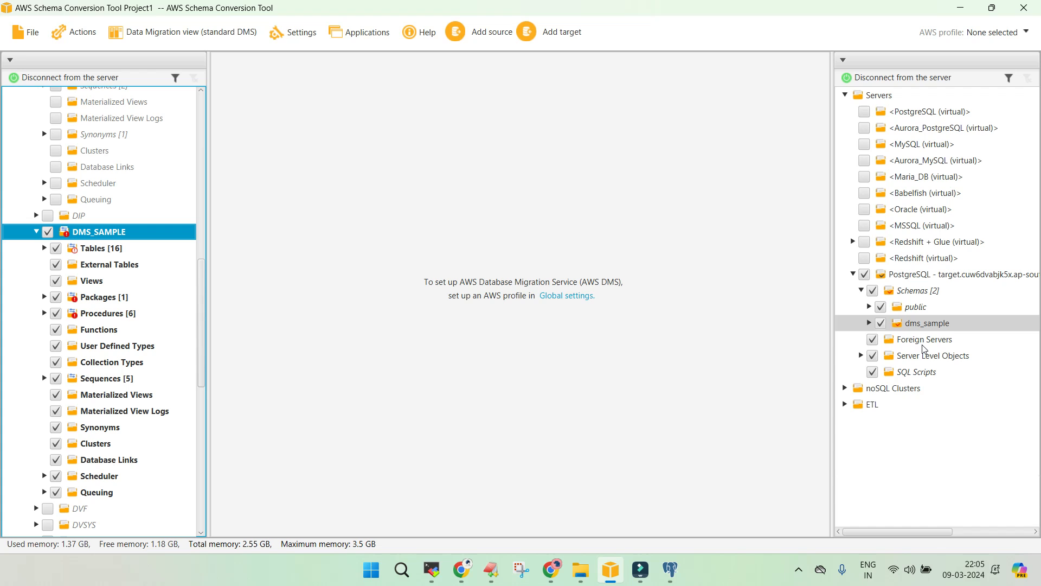
{"action": "left_click", "coordinate": [926, 323]}
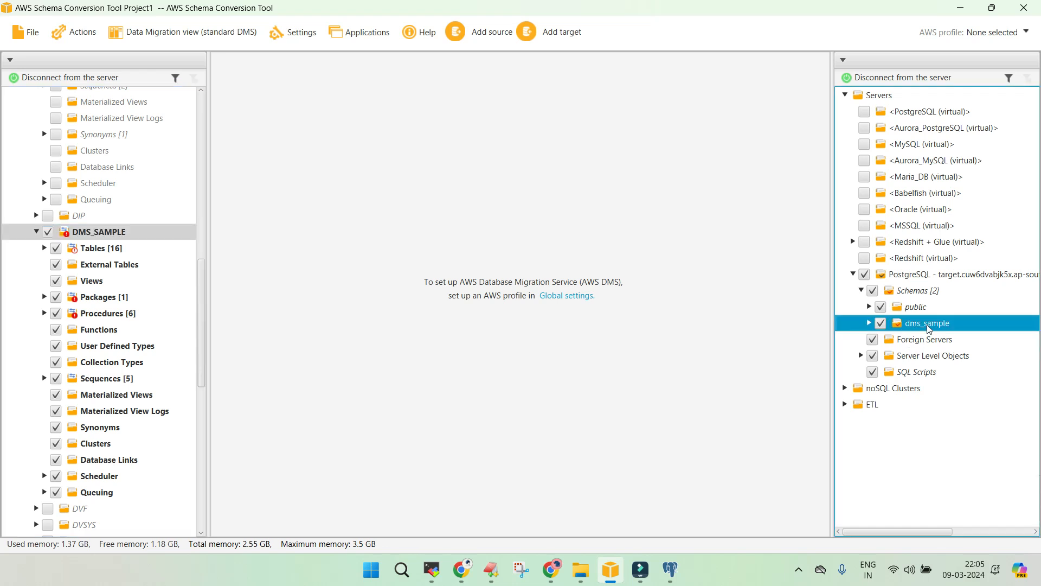
{"action": "right_click", "coordinate": [927, 323]}
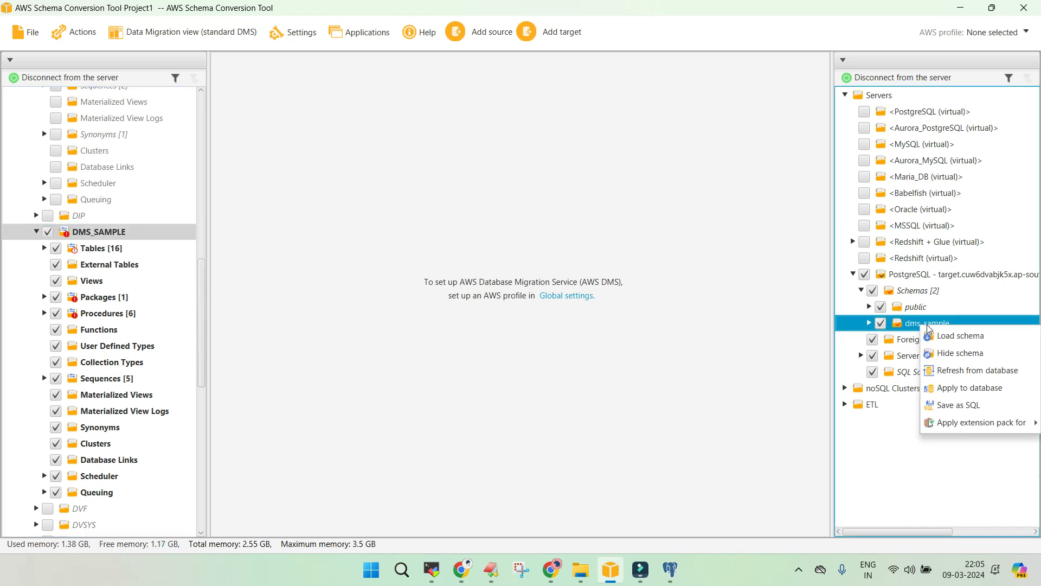
{"action": "mouse_move", "coordinate": [967, 388]}
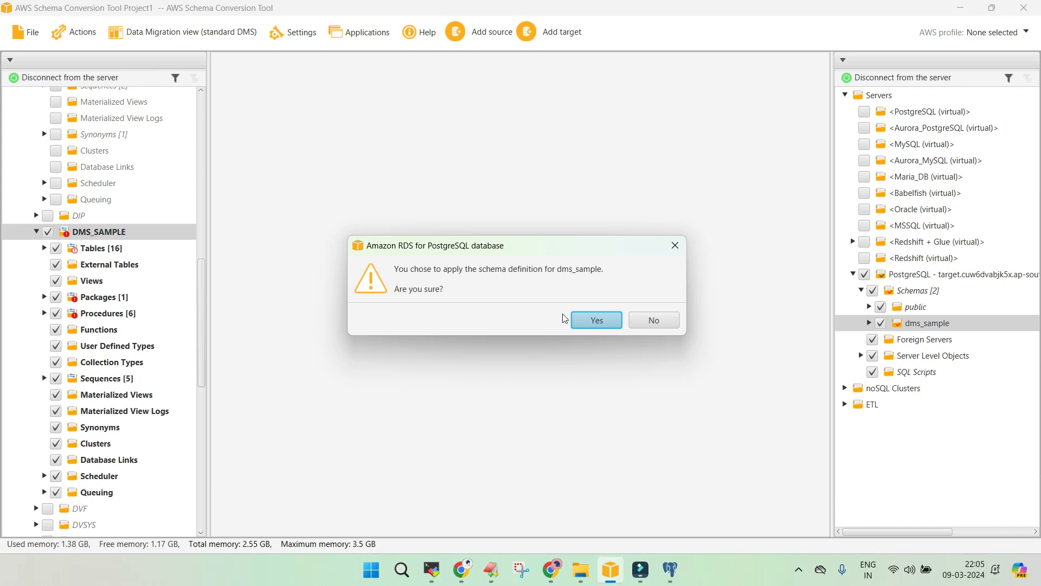
Step: Confirm applying the dms_sample schema definition to the Amazon RDS PostgreSQL database
{"action": "left_click", "coordinate": [595, 321]}
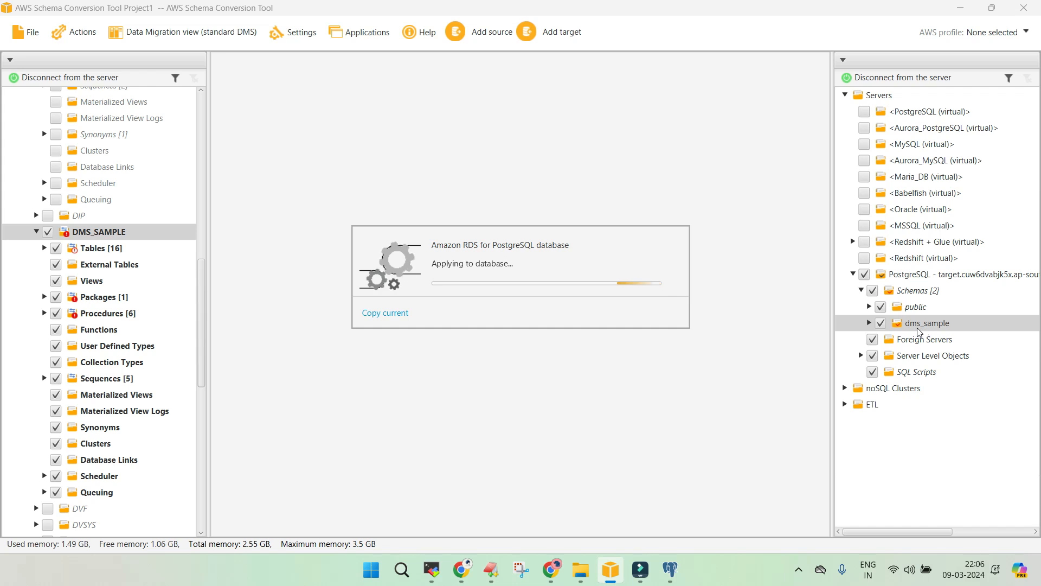
{"action": "mouse_move", "coordinate": [618, 436]}
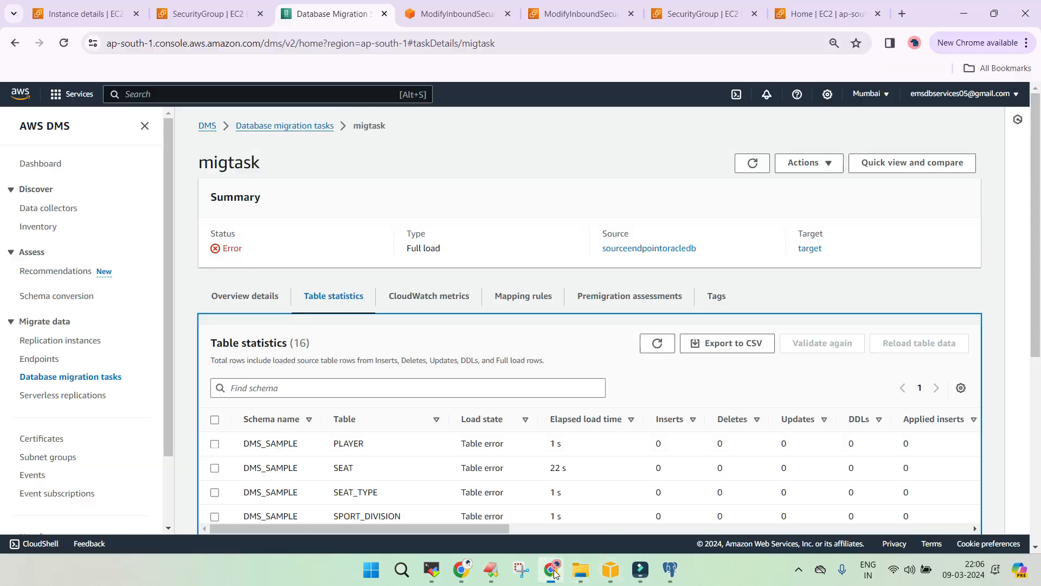
Step: Return to the migration tasks list and select the failed migtask for deletion
{"action": "left_click", "coordinate": [284, 125]}
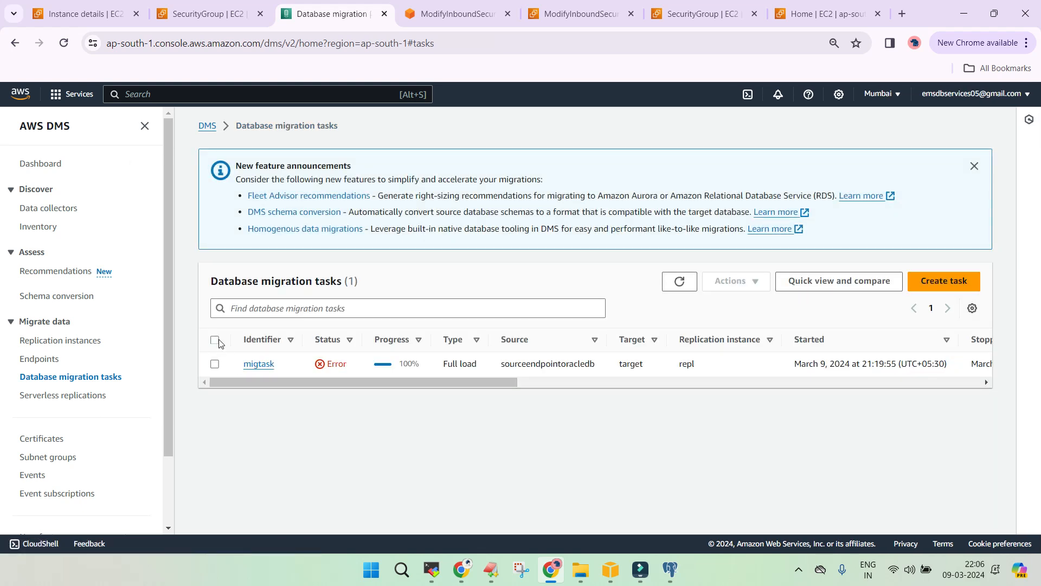
{"action": "left_click", "coordinate": [214, 340]}
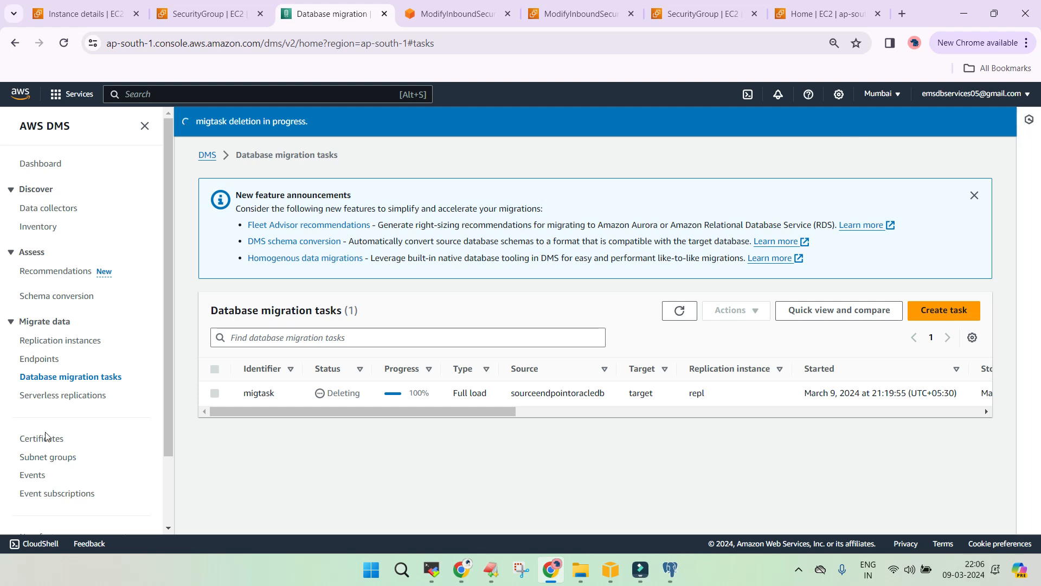
{"action": "mouse_move", "coordinate": [169, 524]}
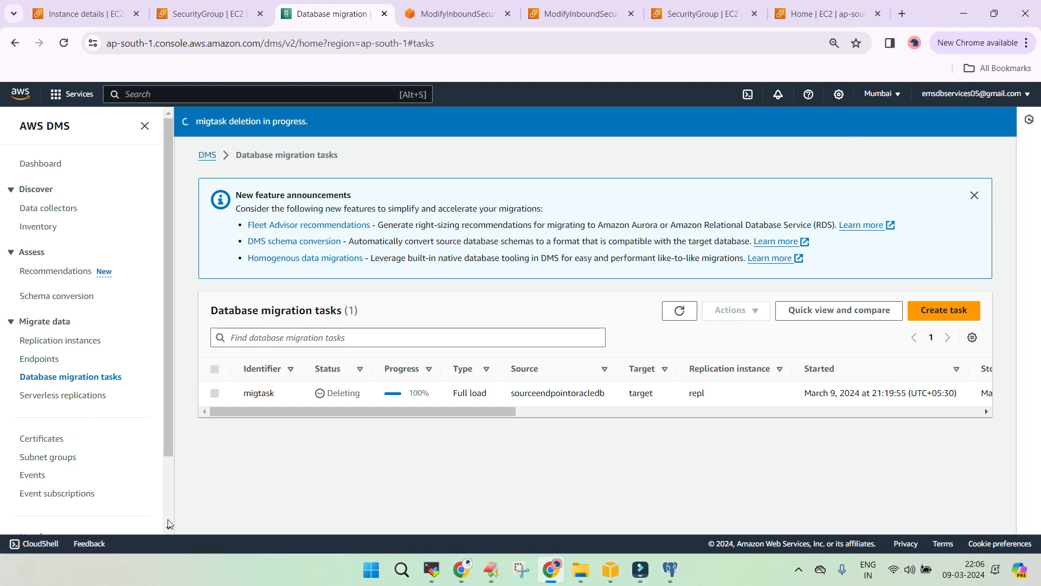
Step: Start a new task named 'migtask' using the repl instance and target endpoint
{"action": "left_click", "coordinate": [943, 310]}
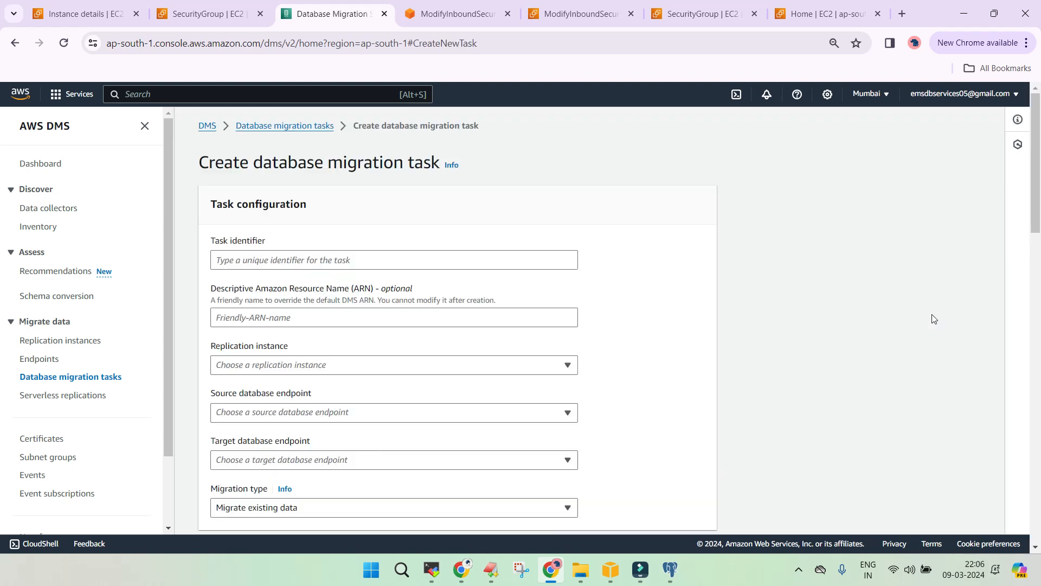
{"action": "left_click", "coordinate": [394, 260]}
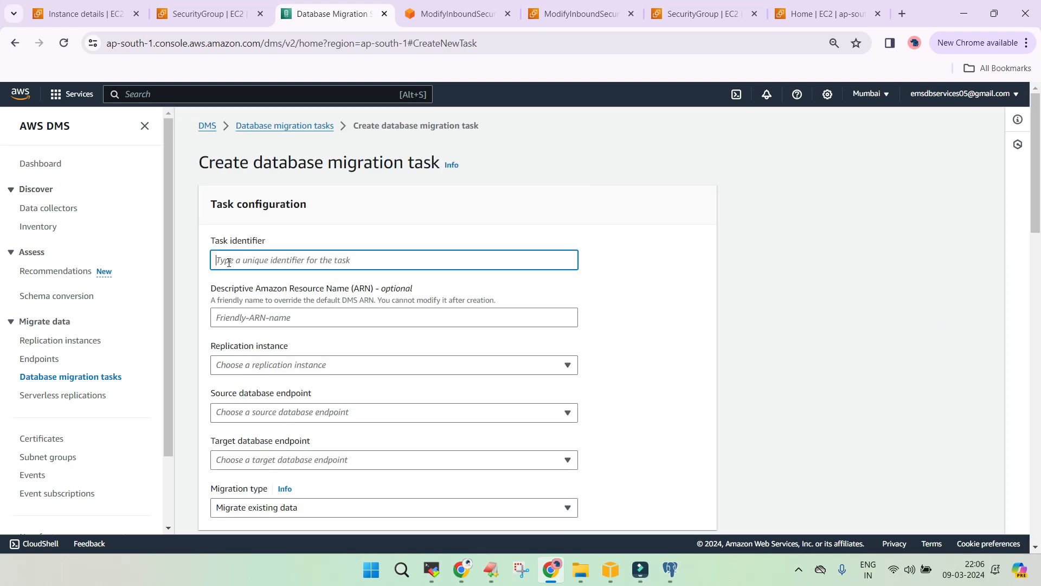
{"action": "type", "text": "migtask"}
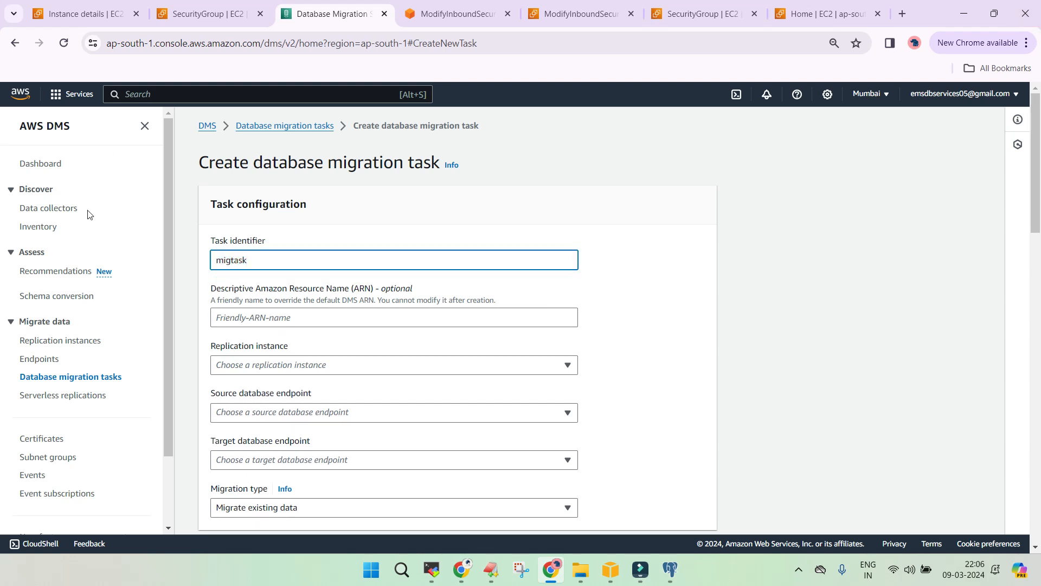
{"action": "left_click", "coordinate": [393, 364]}
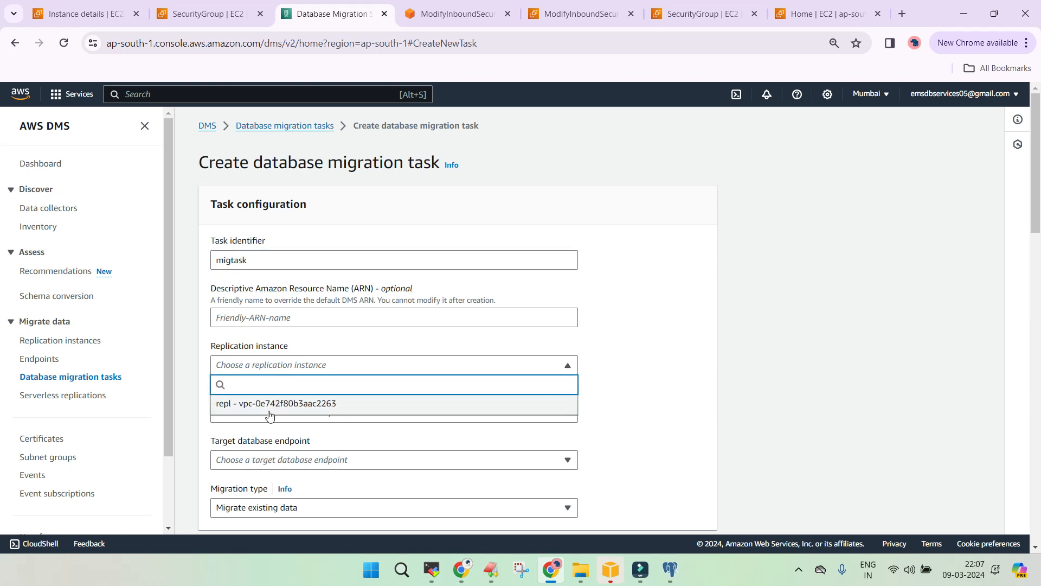
{"action": "left_click", "coordinate": [274, 403]}
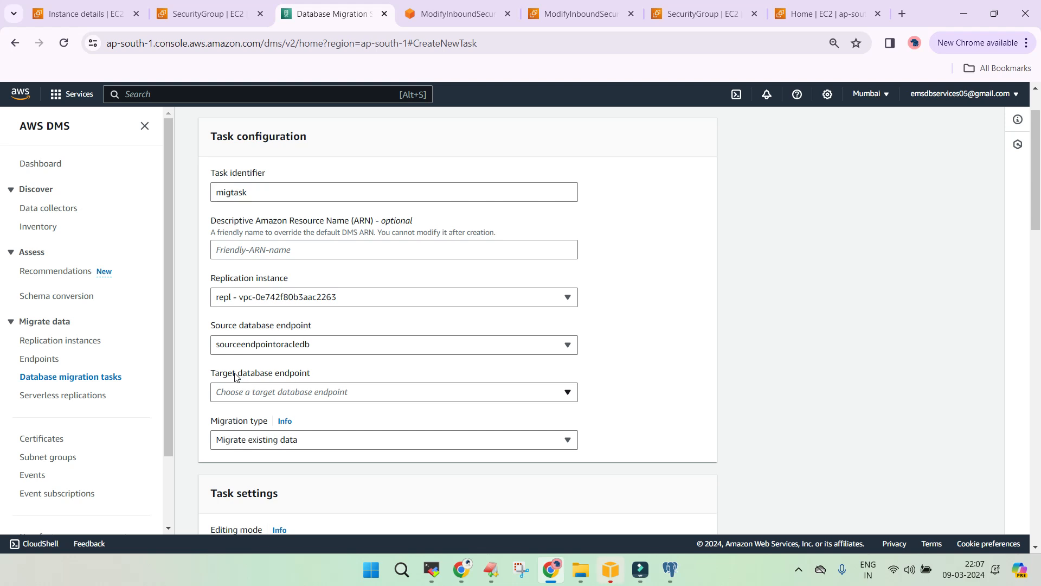
{"action": "left_click", "coordinate": [393, 391]}
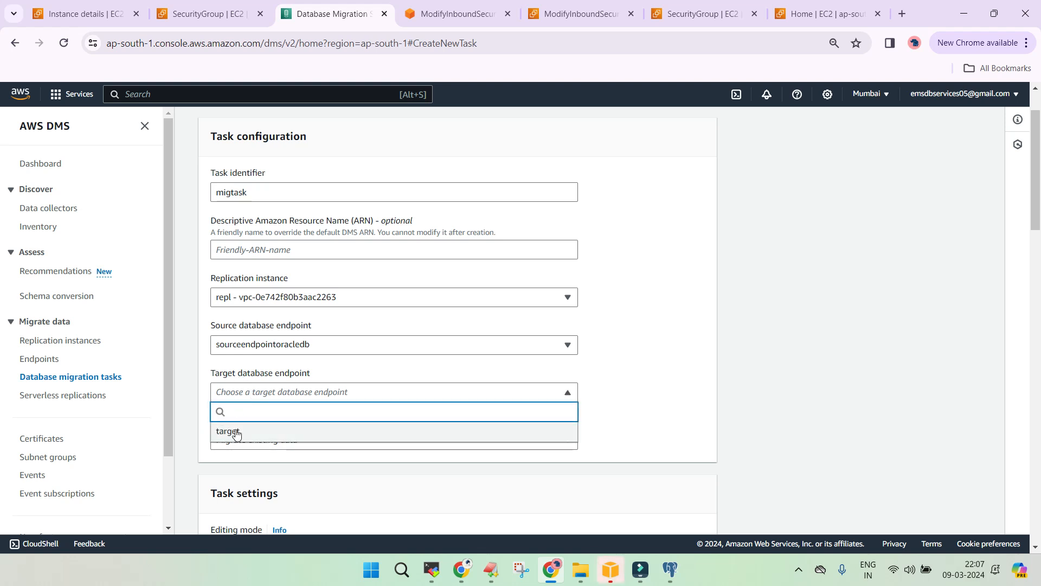
{"action": "left_click", "coordinate": [229, 432]}
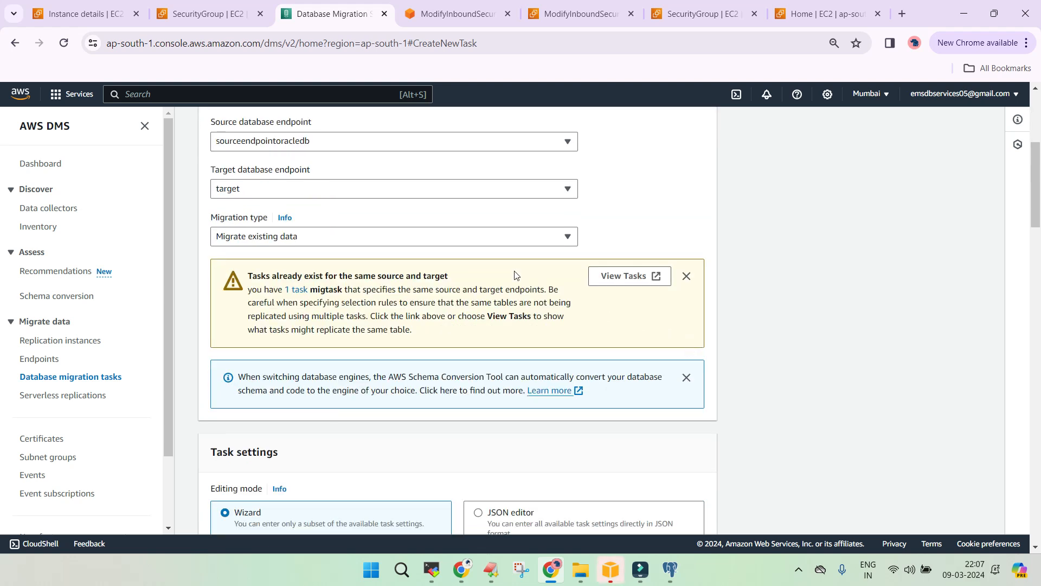
{"action": "mouse_move", "coordinate": [241, 249]}
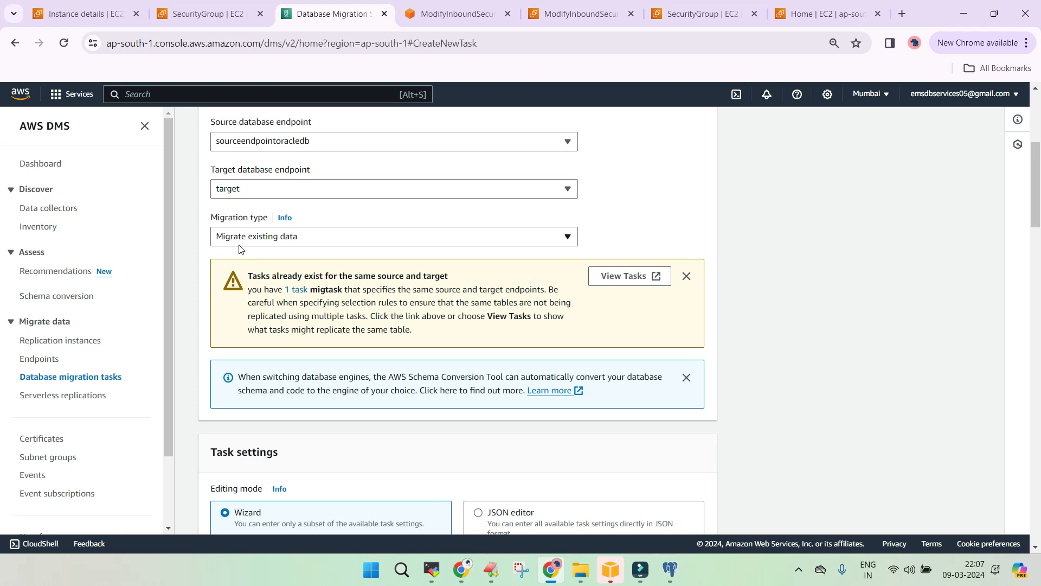
{"action": "scroll", "scroll_direction": "down", "scroll_amount": 3}
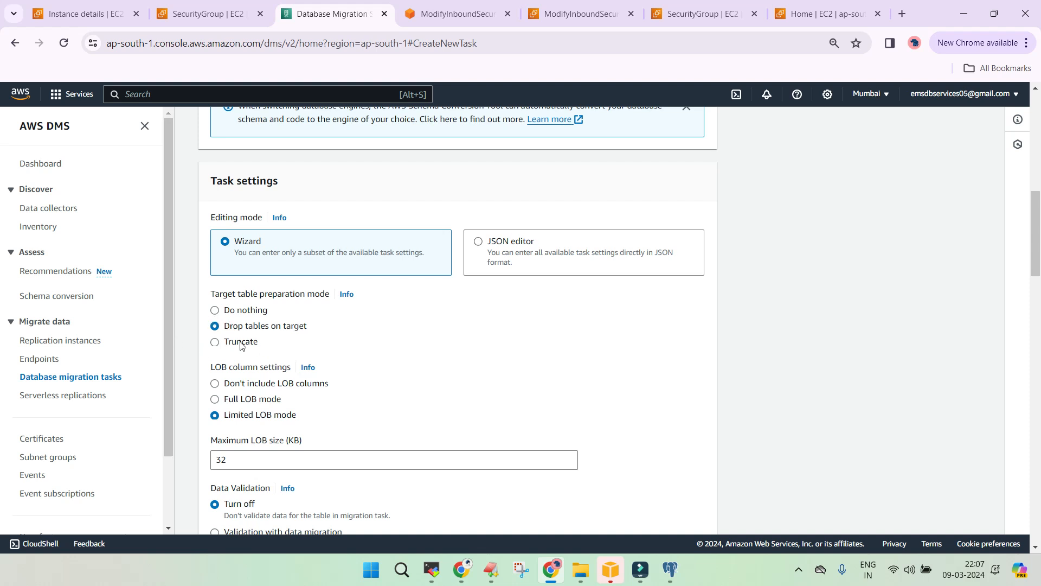
Step: Set table preparation mode to Do nothing and enable validation with data migration
{"action": "left_click", "coordinate": [215, 309]}
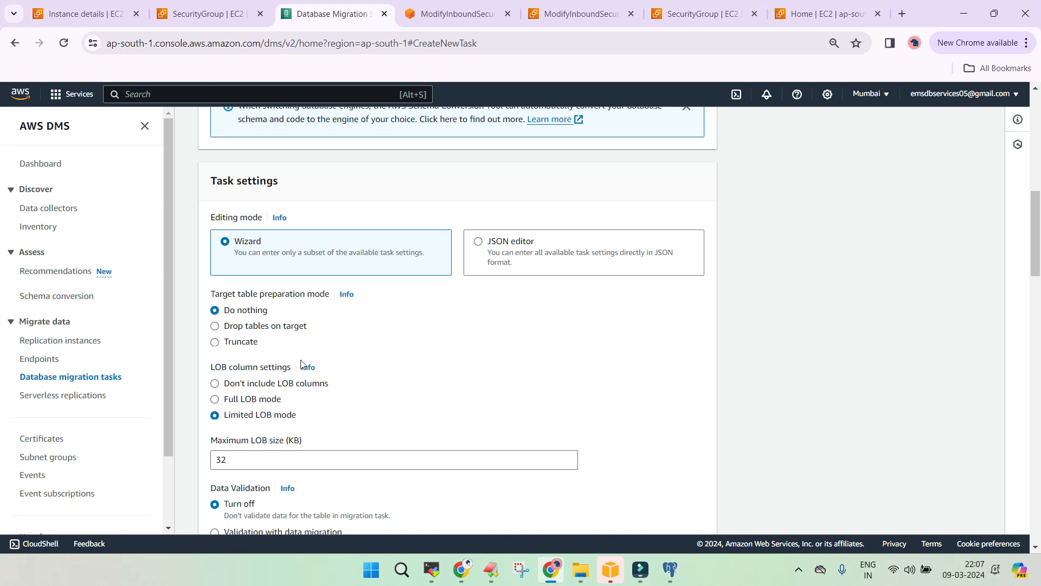
{"action": "scroll", "scroll_direction": "down", "scroll_amount": 3}
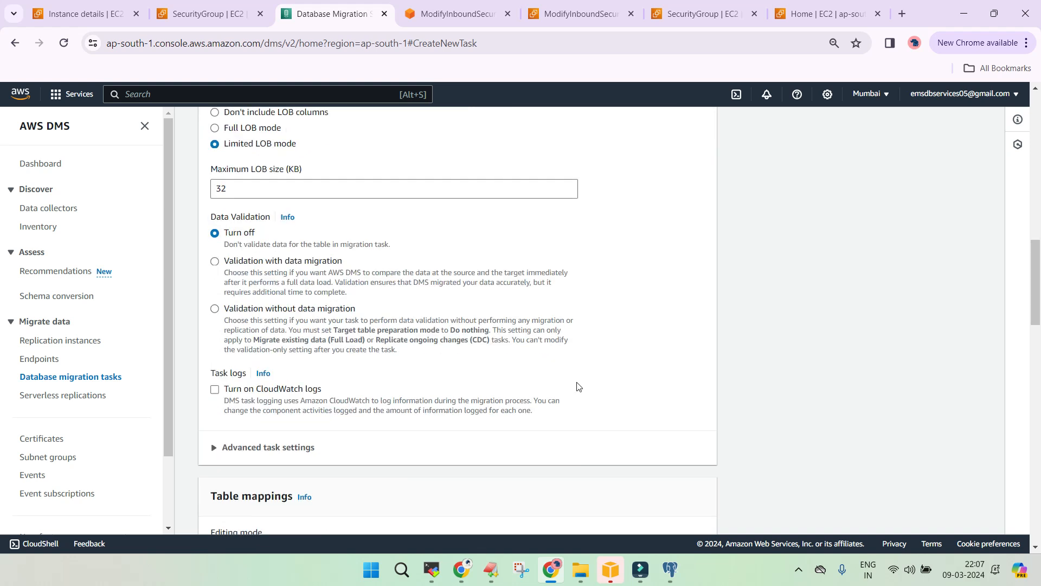
{"action": "mouse_move", "coordinate": [205, 269]}
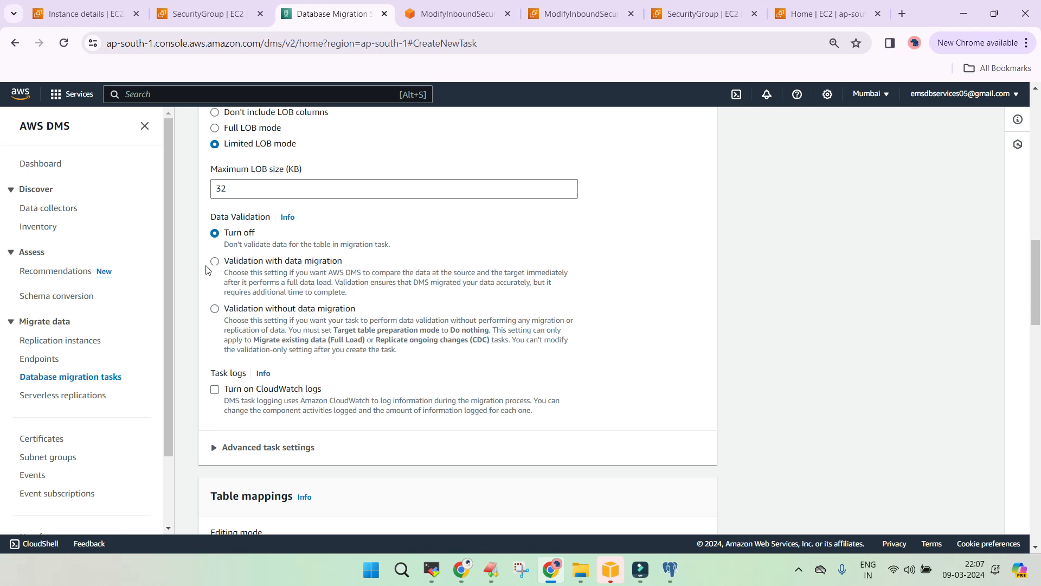
{"action": "left_click", "coordinate": [215, 260]}
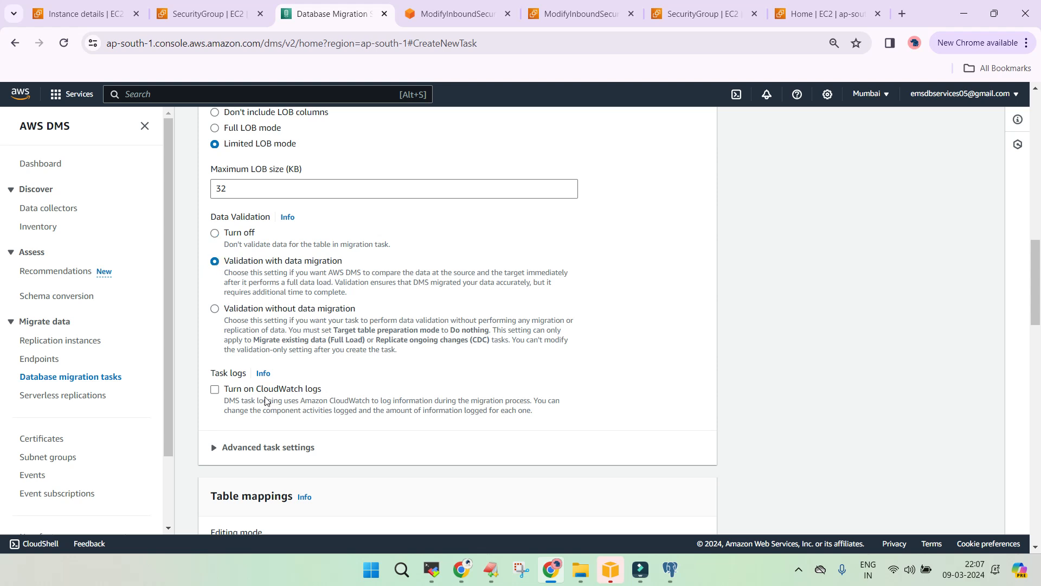
{"action": "scroll", "scroll_direction": "down", "scroll_amount": 3}
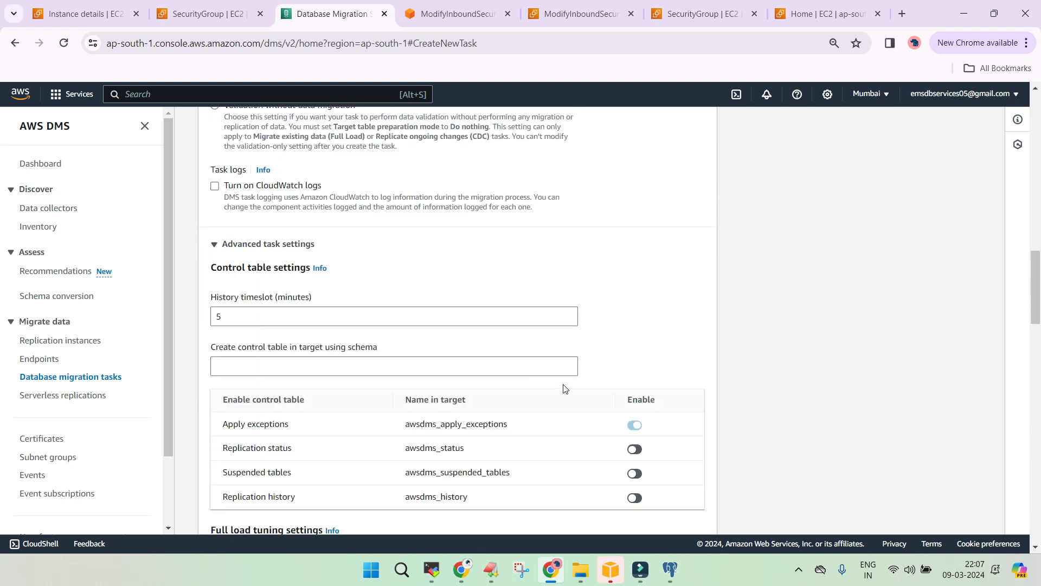
{"action": "scroll", "scroll_direction": "down", "scroll_amount": 3}
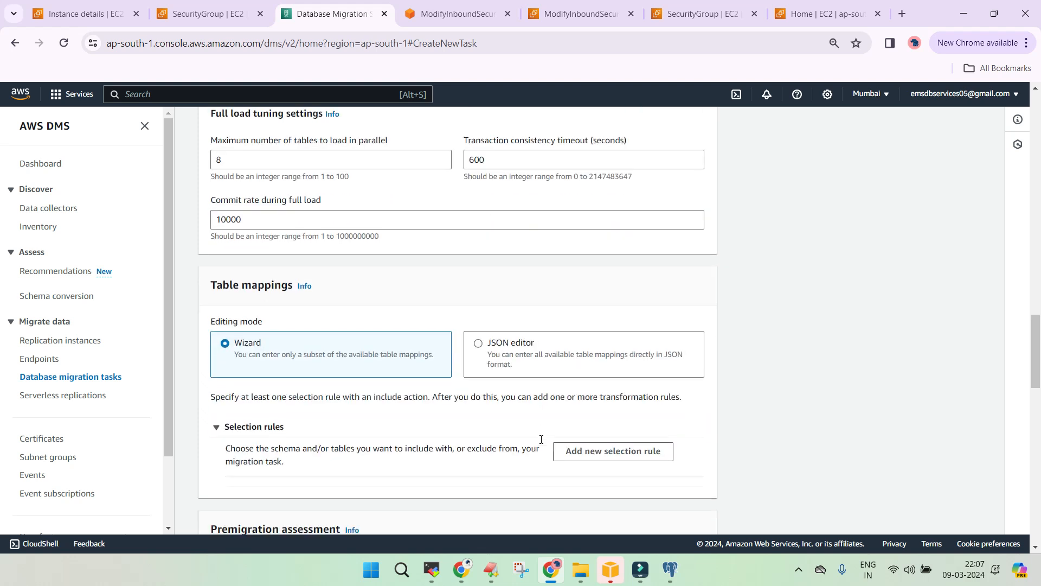
Step: Add a selection rule with source name DMS_SAMPLE that includes all its tables
{"action": "left_click", "coordinate": [613, 451]}
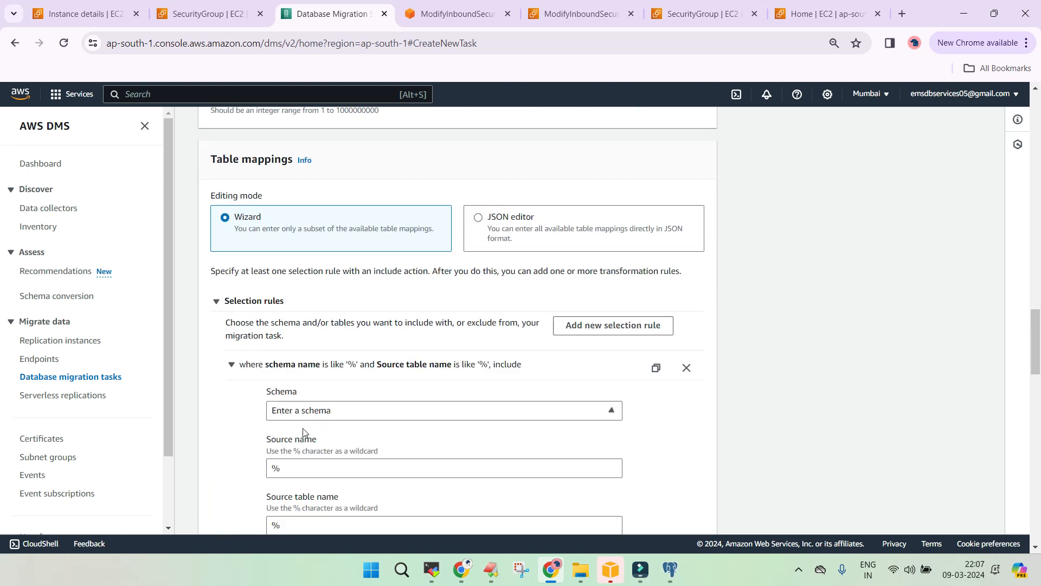
{"action": "scroll", "scroll_direction": "down", "scroll_amount": 3}
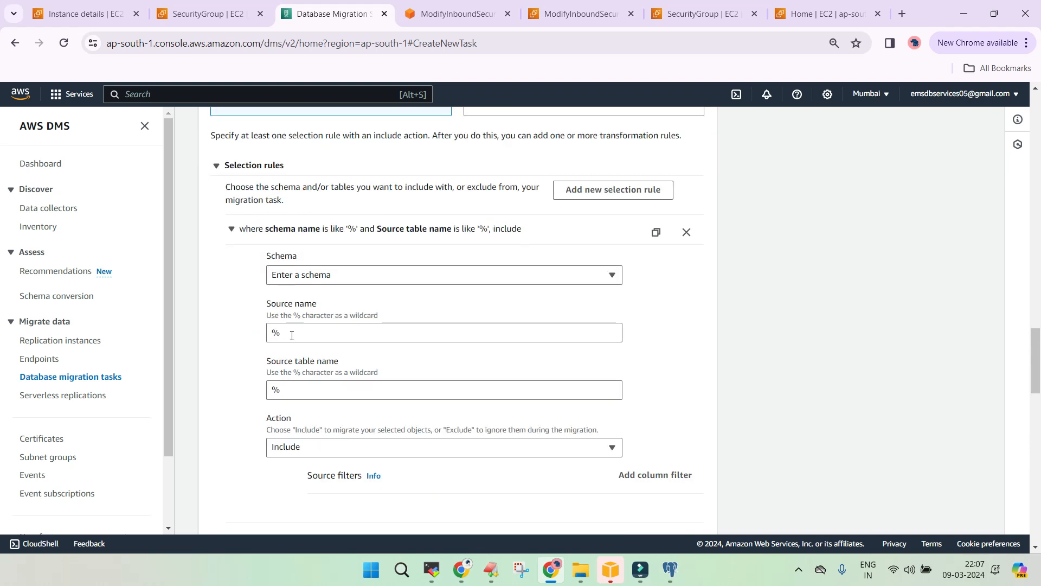
{"action": "left_click", "coordinate": [609, 569]}
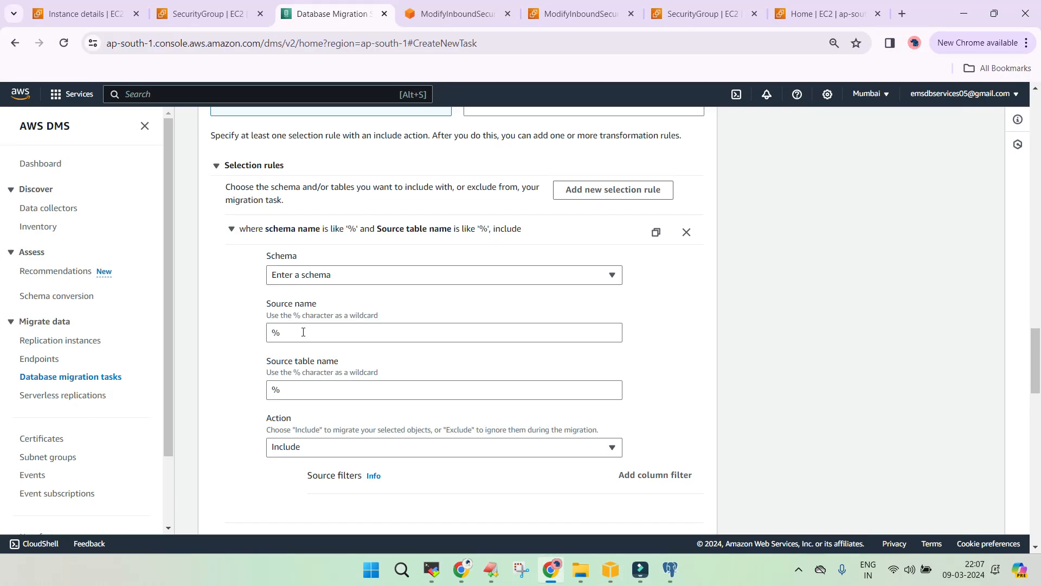
{"action": "left_click", "coordinate": [443, 332]}
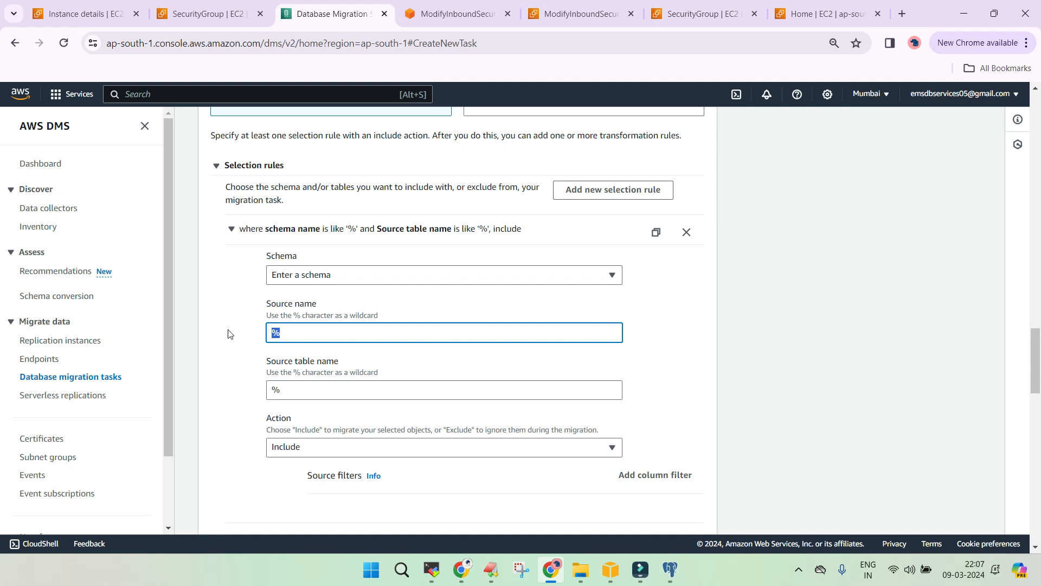
{"action": "type", "text": "D"}
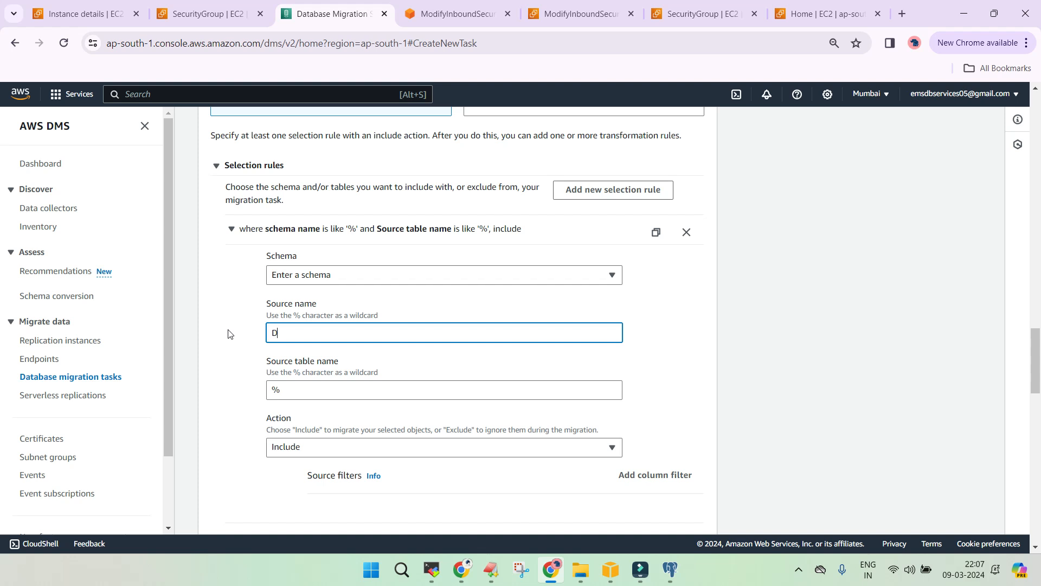
{"action": "type", "text": "MS_SAMPLE"}
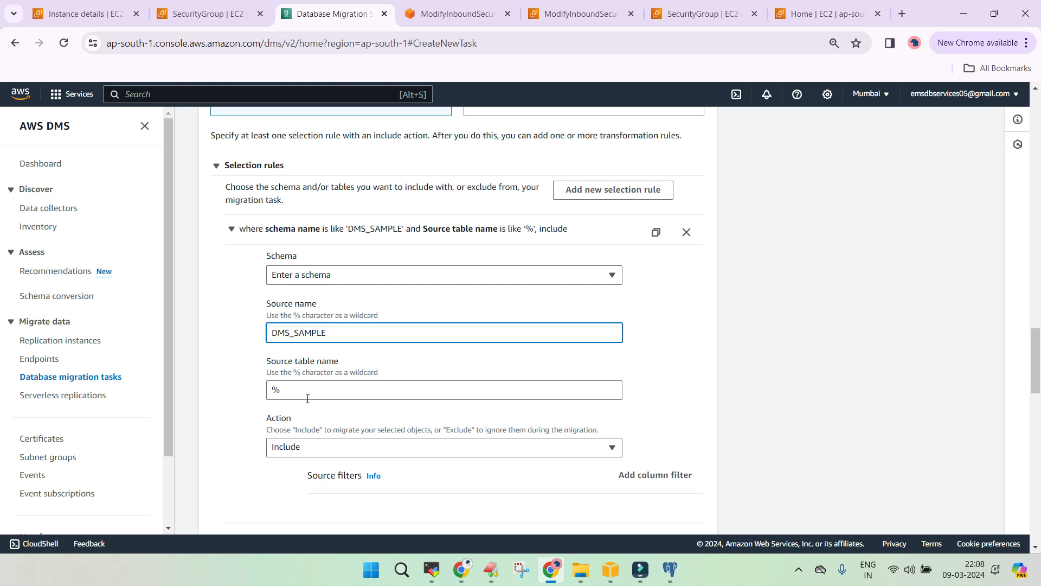
{"action": "scroll", "scroll_direction": "down", "scroll_amount": 3}
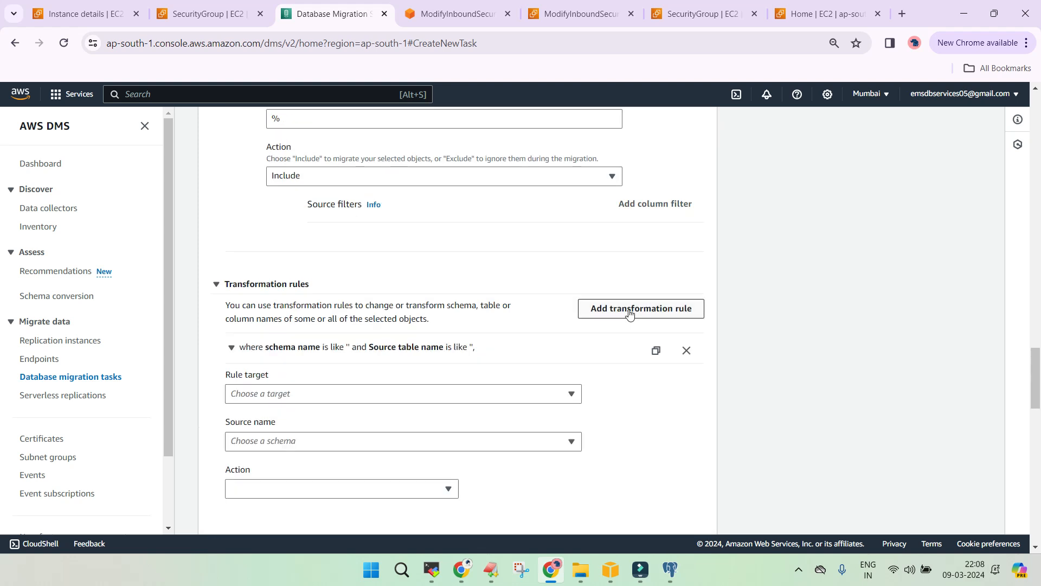
Step: Add a transformation rule making the DMS_SAMPLE schema name lowercase
{"action": "left_click", "coordinate": [402, 393]}
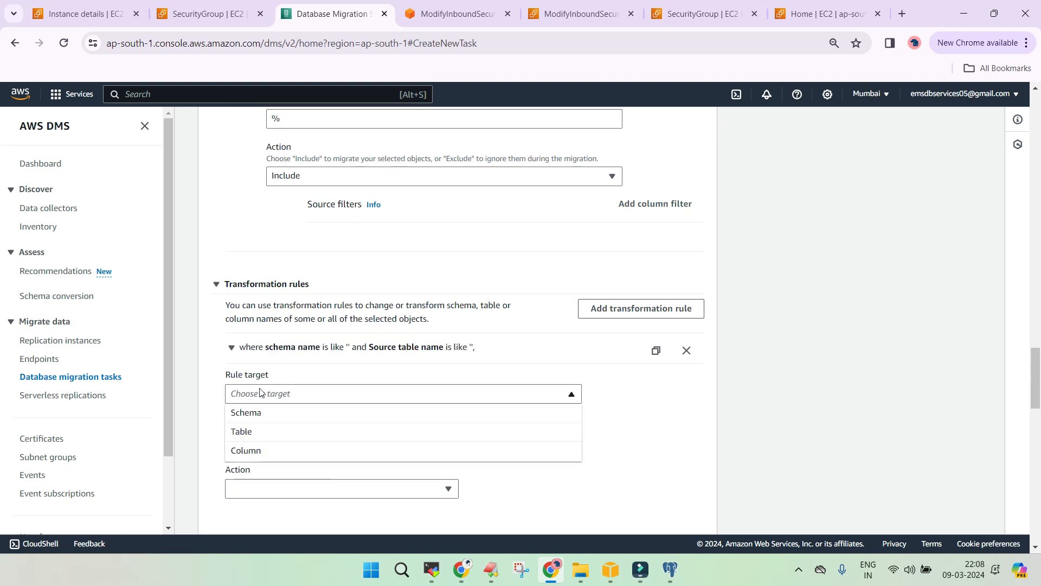
{"action": "left_click", "coordinate": [246, 412]}
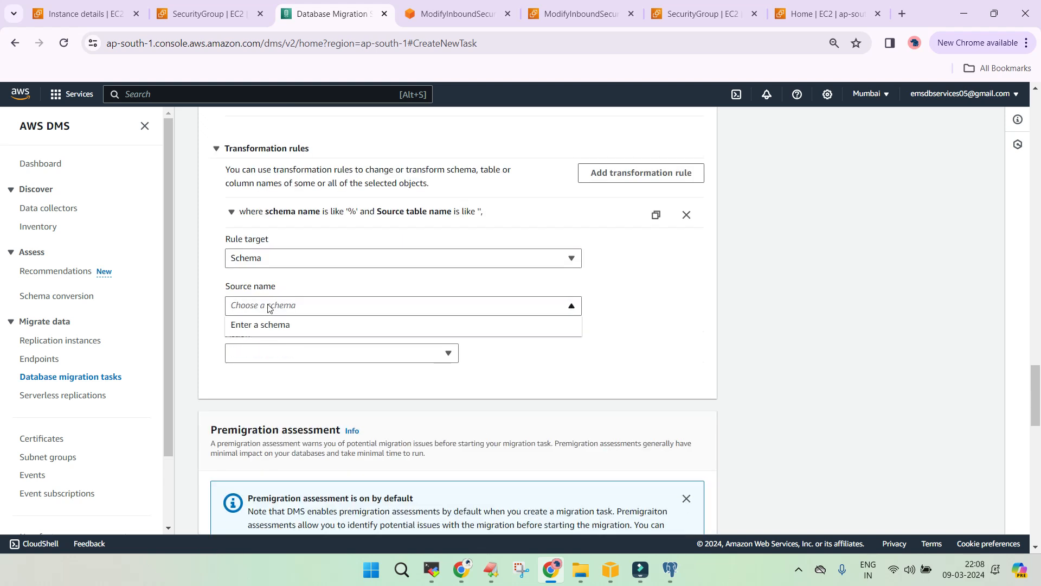
{"action": "left_click", "coordinate": [260, 325]}
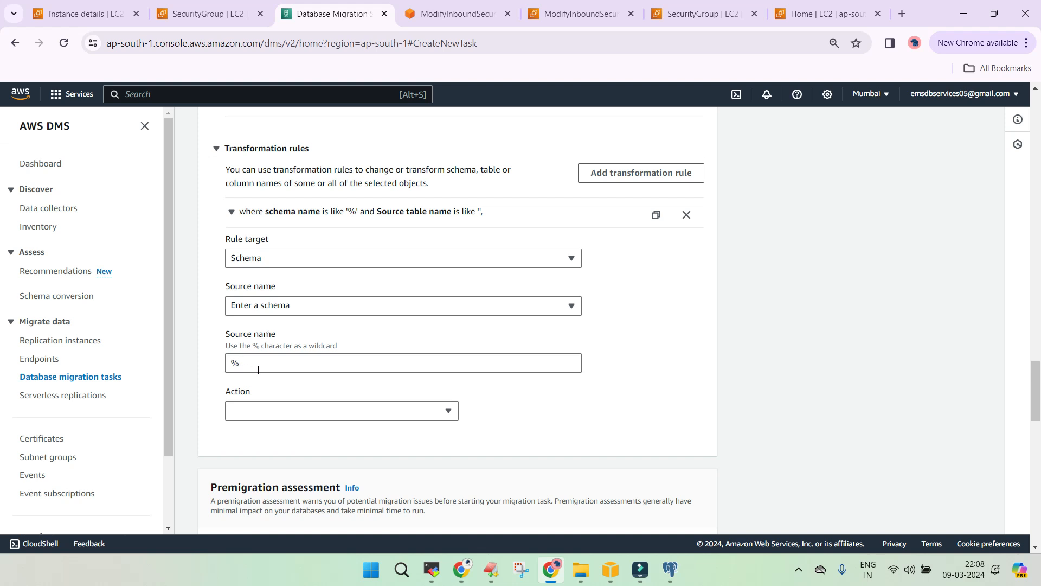
{"action": "left_click", "coordinate": [402, 363]}
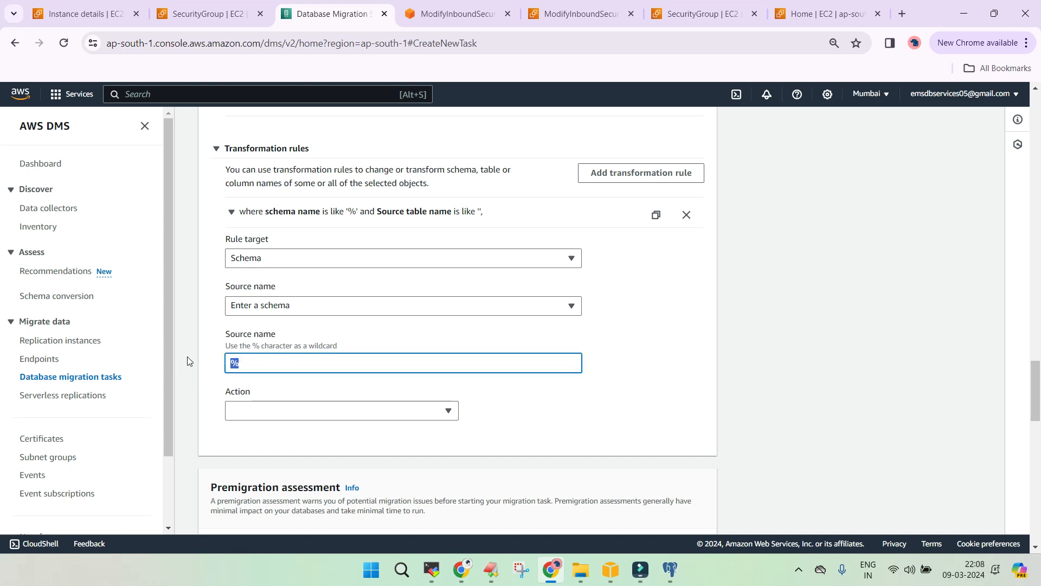
{"action": "type", "text": "DMS_S"}
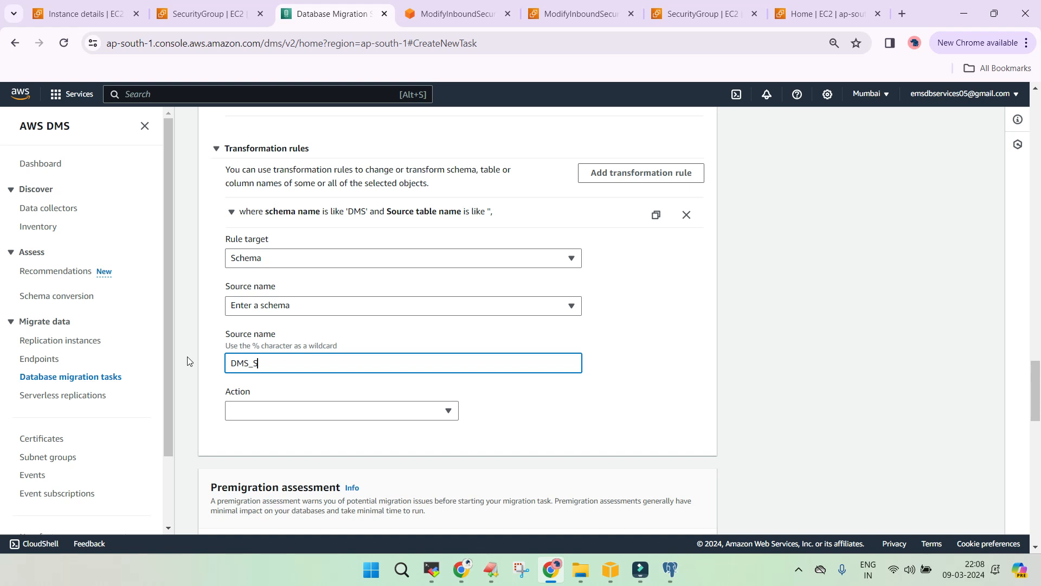
{"action": "type", "text": "AMPLE"}
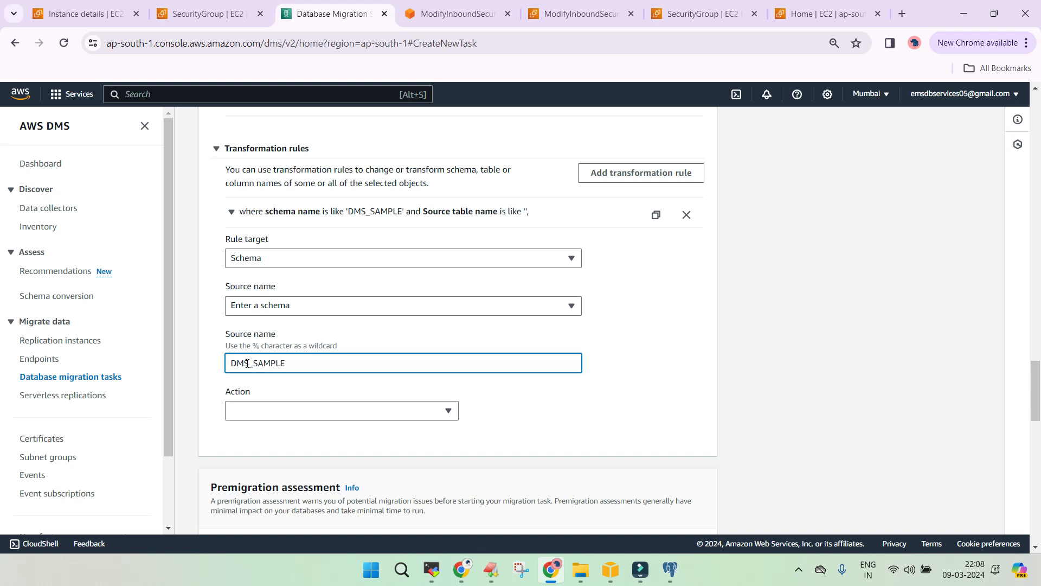
{"action": "left_click", "coordinate": [340, 410]}
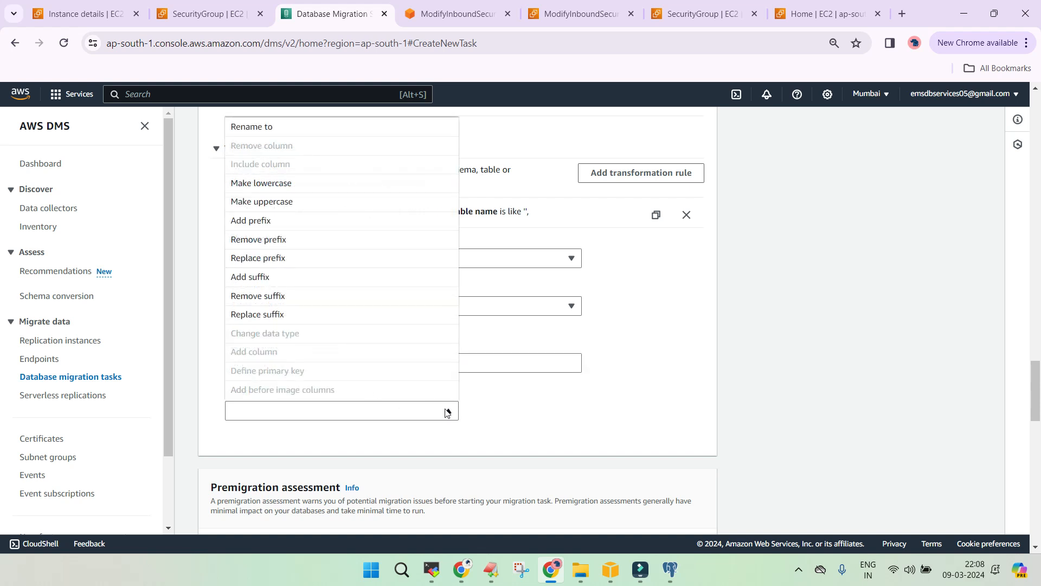
{"action": "mouse_move", "coordinate": [272, 187]}
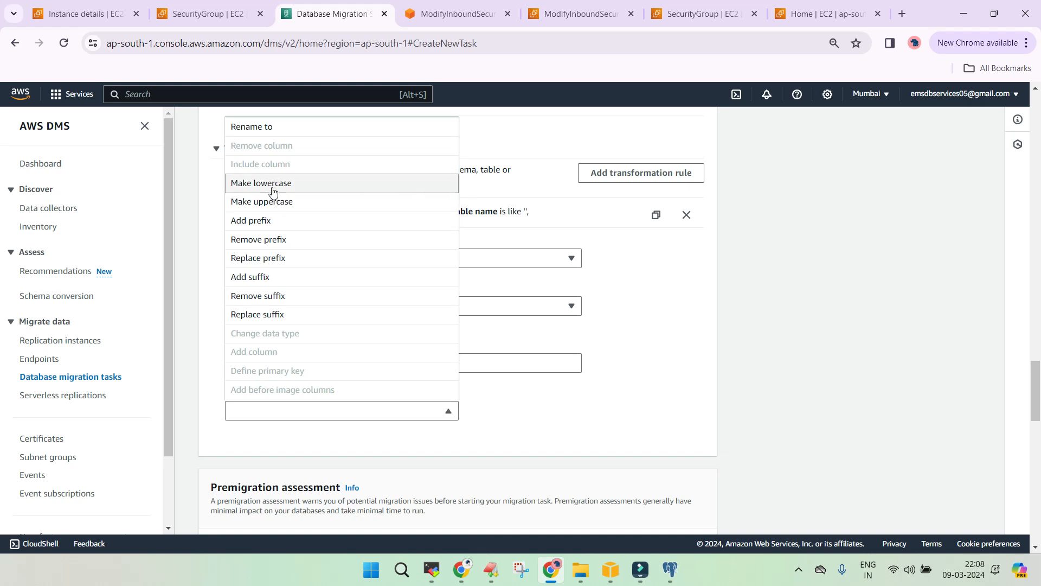
{"action": "left_click", "coordinate": [261, 182]}
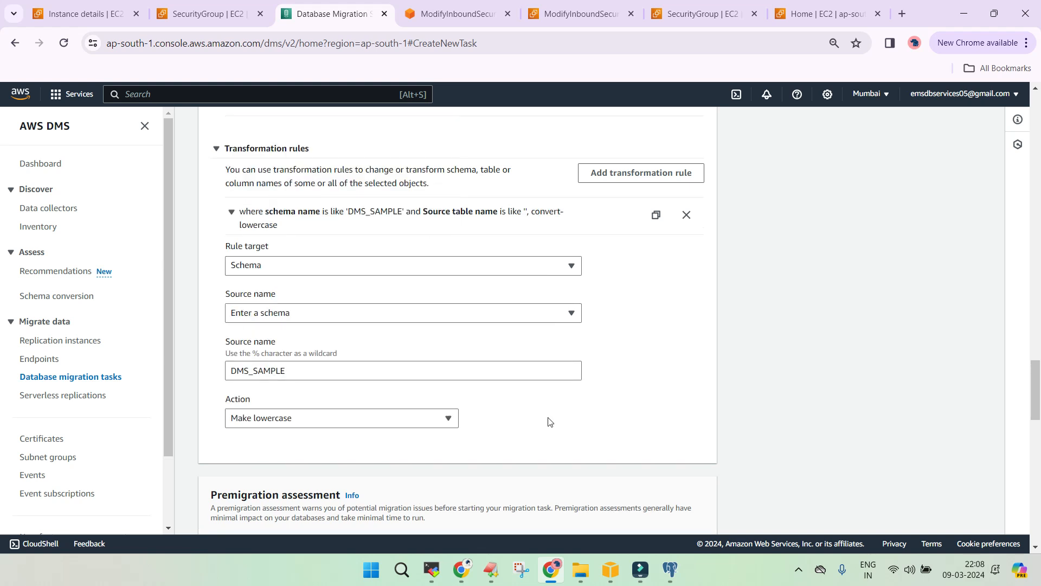
Step: Turn off the premigration assessment and create the migration task
{"action": "scroll", "scroll_direction": "down", "scroll_amount": 3}
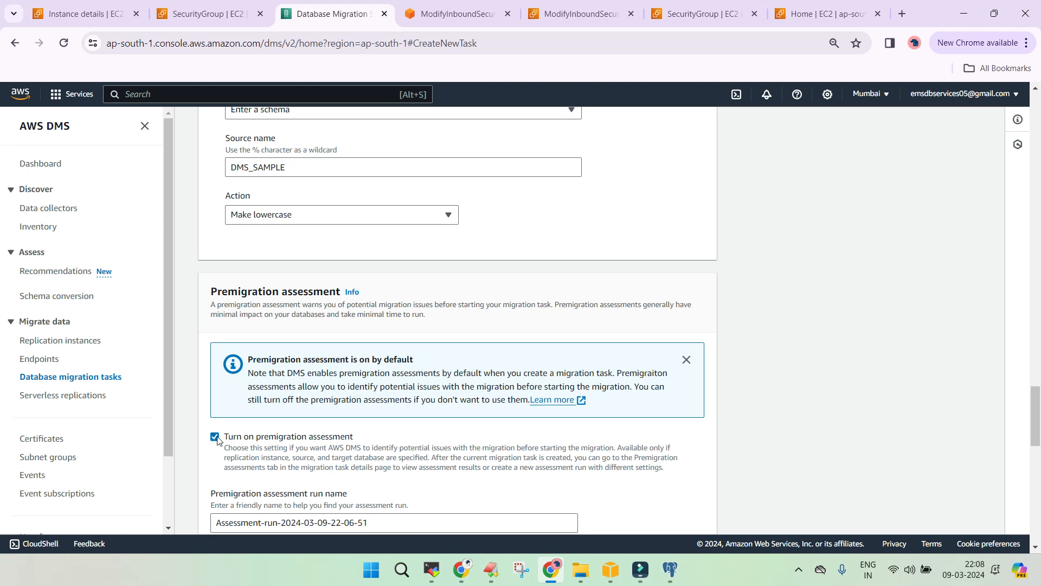
{"action": "left_click", "coordinate": [215, 436]}
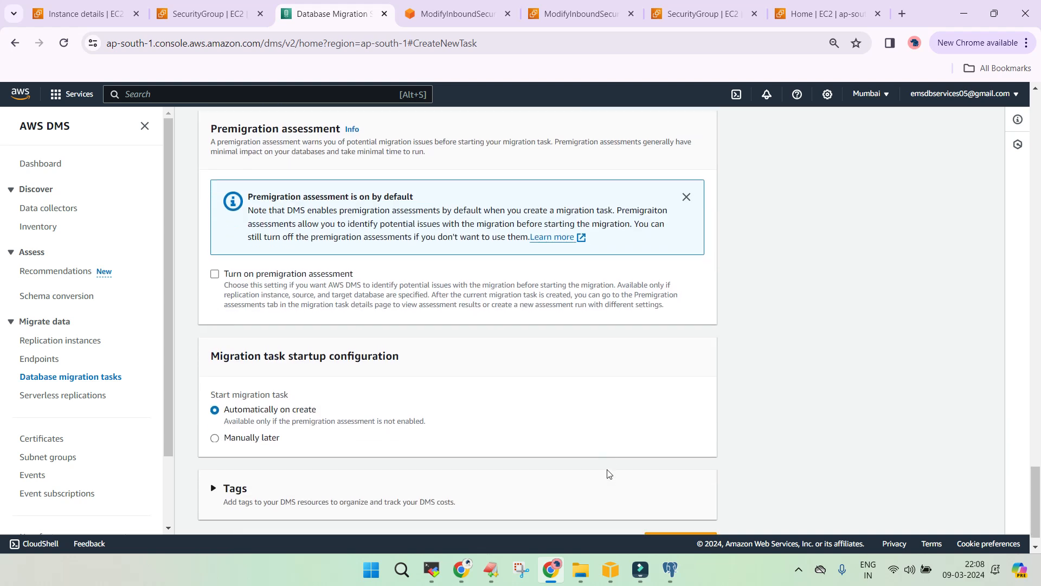
{"action": "scroll", "scroll_direction": "down", "scroll_amount": 3}
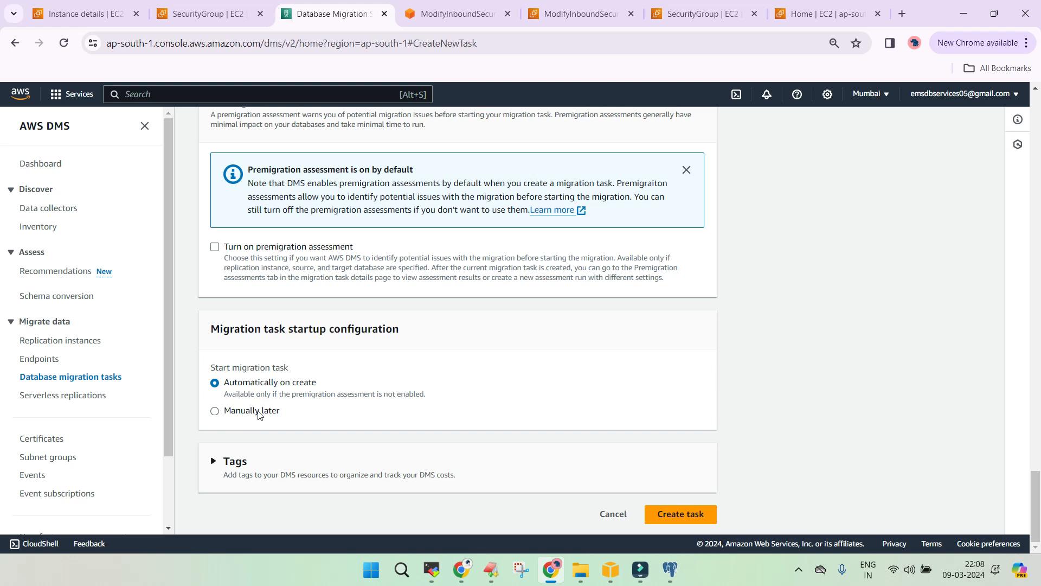
{"action": "left_click", "coordinate": [680, 514]}
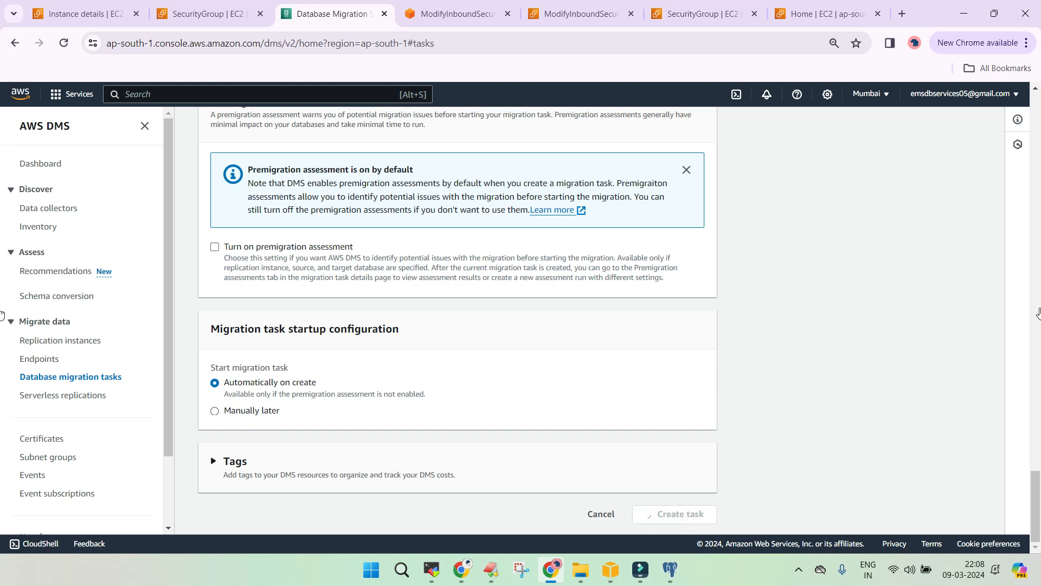
{"action": "left_click", "coordinate": [673, 514]}
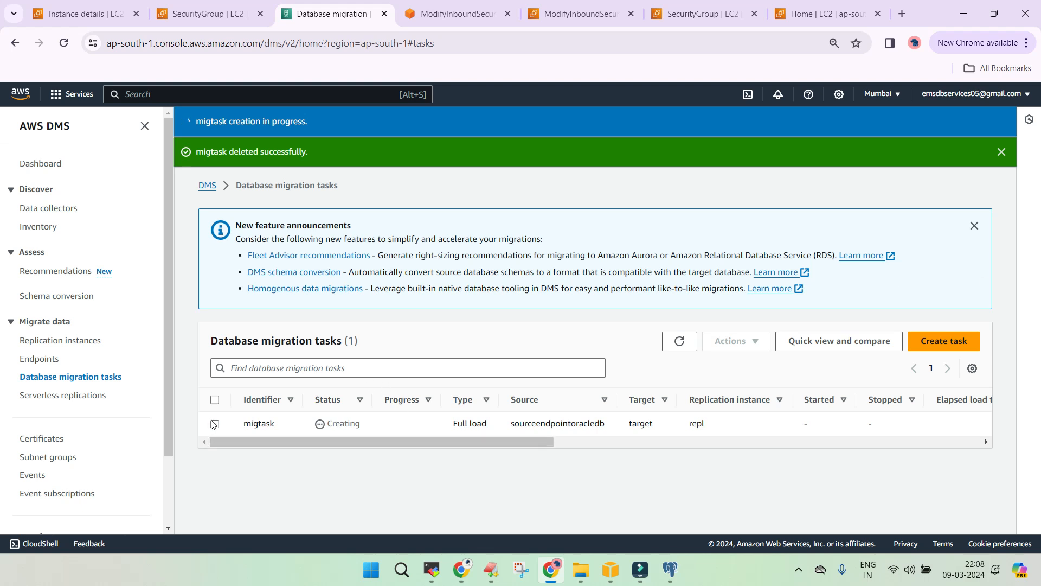
Step: Select migtask in the tasks list and refresh to check its status
{"action": "left_click", "coordinate": [214, 423]}
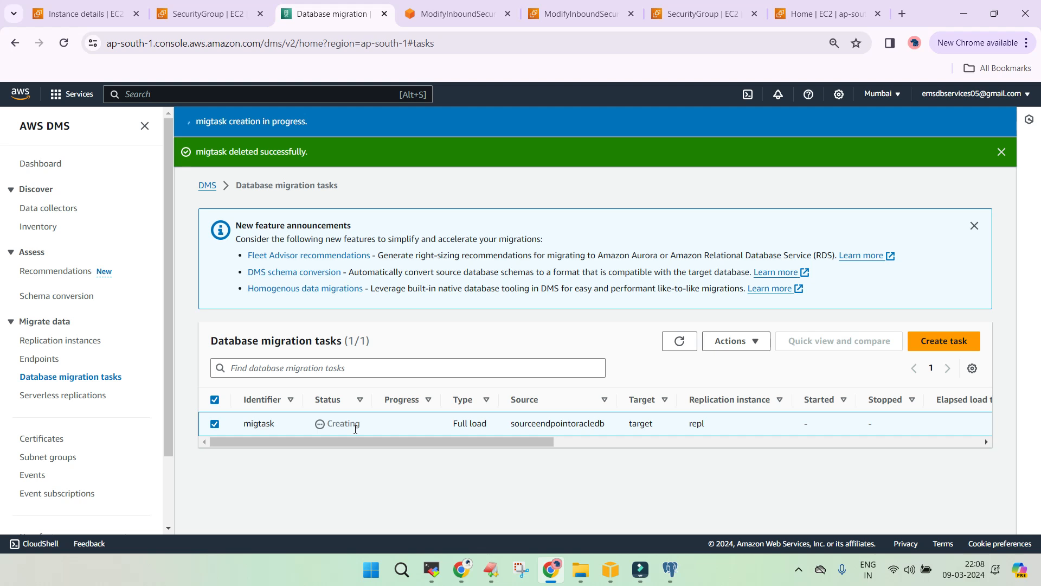
{"action": "left_click", "coordinate": [1002, 152]}
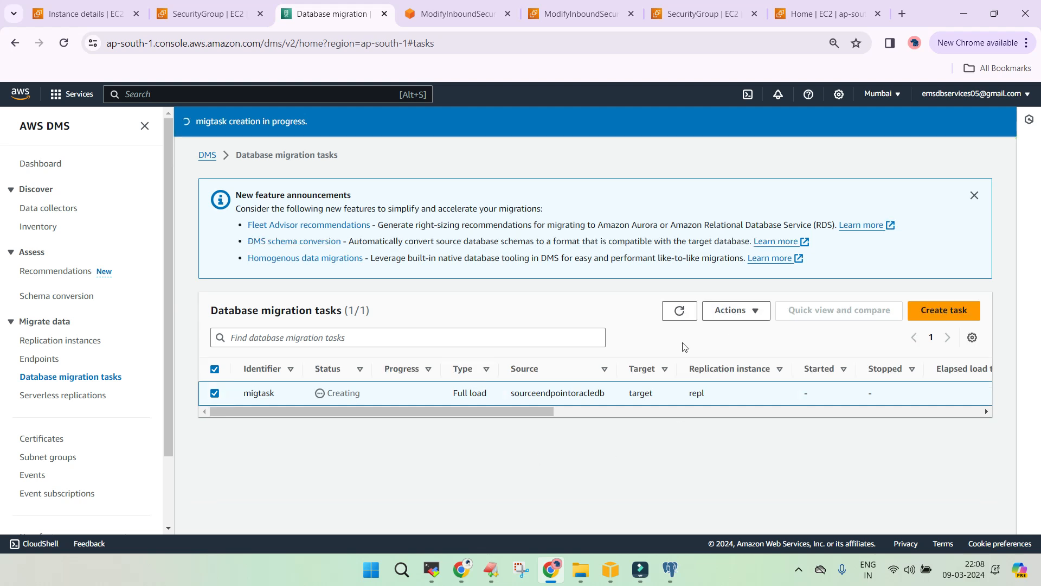
{"action": "mouse_move", "coordinate": [276, 459]}
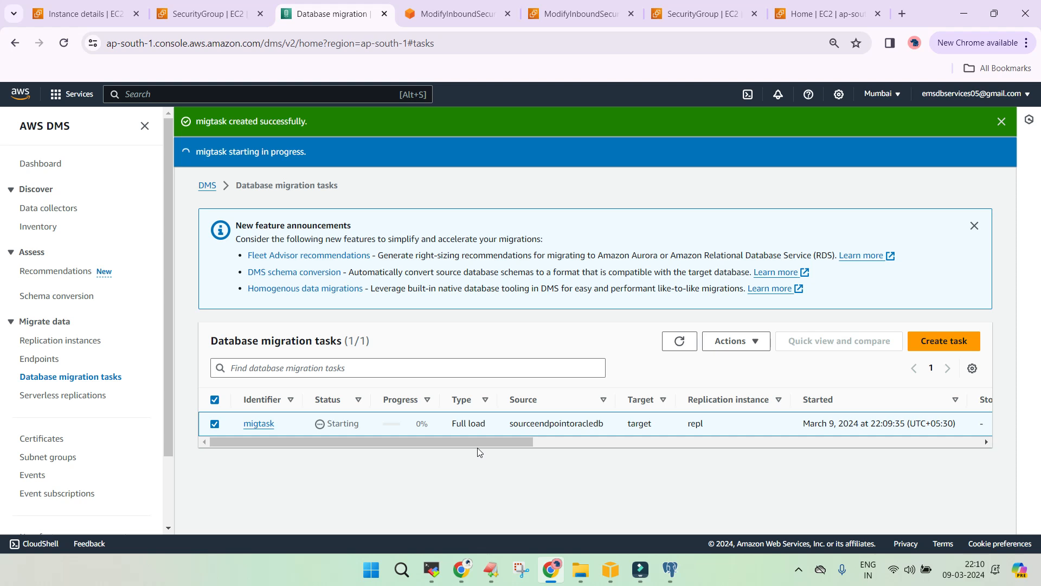
{"action": "mouse_move", "coordinate": [470, 456]}
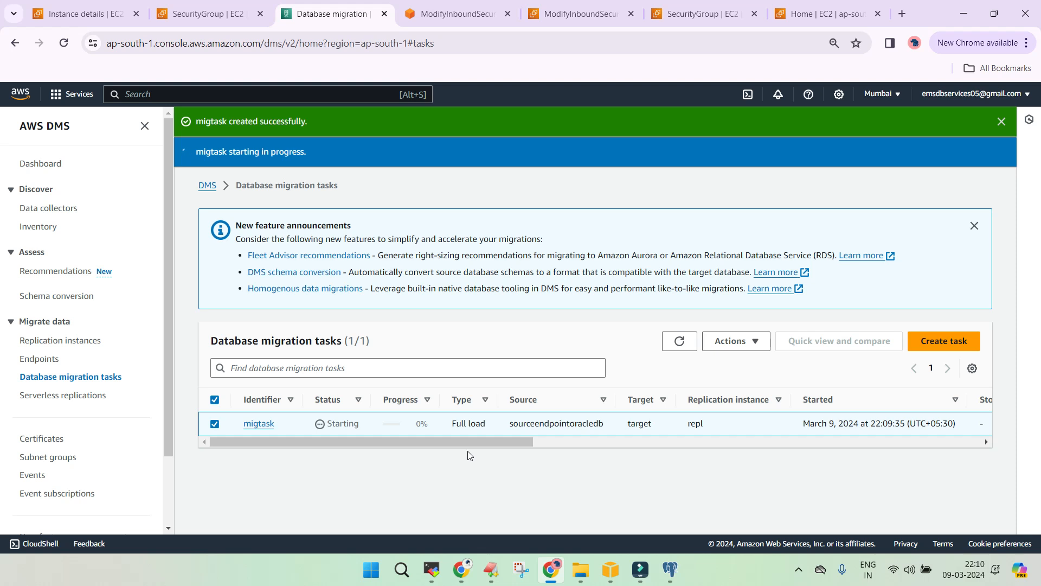
Step: Refresh the list, open migtask's details page, then switch to the course notes window
{"action": "left_click", "coordinate": [1002, 121]}
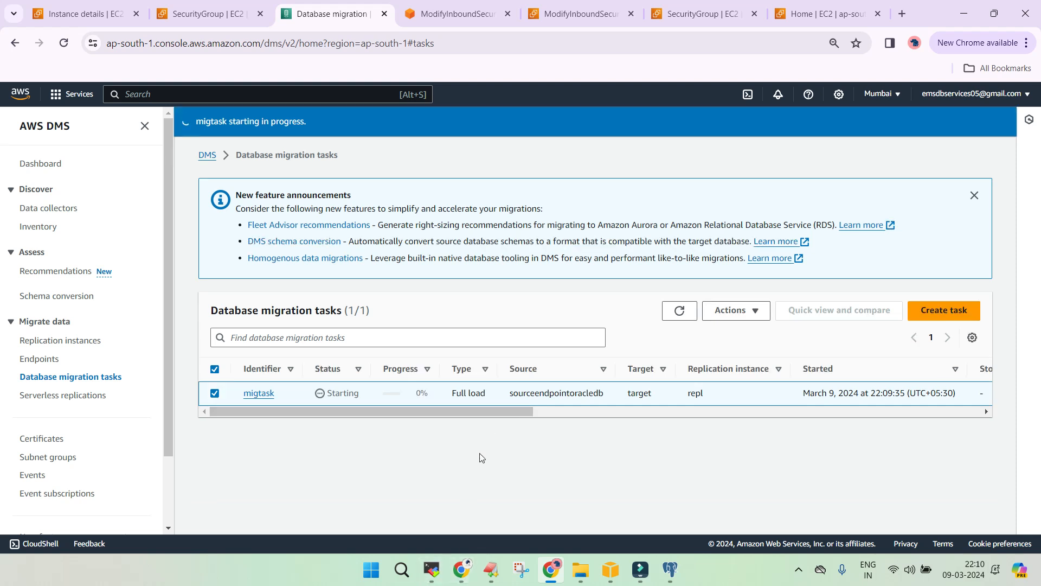
{"action": "left_click", "coordinate": [258, 392]}
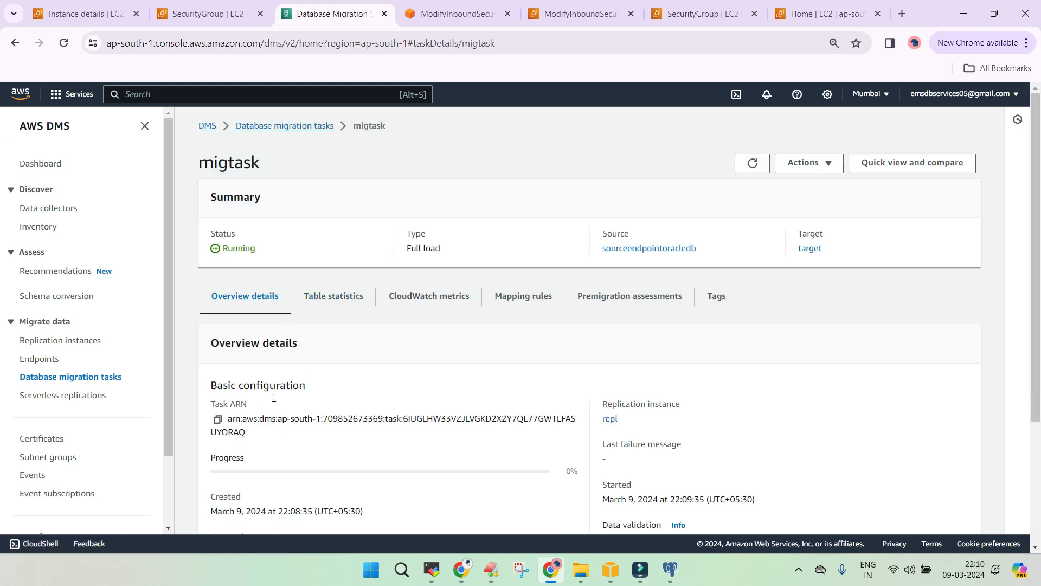
{"action": "left_click", "coordinate": [334, 296]}
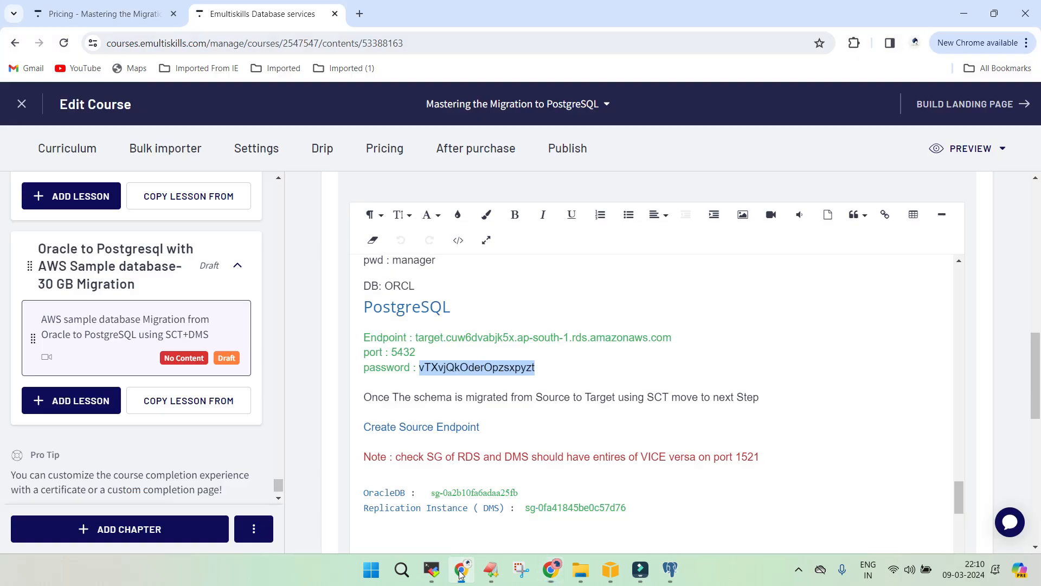
{"action": "scroll", "scroll_direction": "down", "scroll_amount": 3}
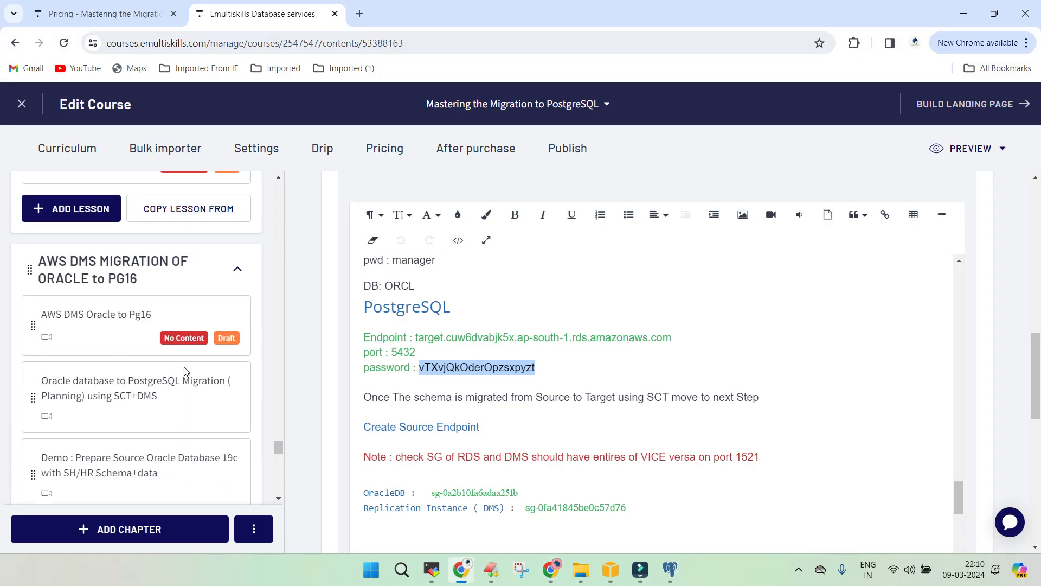
{"action": "scroll", "scroll_direction": "down", "scroll_amount": 3}
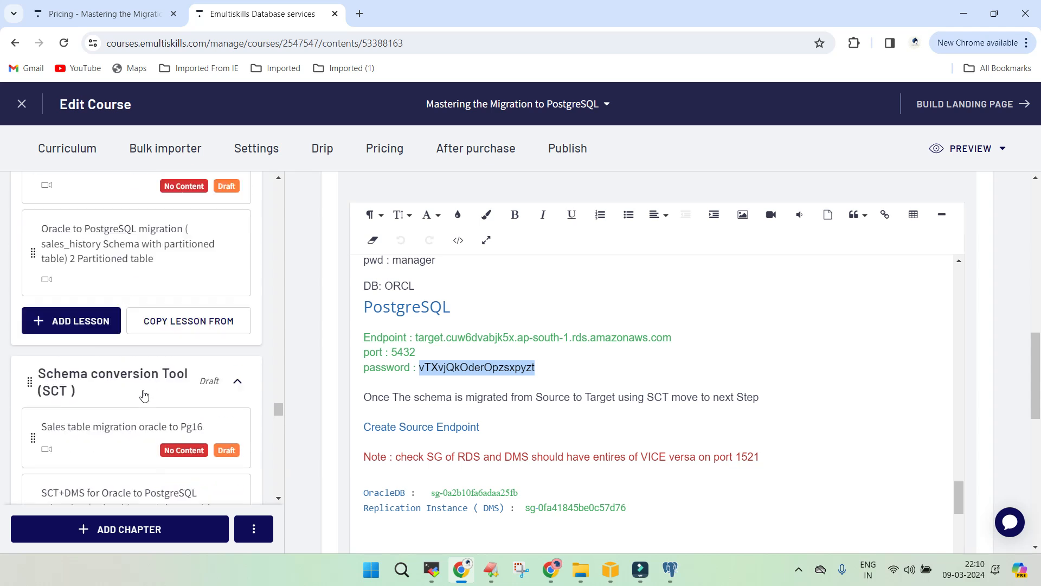
{"action": "scroll", "scroll_direction": "down", "scroll_amount": 3}
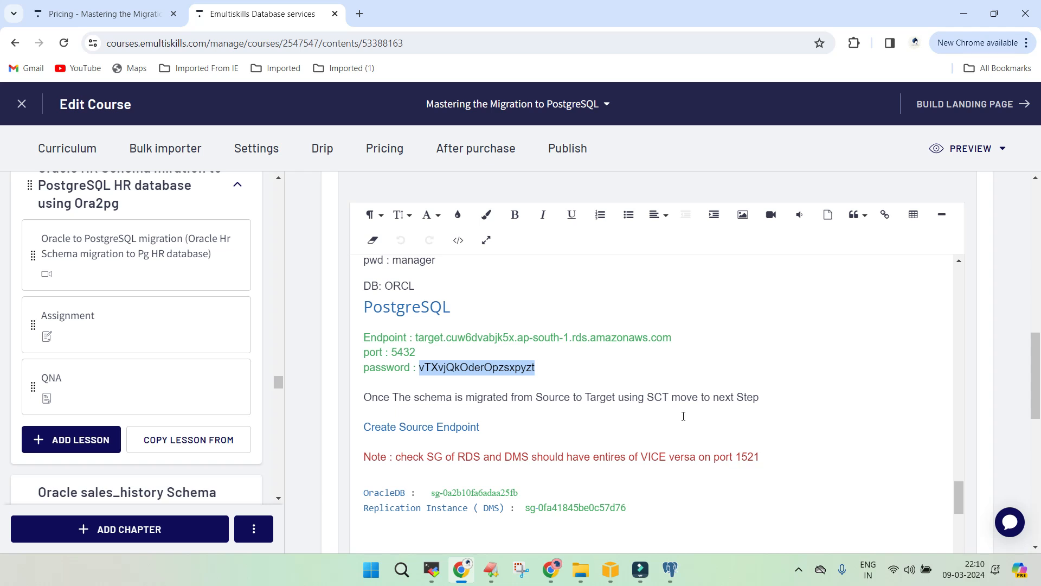
{"action": "mouse_move", "coordinate": [597, 503]}
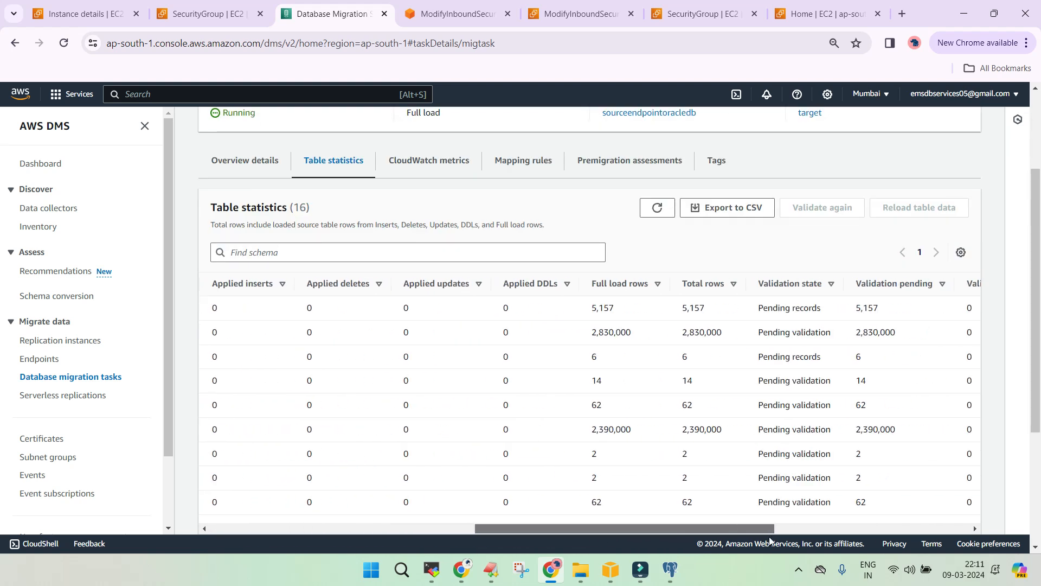
Step: Review migtask's overview and table statistics, spotting large tables still pending validation
{"action": "scroll", "scroll_direction": "right", "scroll_amount": 3}
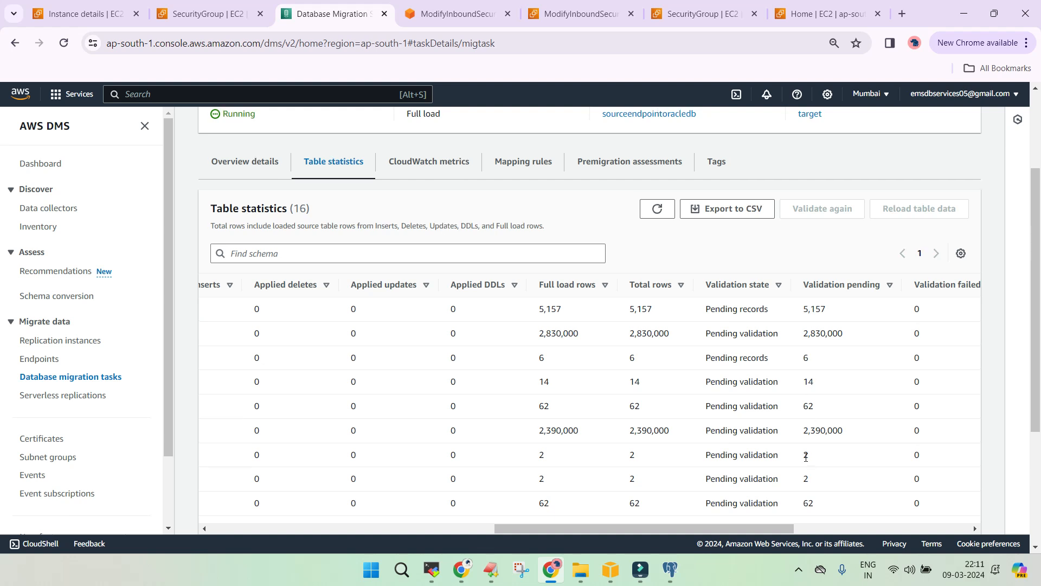
{"action": "scroll", "scroll_direction": "up", "scroll_amount": 3}
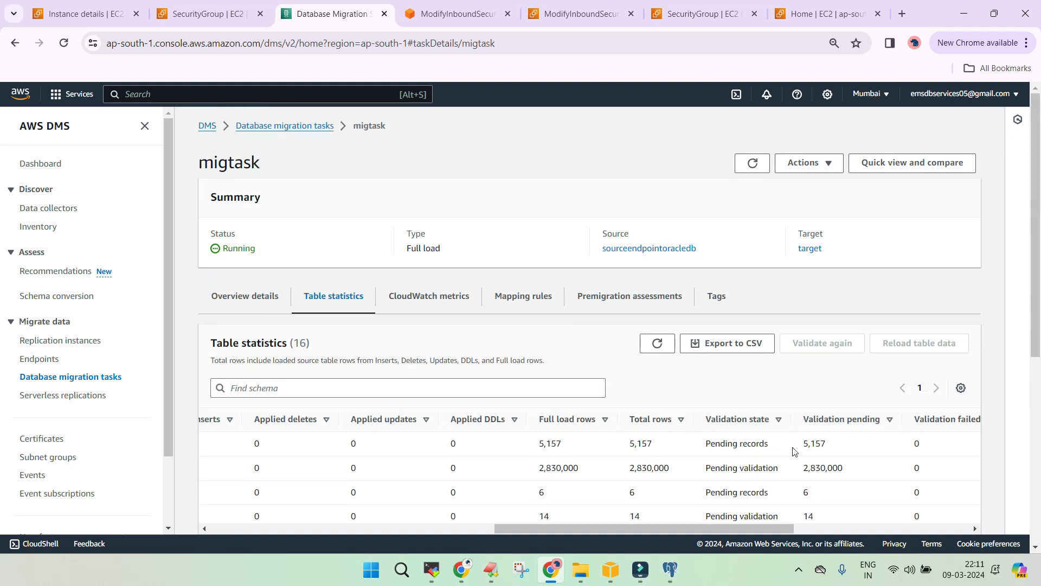
{"action": "left_click", "coordinate": [244, 296]}
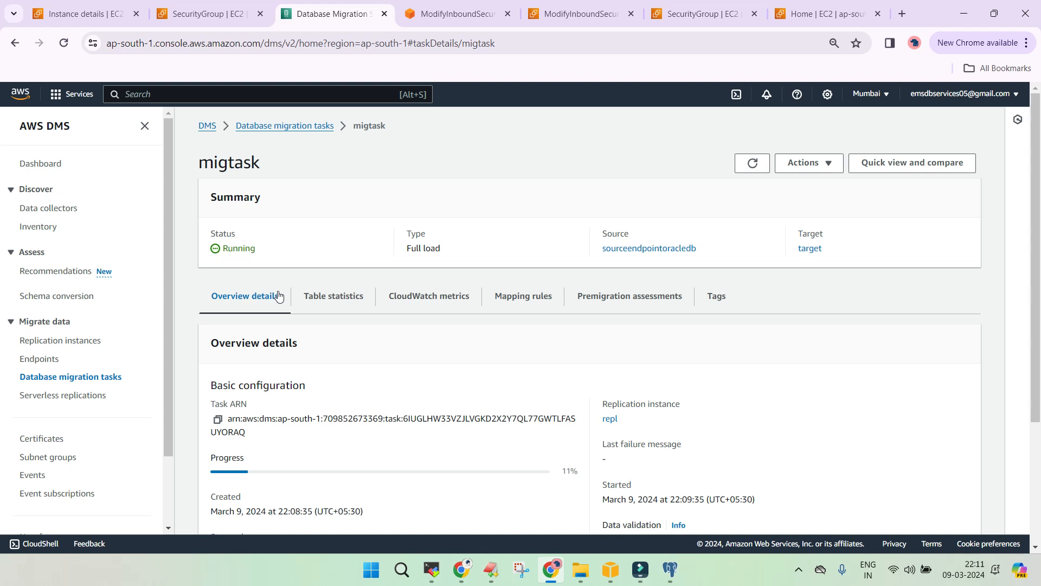
{"action": "left_click", "coordinate": [333, 295]}
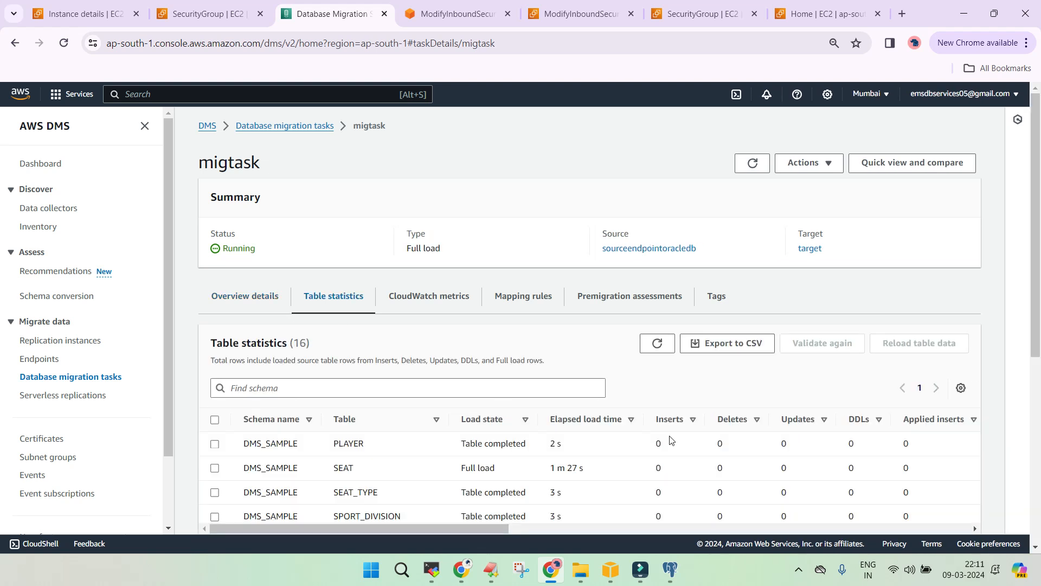
{"action": "scroll", "scroll_direction": "down", "scroll_amount": 3}
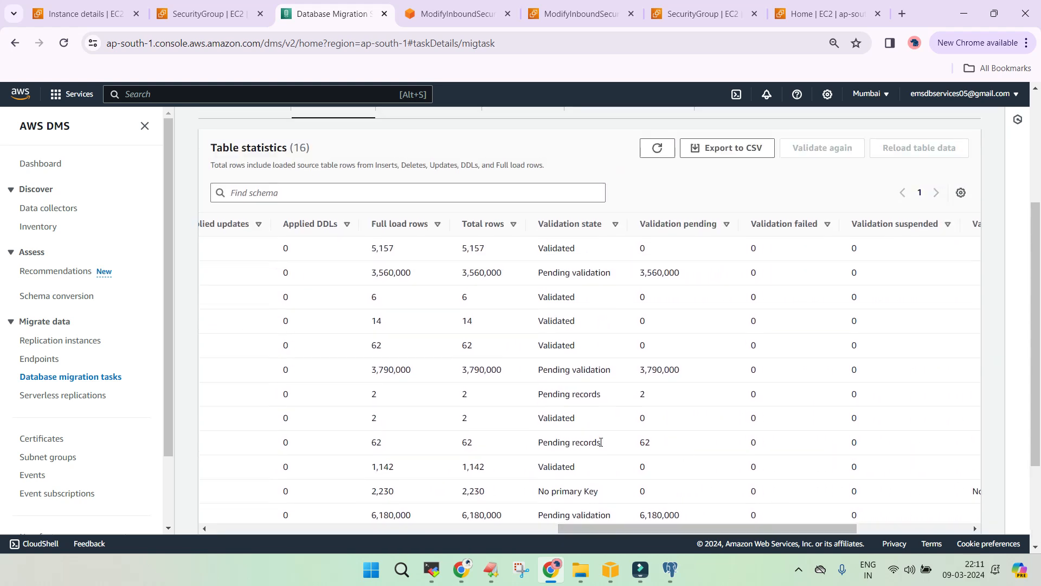
{"action": "mouse_move", "coordinate": [420, 331]}
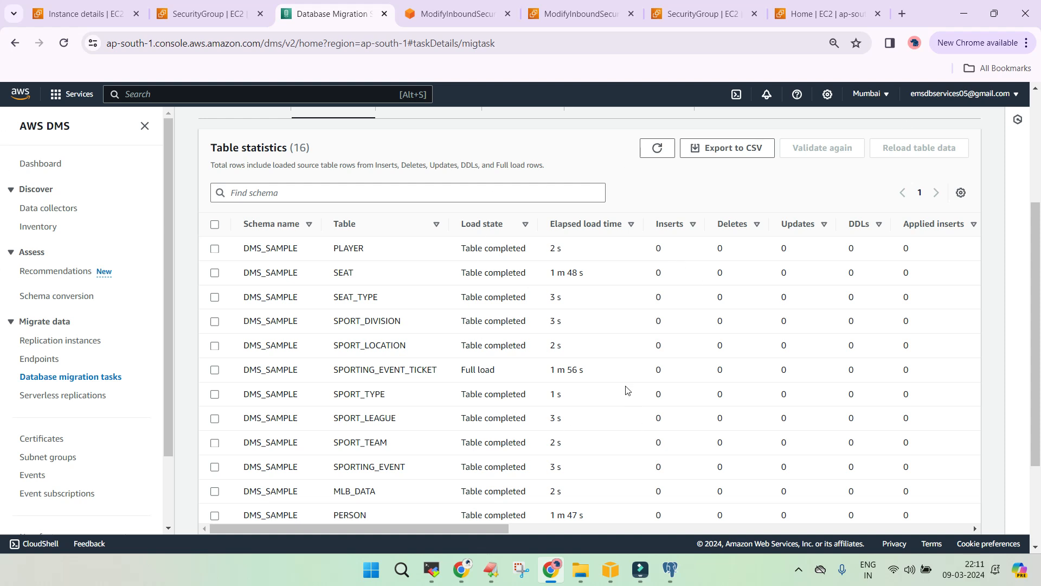
{"action": "mouse_move", "coordinate": [653, 379]}
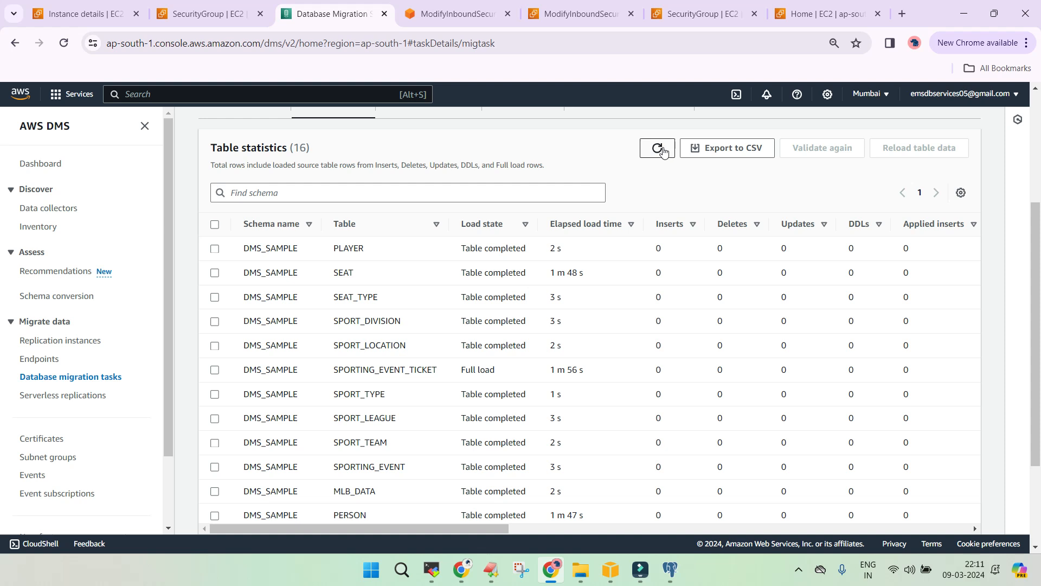
{"action": "scroll", "scroll_direction": "down", "scroll_amount": 3}
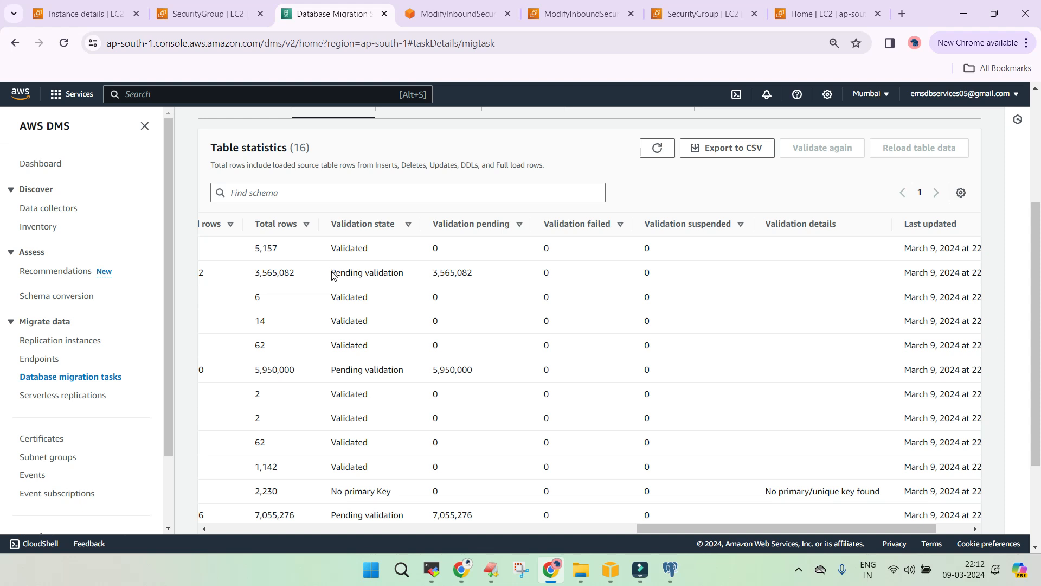
{"action": "double_click", "coordinate": [361, 272]}
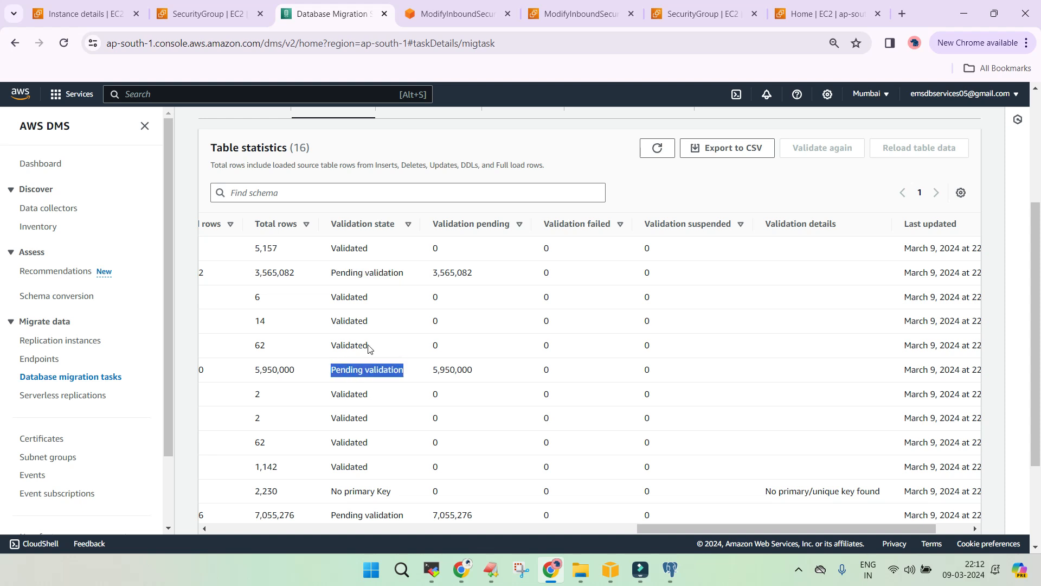
{"action": "mouse_move", "coordinate": [373, 407]}
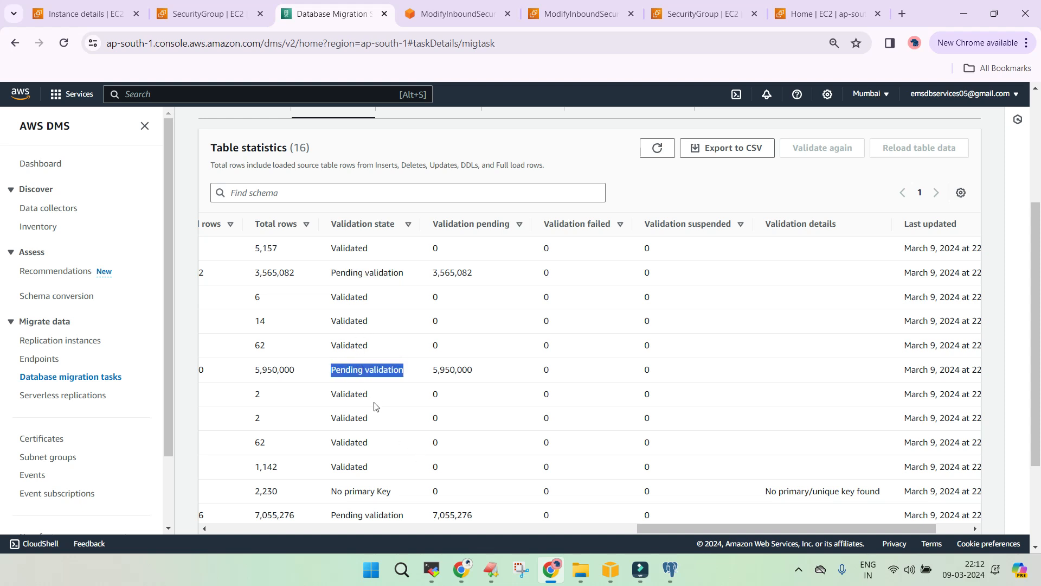
{"action": "scroll", "scroll_direction": "down", "scroll_amount": 3}
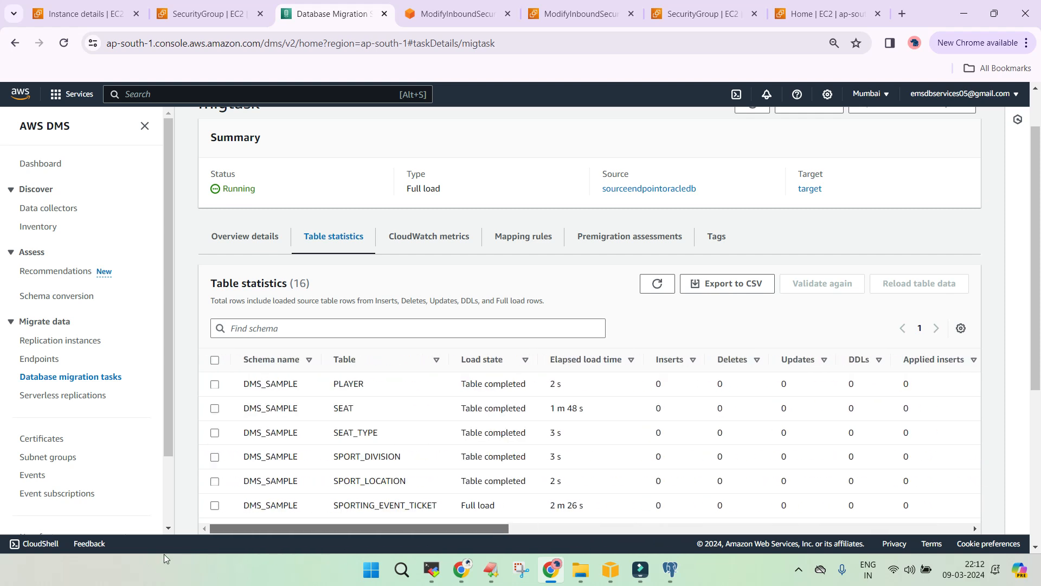
Step: Send the PLAYER table for revalidation with Validate again, then refresh the statistics
{"action": "left_click", "coordinate": [215, 383]}
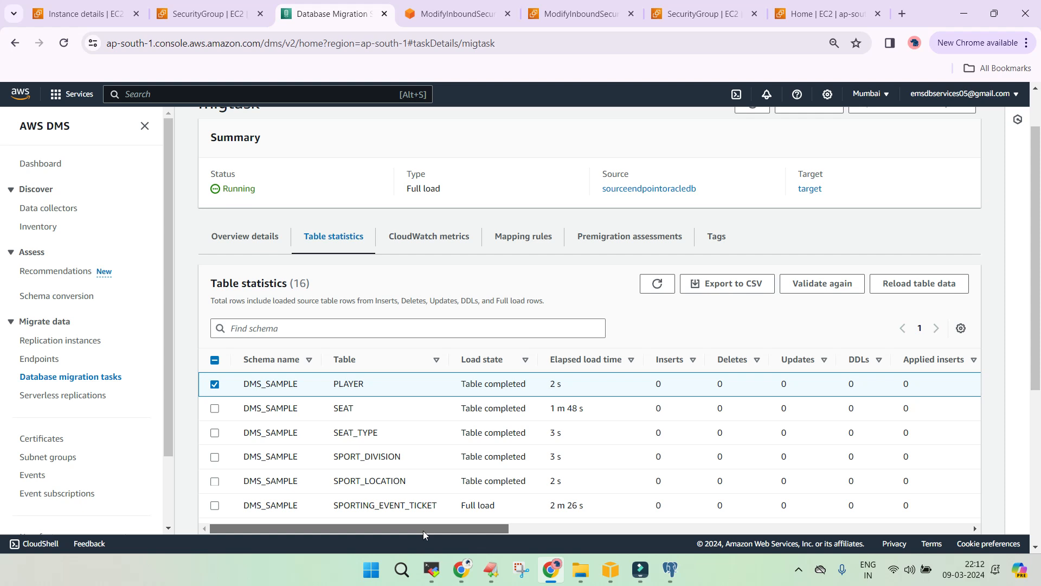
{"action": "left_click", "coordinate": [215, 384]}
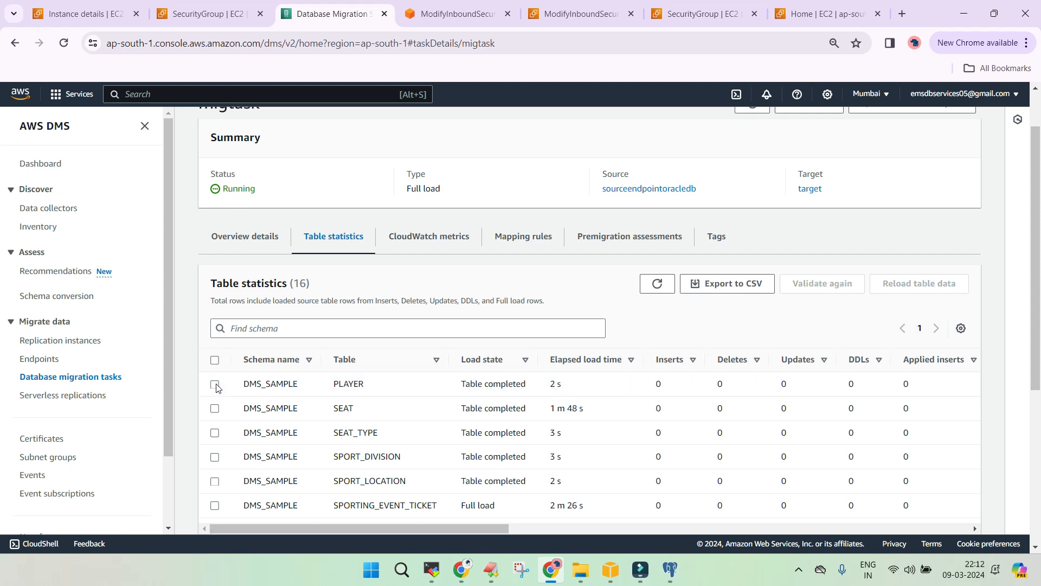
{"action": "mouse_move", "coordinate": [617, 539]}
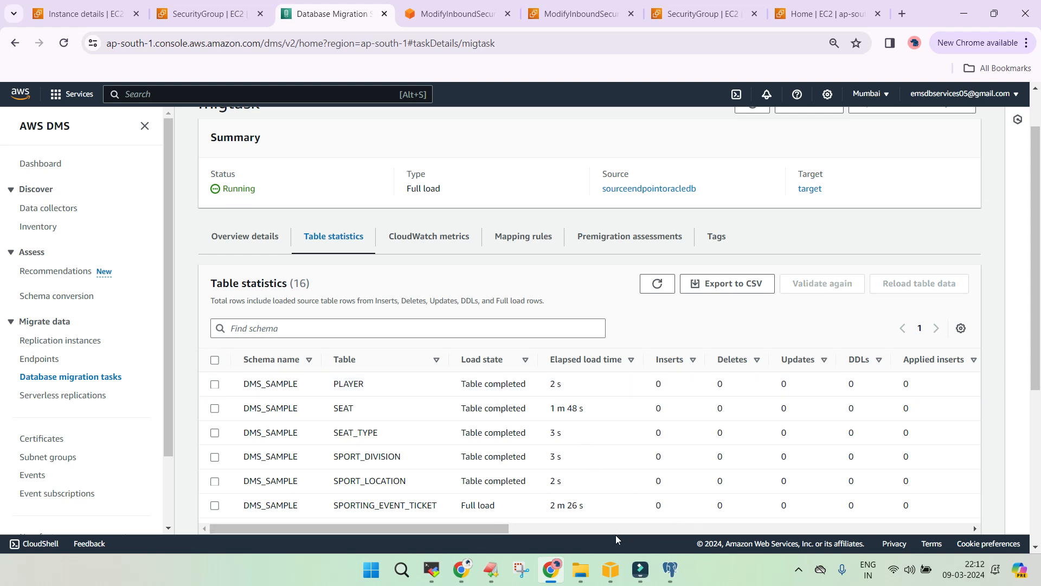
{"action": "scroll", "scroll_direction": "right", "scroll_amount": 3}
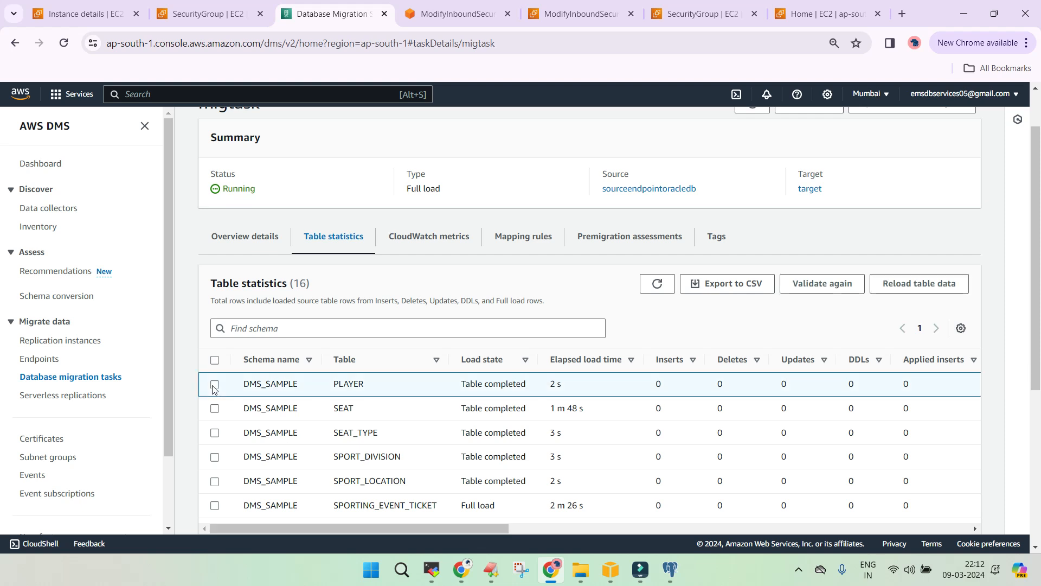
{"action": "scroll", "scroll_direction": "right", "scroll_amount": 3}
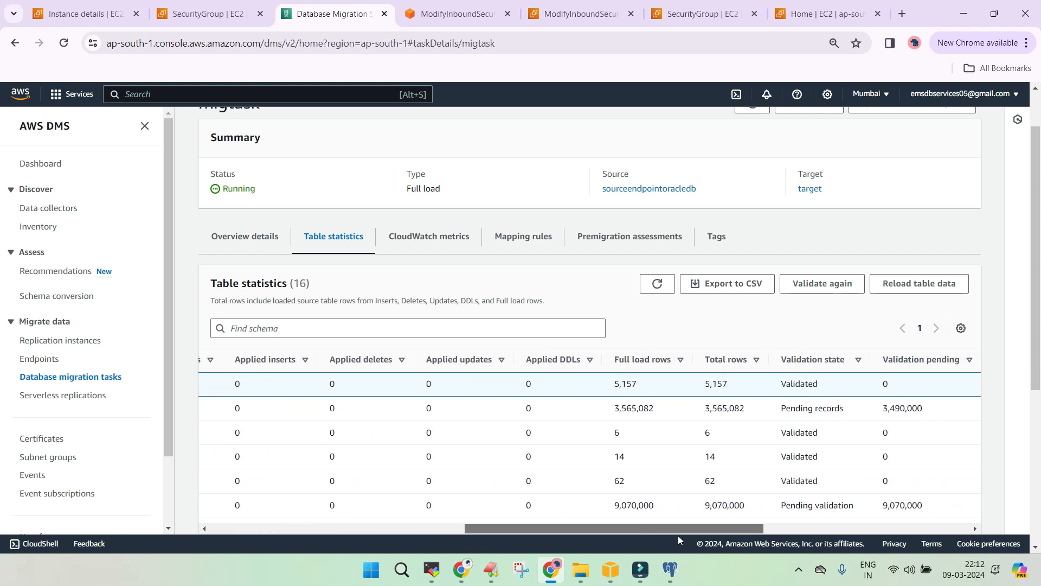
{"action": "left_click", "coordinate": [821, 284]}
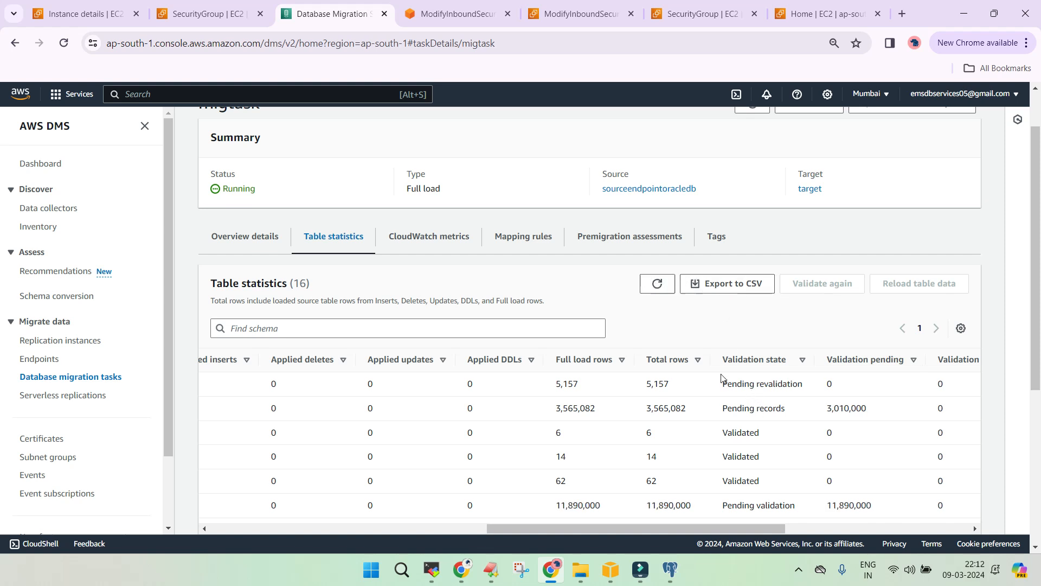
{"action": "scroll", "scroll_direction": "down", "scroll_amount": 3}
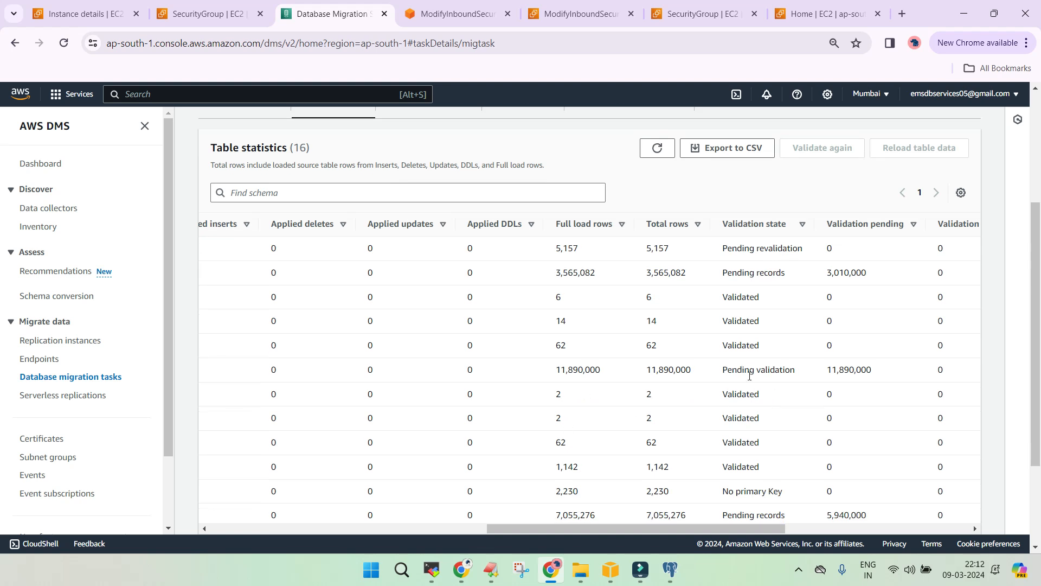
{"action": "left_click", "coordinate": [656, 148]}
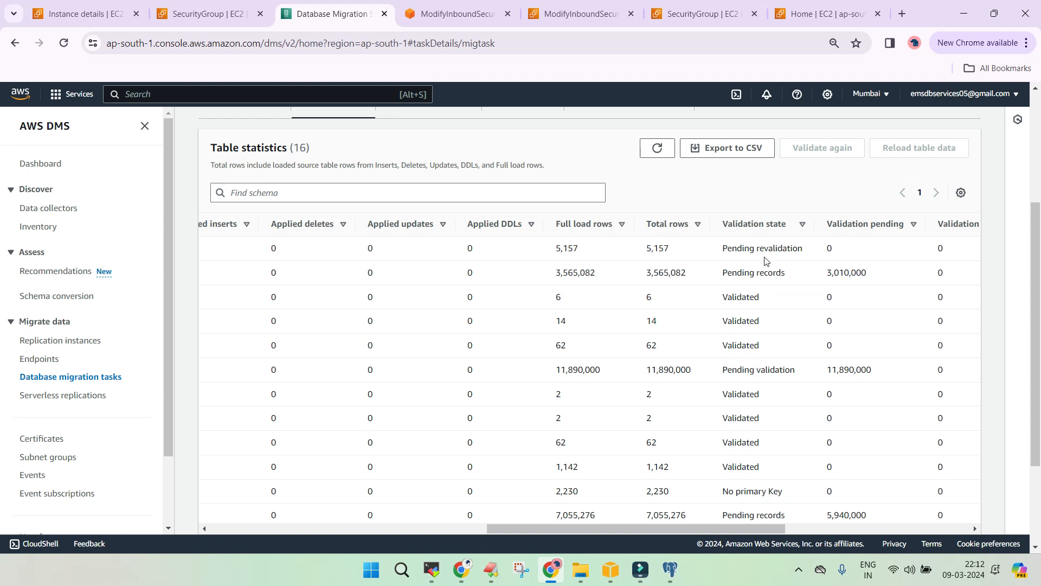
{"action": "mouse_move", "coordinate": [382, 256]}
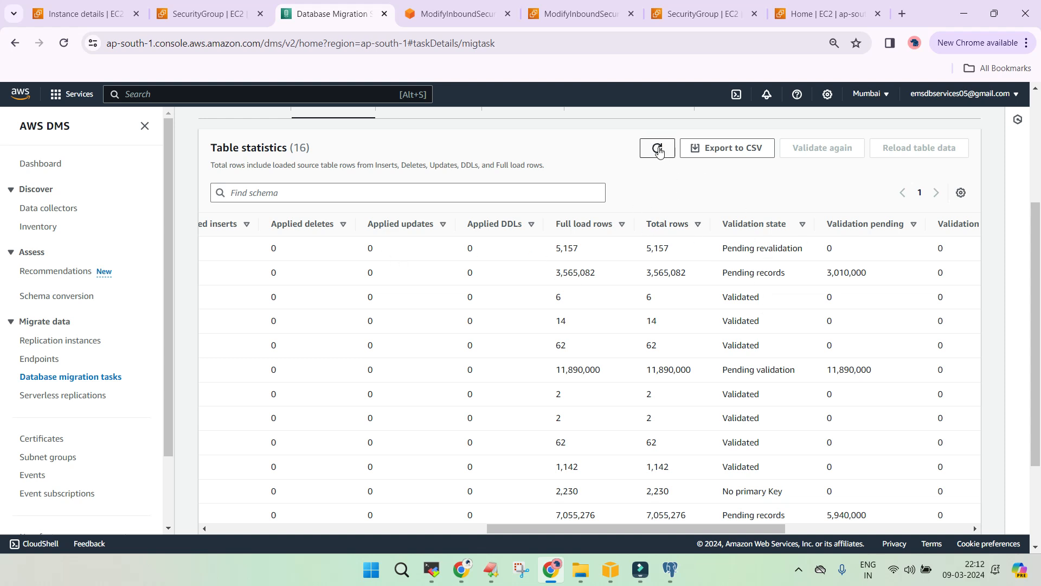
{"action": "double_click", "coordinate": [762, 247]}
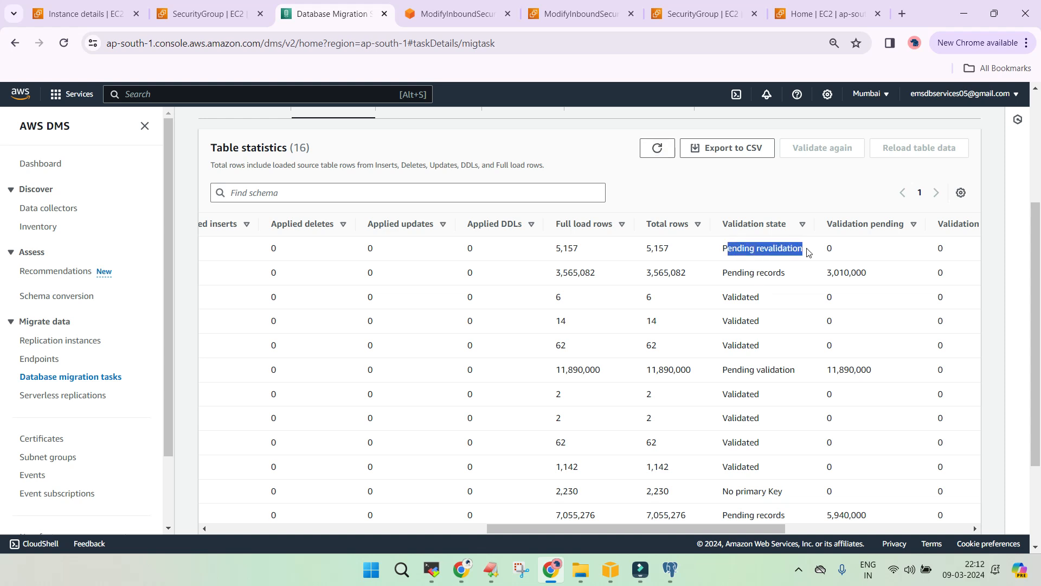
{"action": "scroll", "scroll_direction": "down", "scroll_amount": 3}
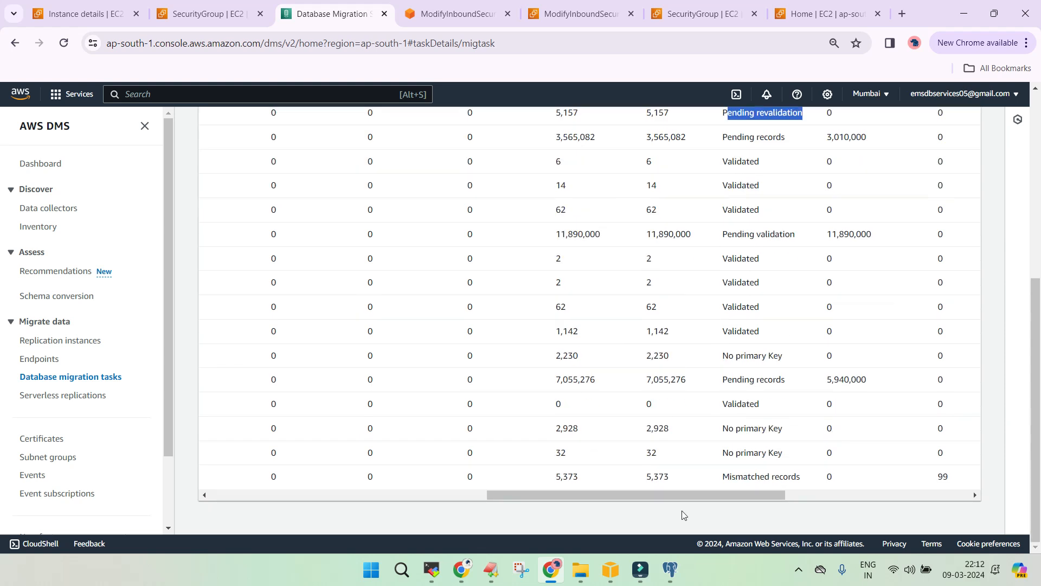
{"action": "scroll", "scroll_direction": "left", "scroll_amount": 3}
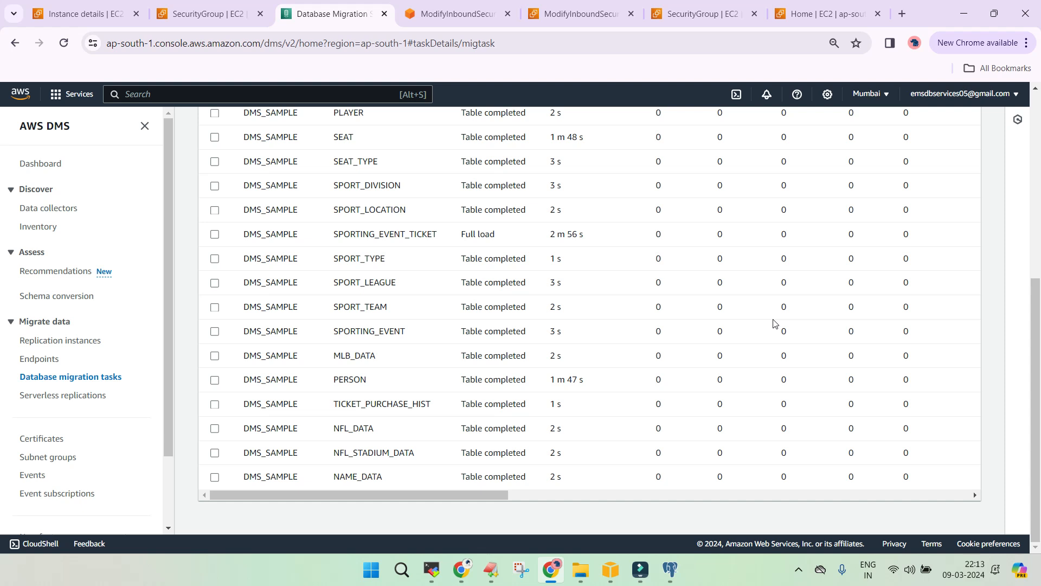
{"action": "mouse_move", "coordinate": [617, 422]}
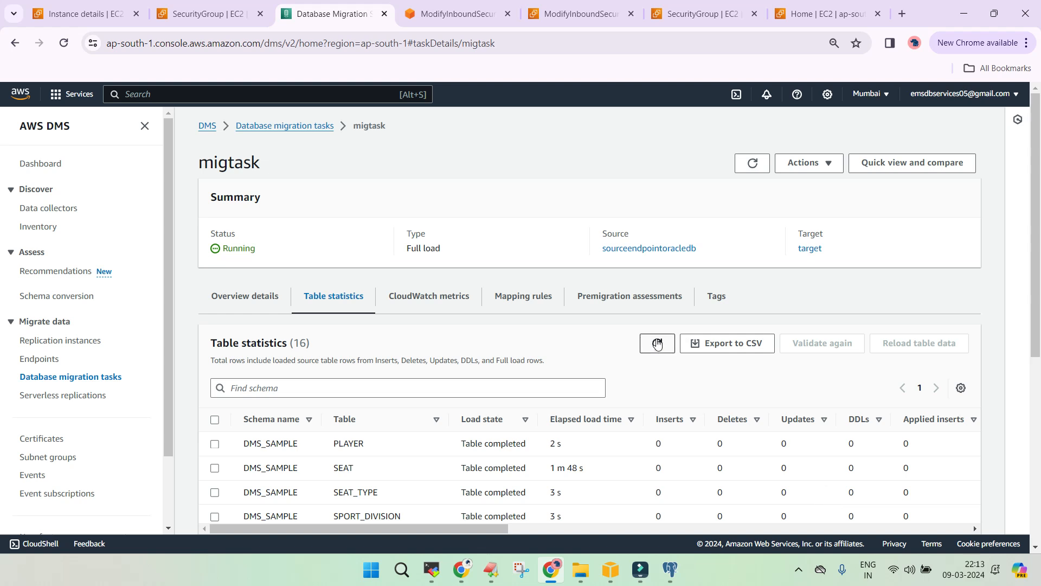
{"action": "mouse_move", "coordinate": [657, 344]}
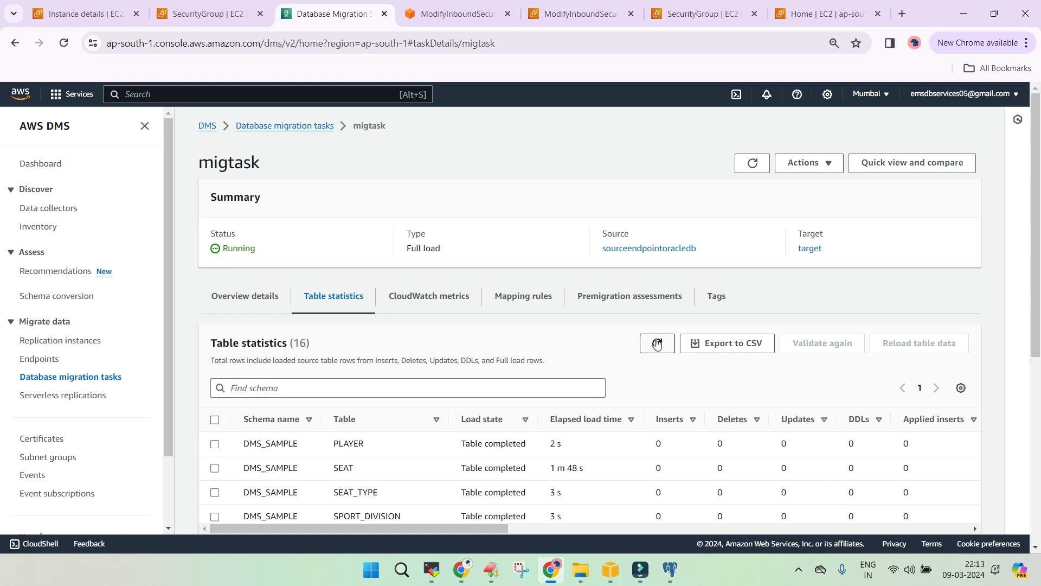